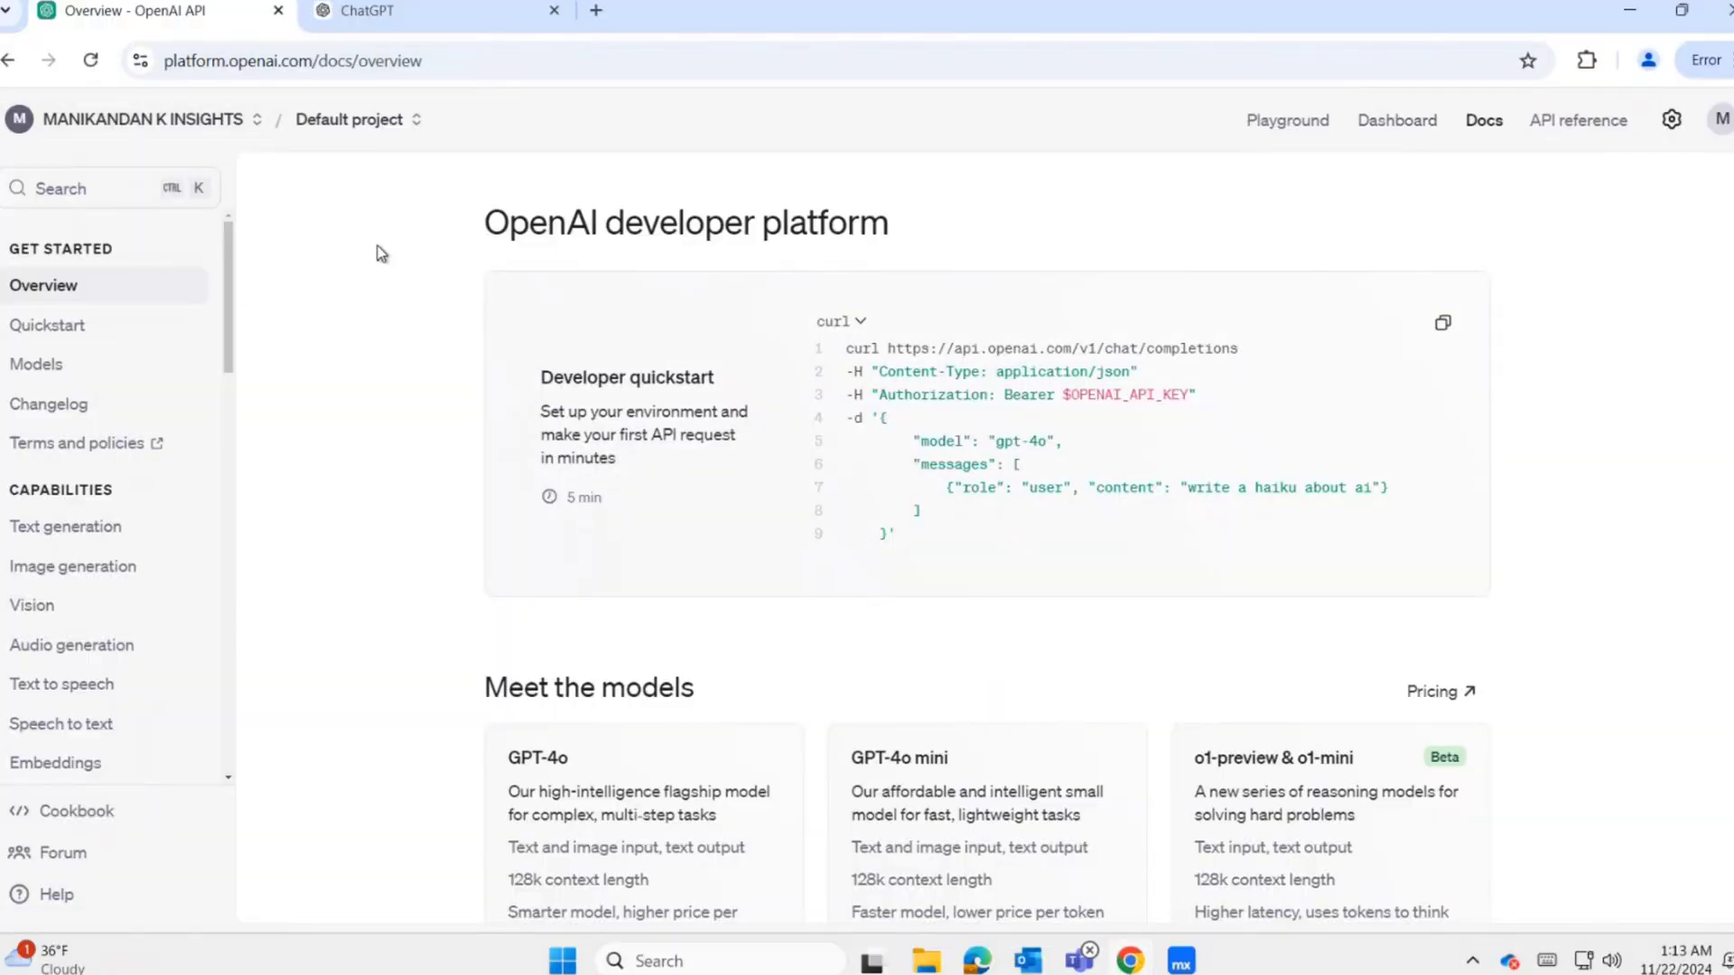
Step: Create a new OpenAI Platform project named NewChatGPTTesting from the project dropdown
left_click(356, 119)
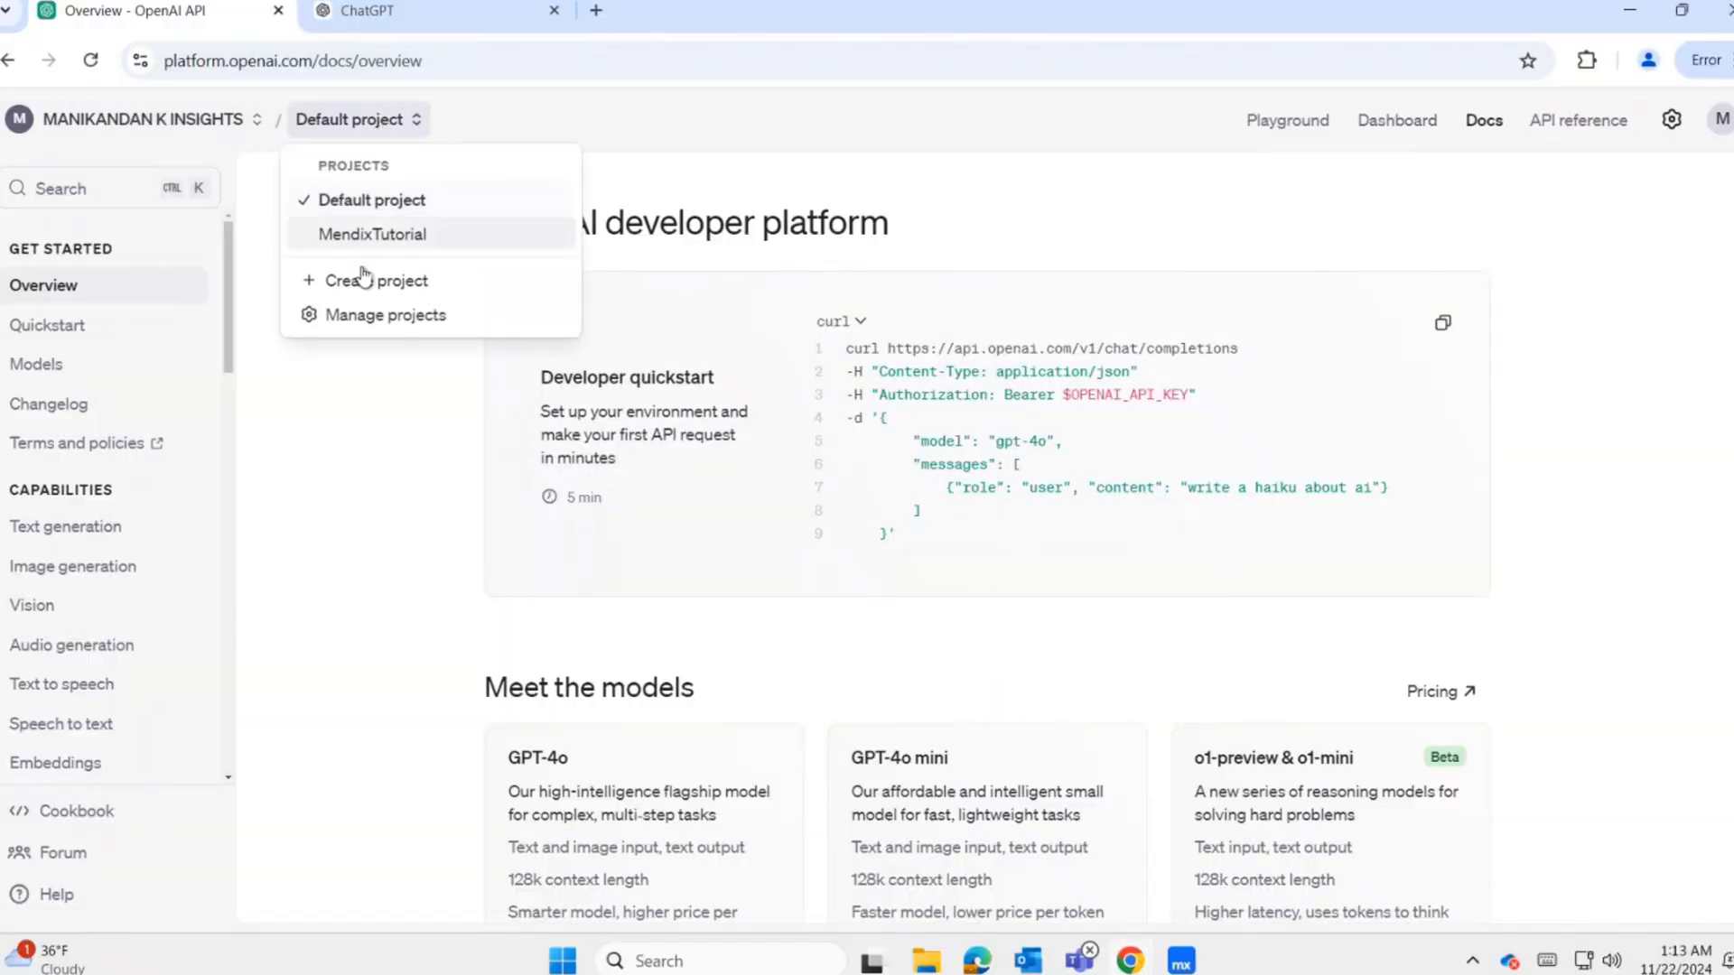
left_click(376, 280)
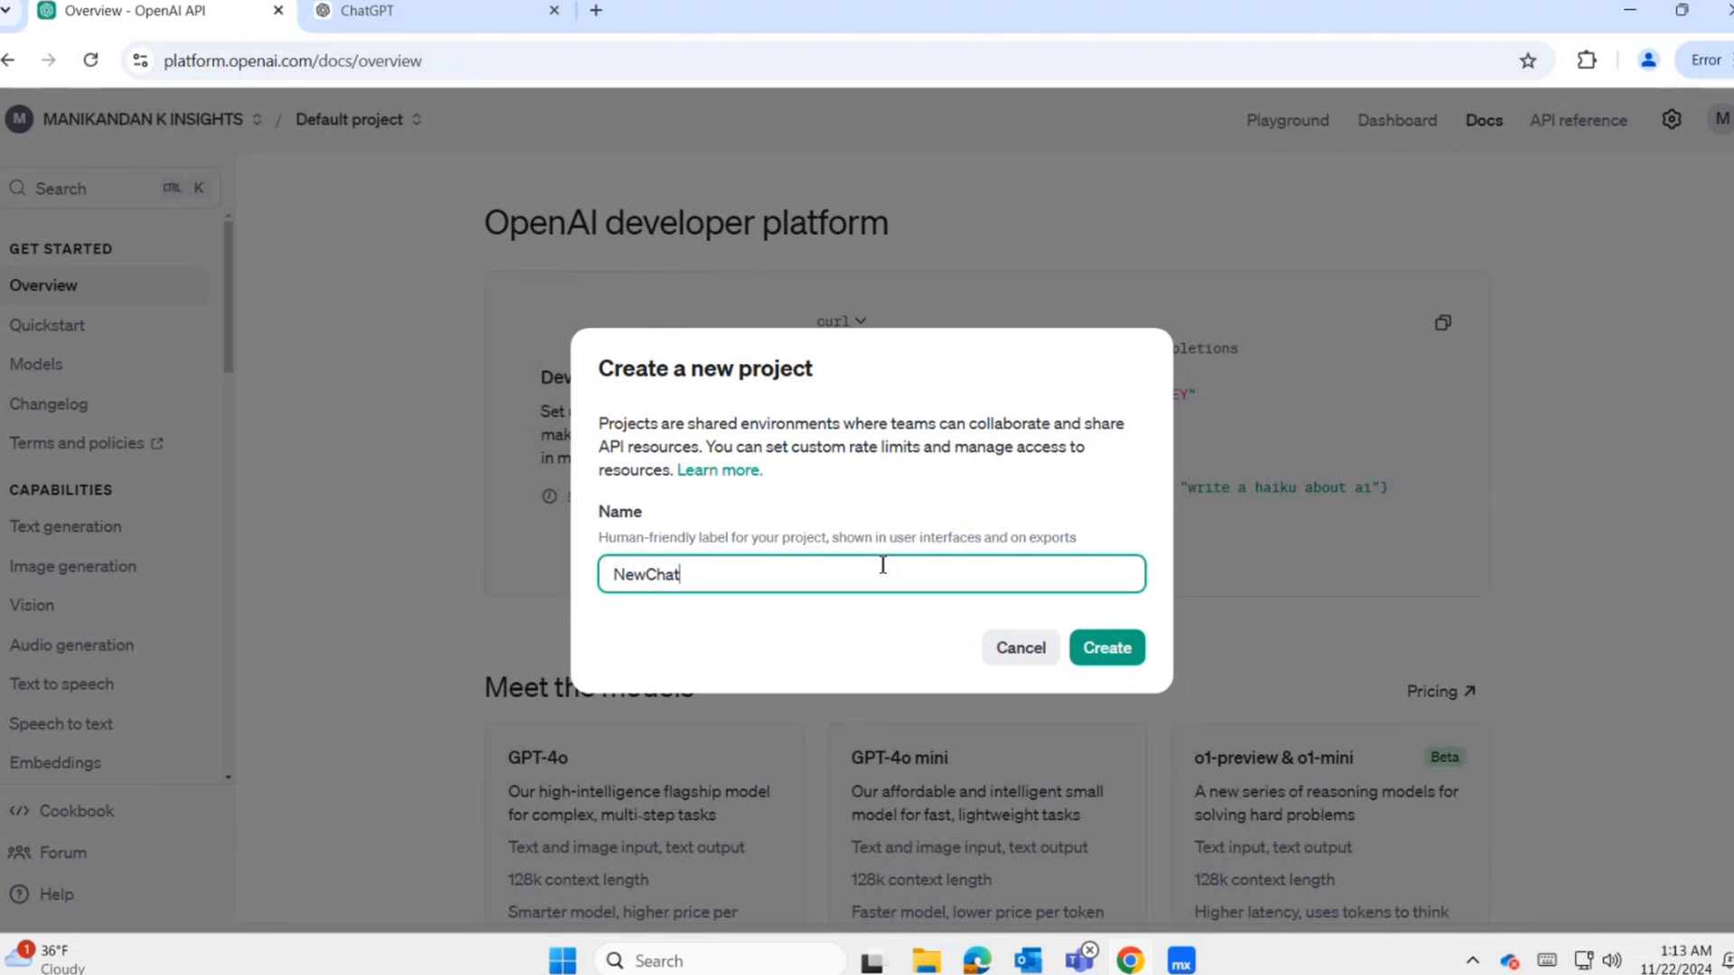
type("GPTTesting")
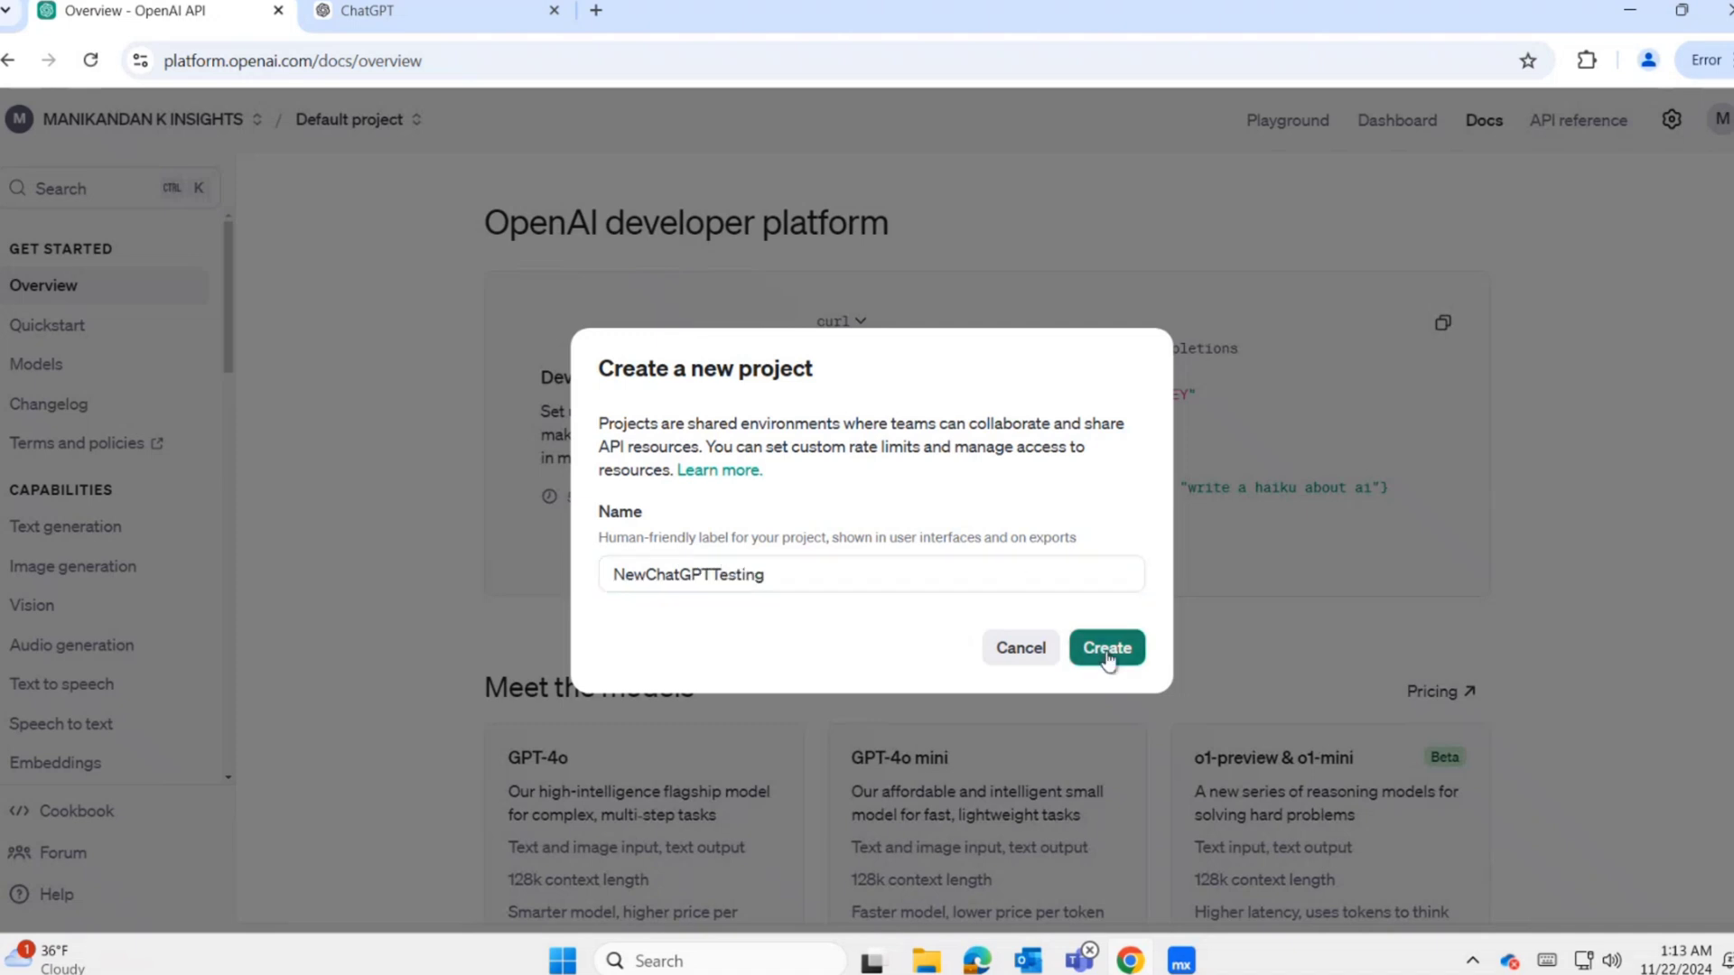
left_click(1105, 646)
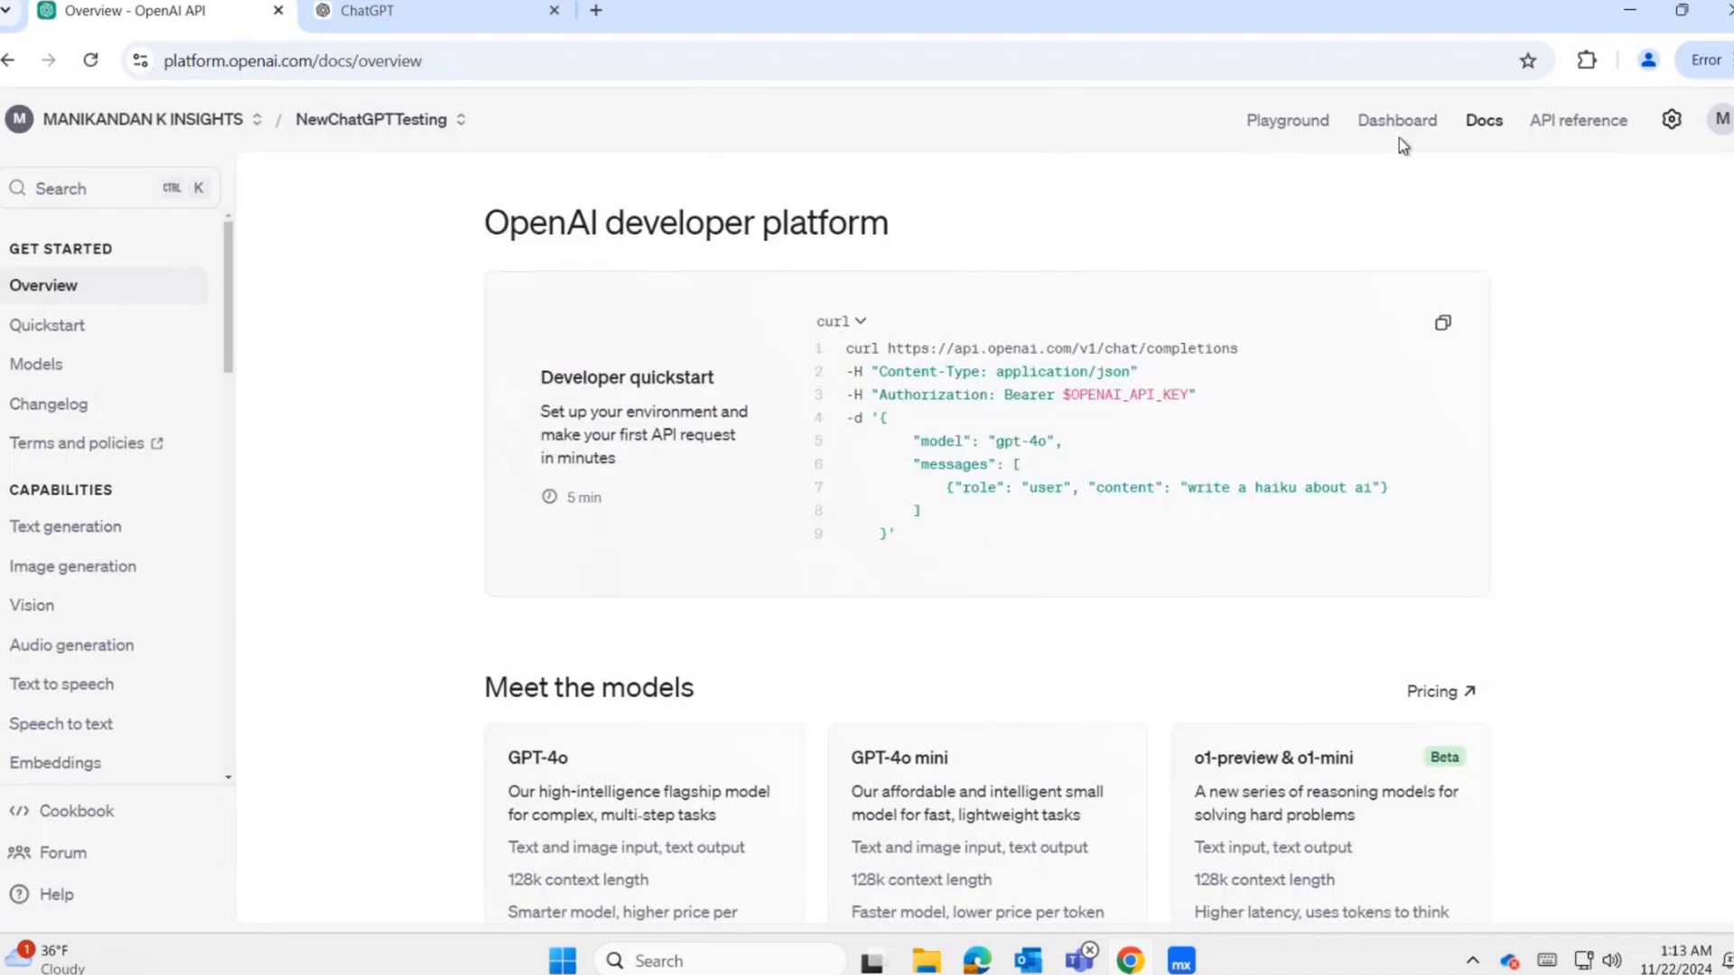
Step: Start a new secret key from Dashboard > API keys and review the legacy Create completion reference
left_click(1395, 120)
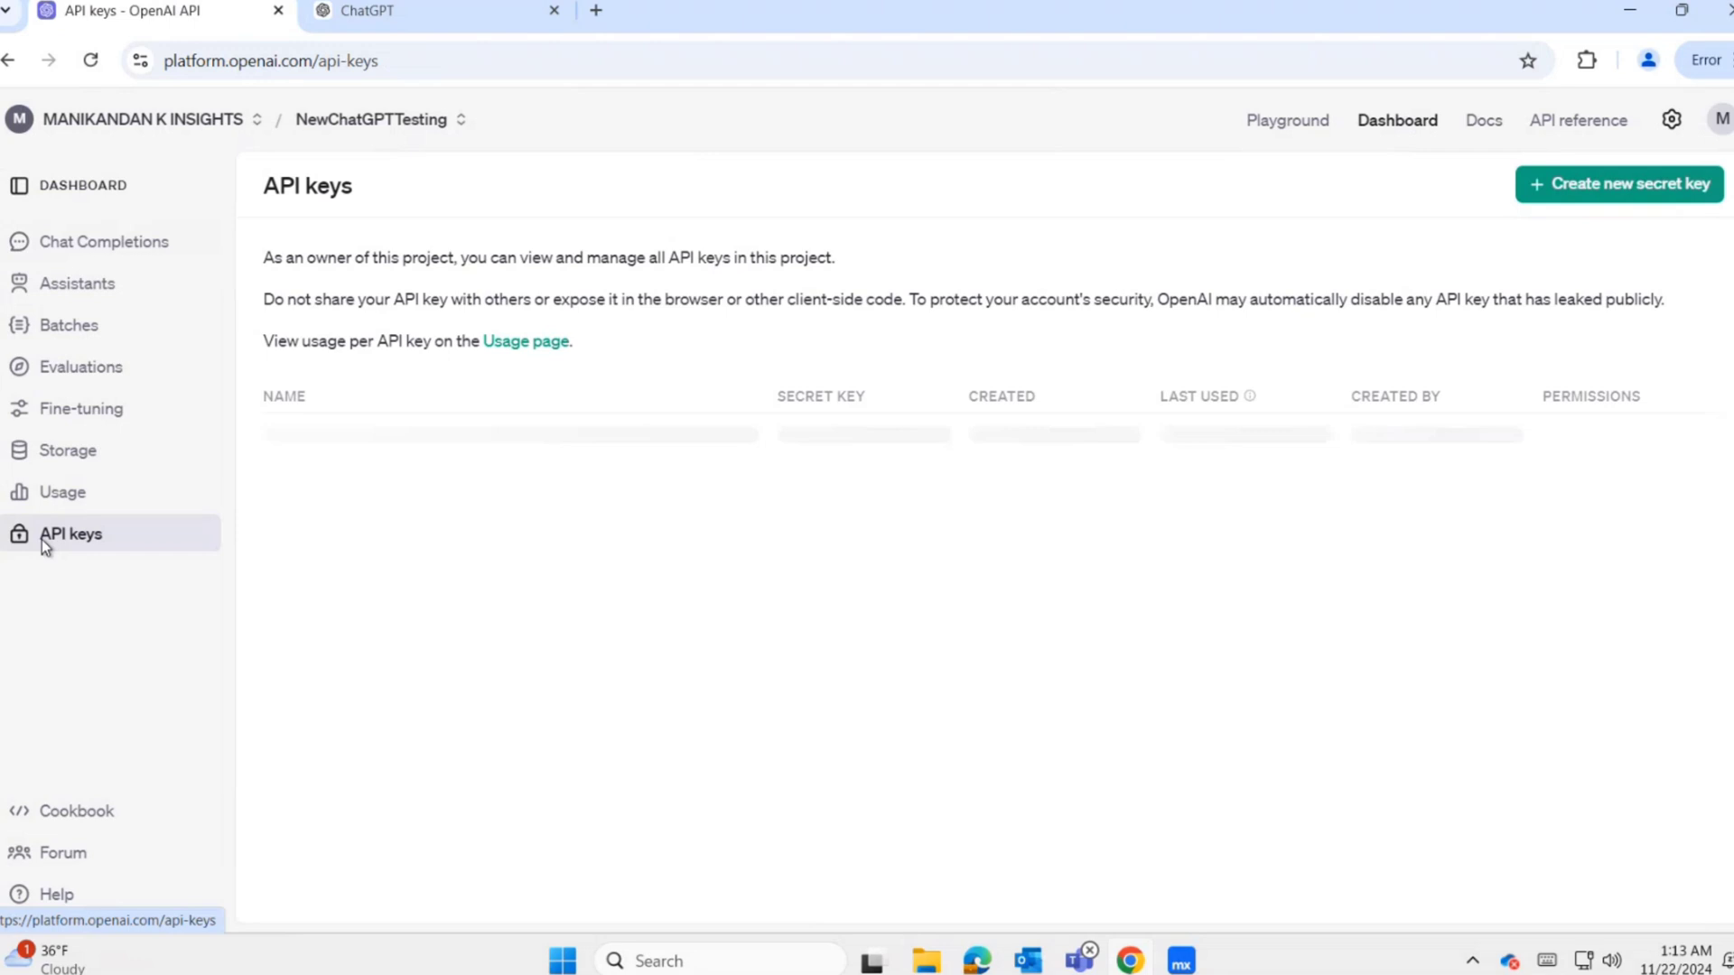
left_click(1618, 184)
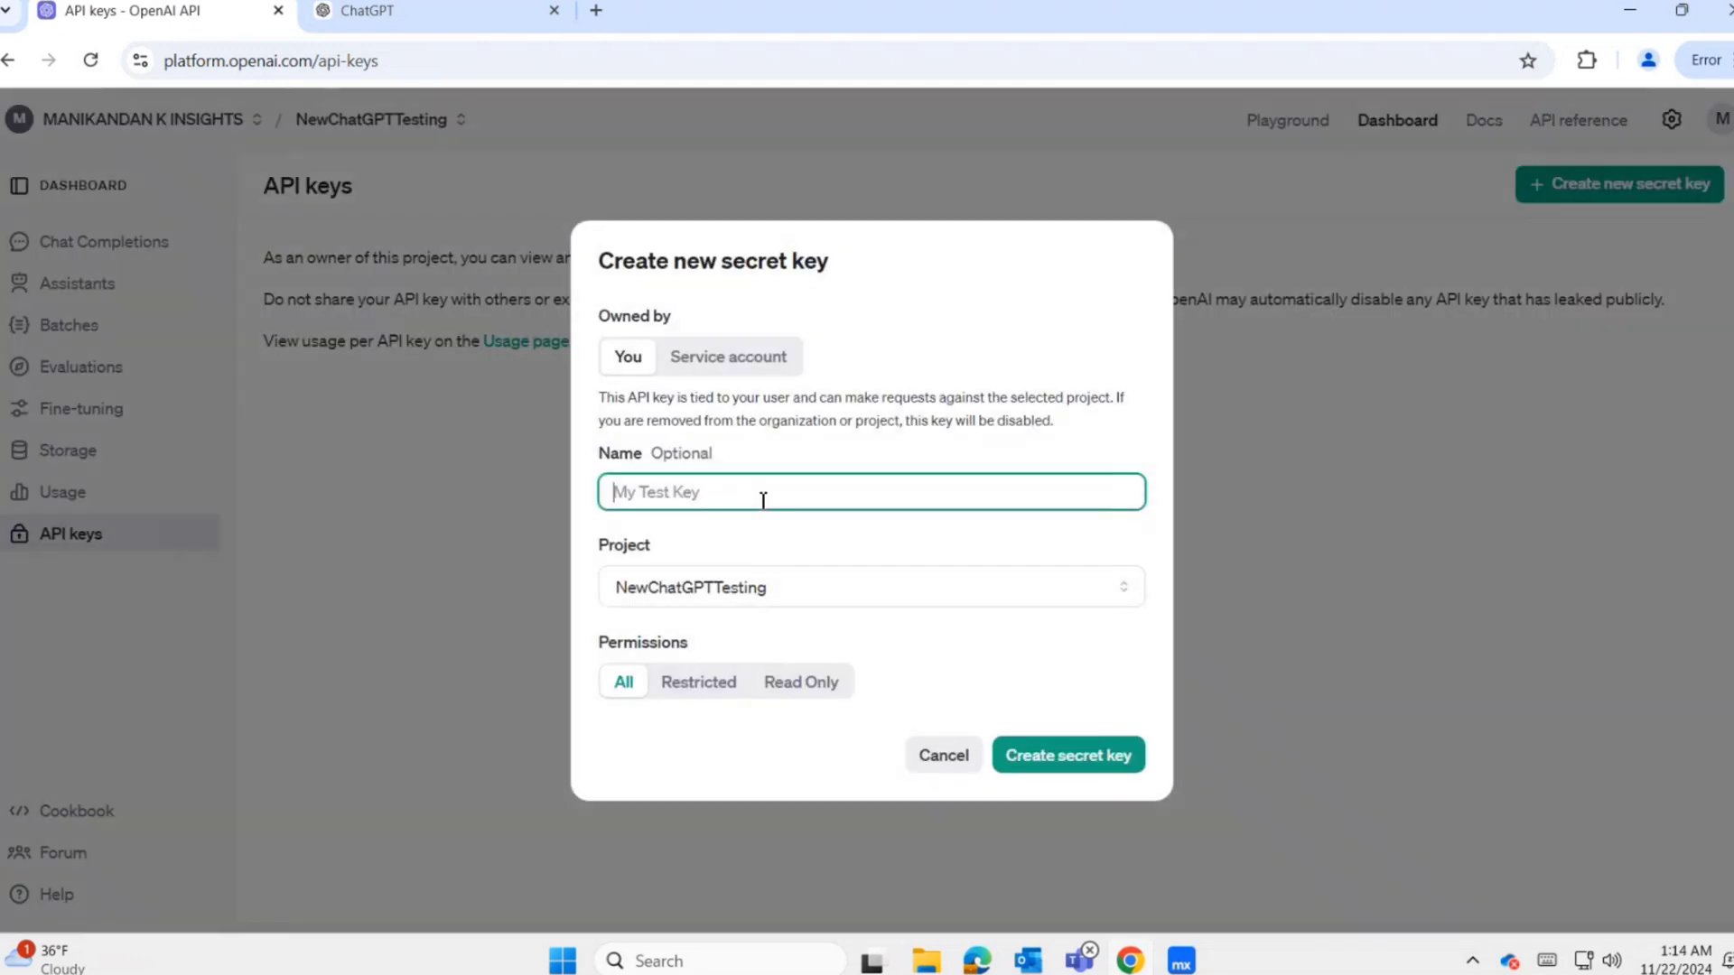
left_click(1066, 754)
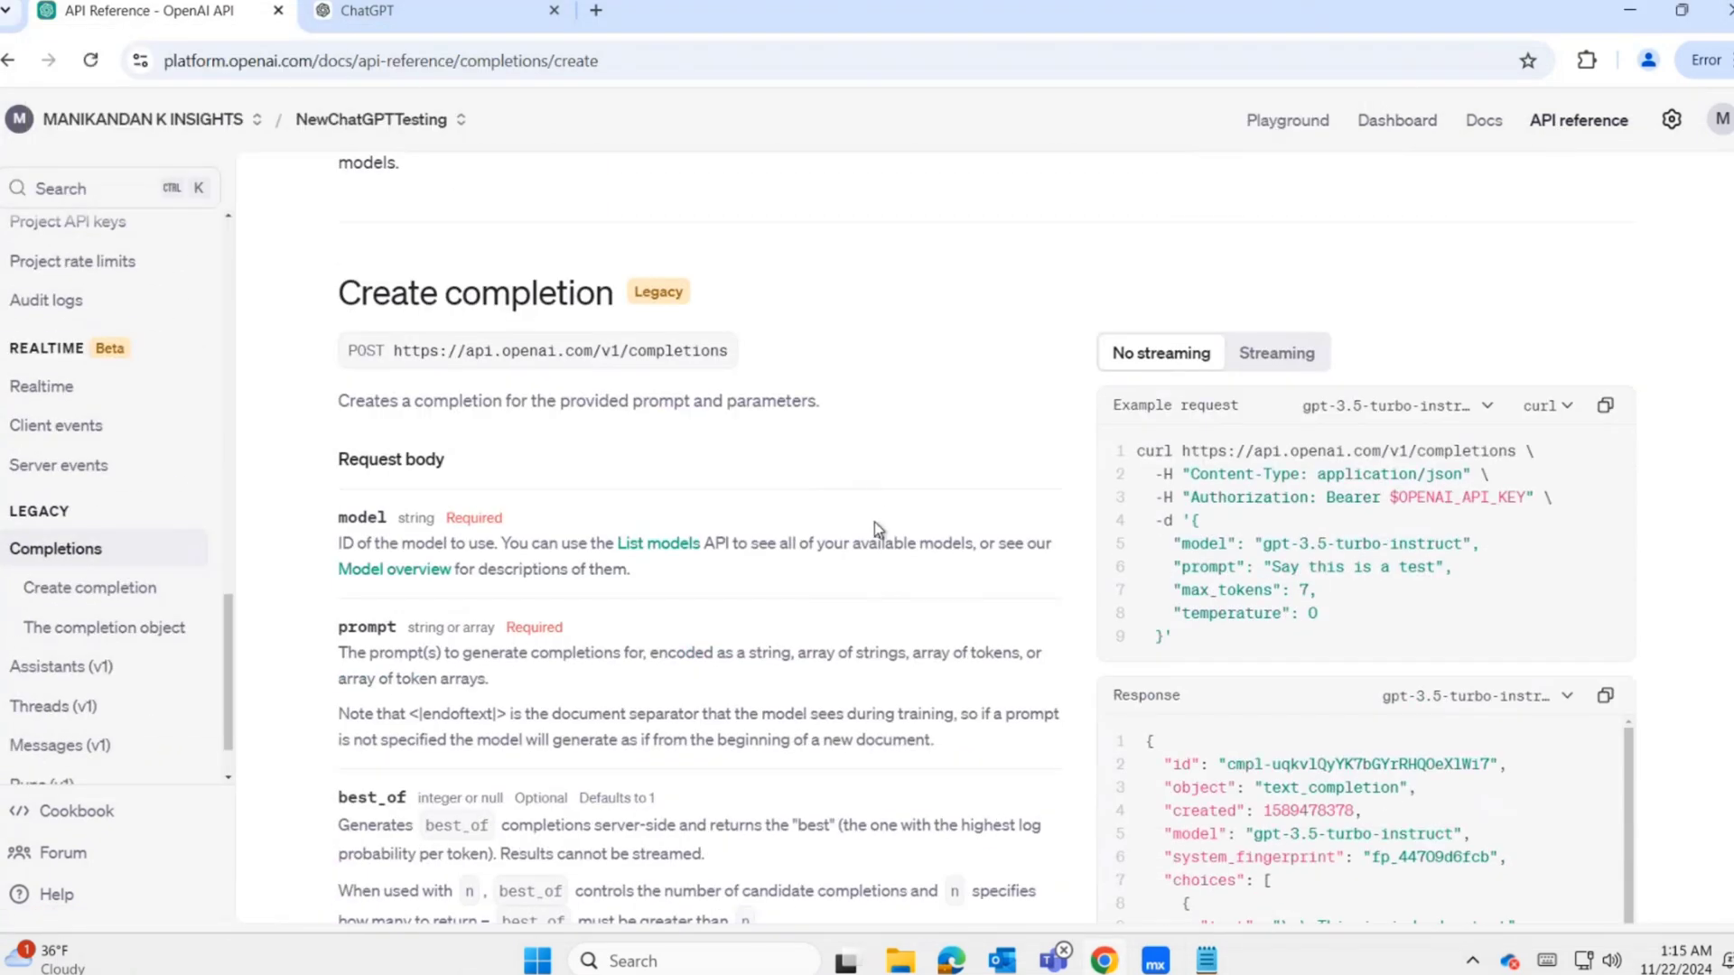
scroll("down", 3)
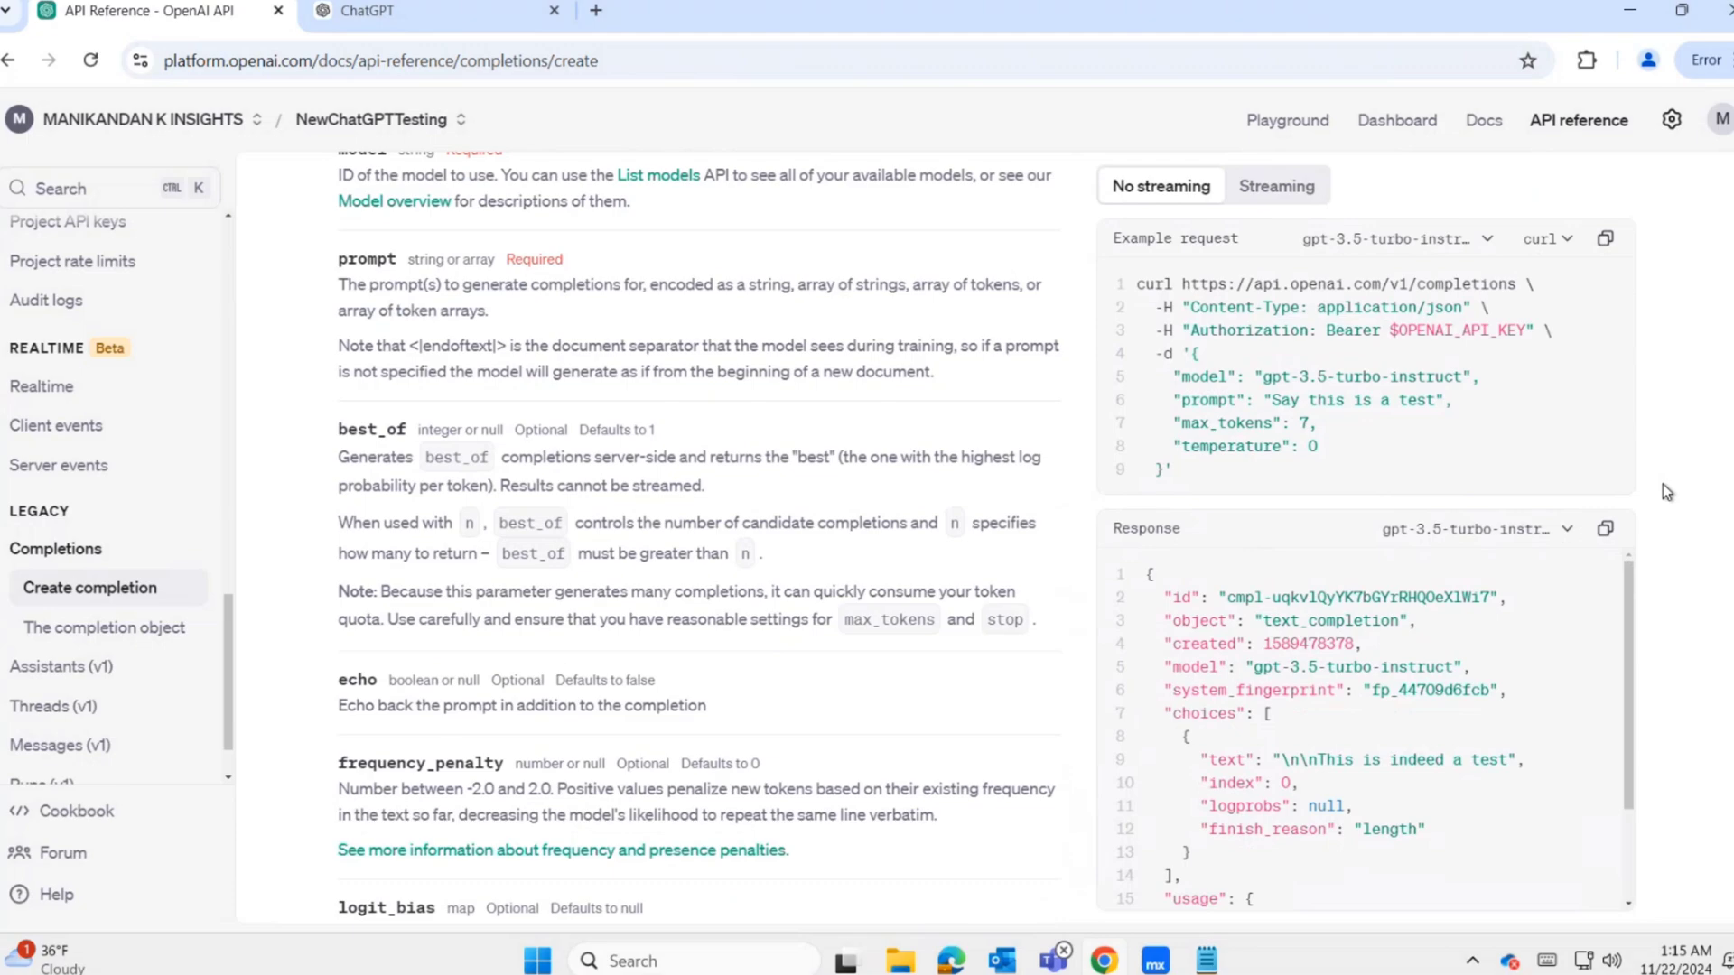
left_click(103, 627)
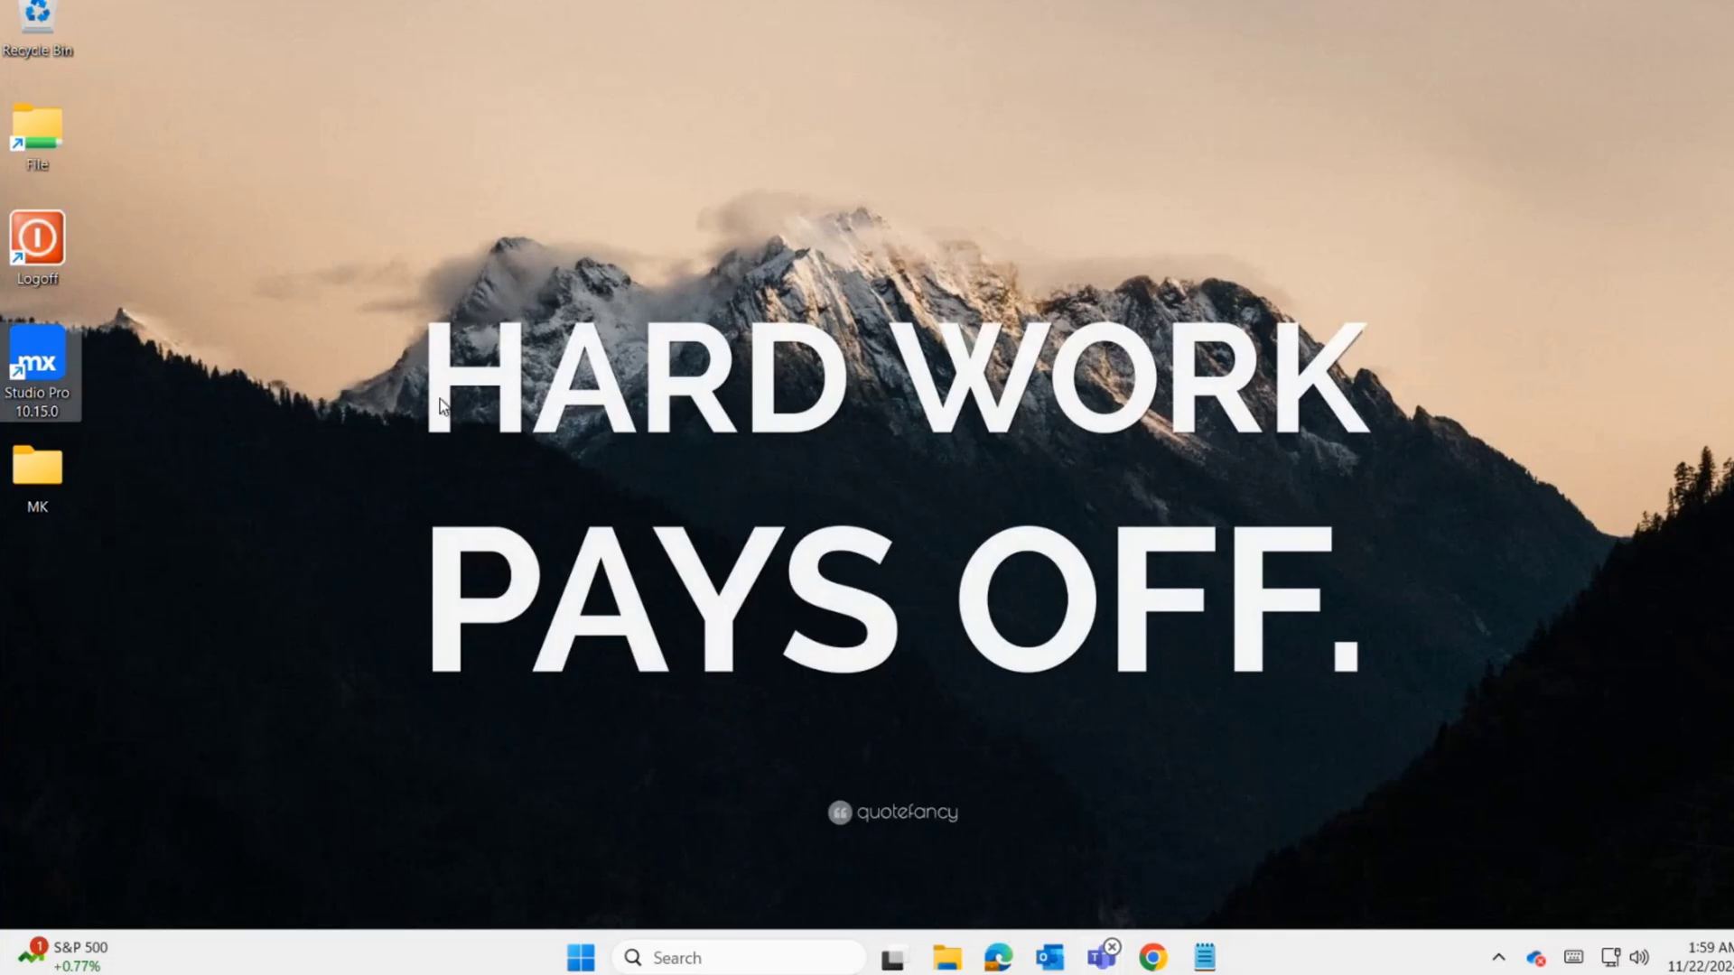
Step: Launch Studio Pro and create a new app from the Blank Web App starting point
double_click(36, 365)
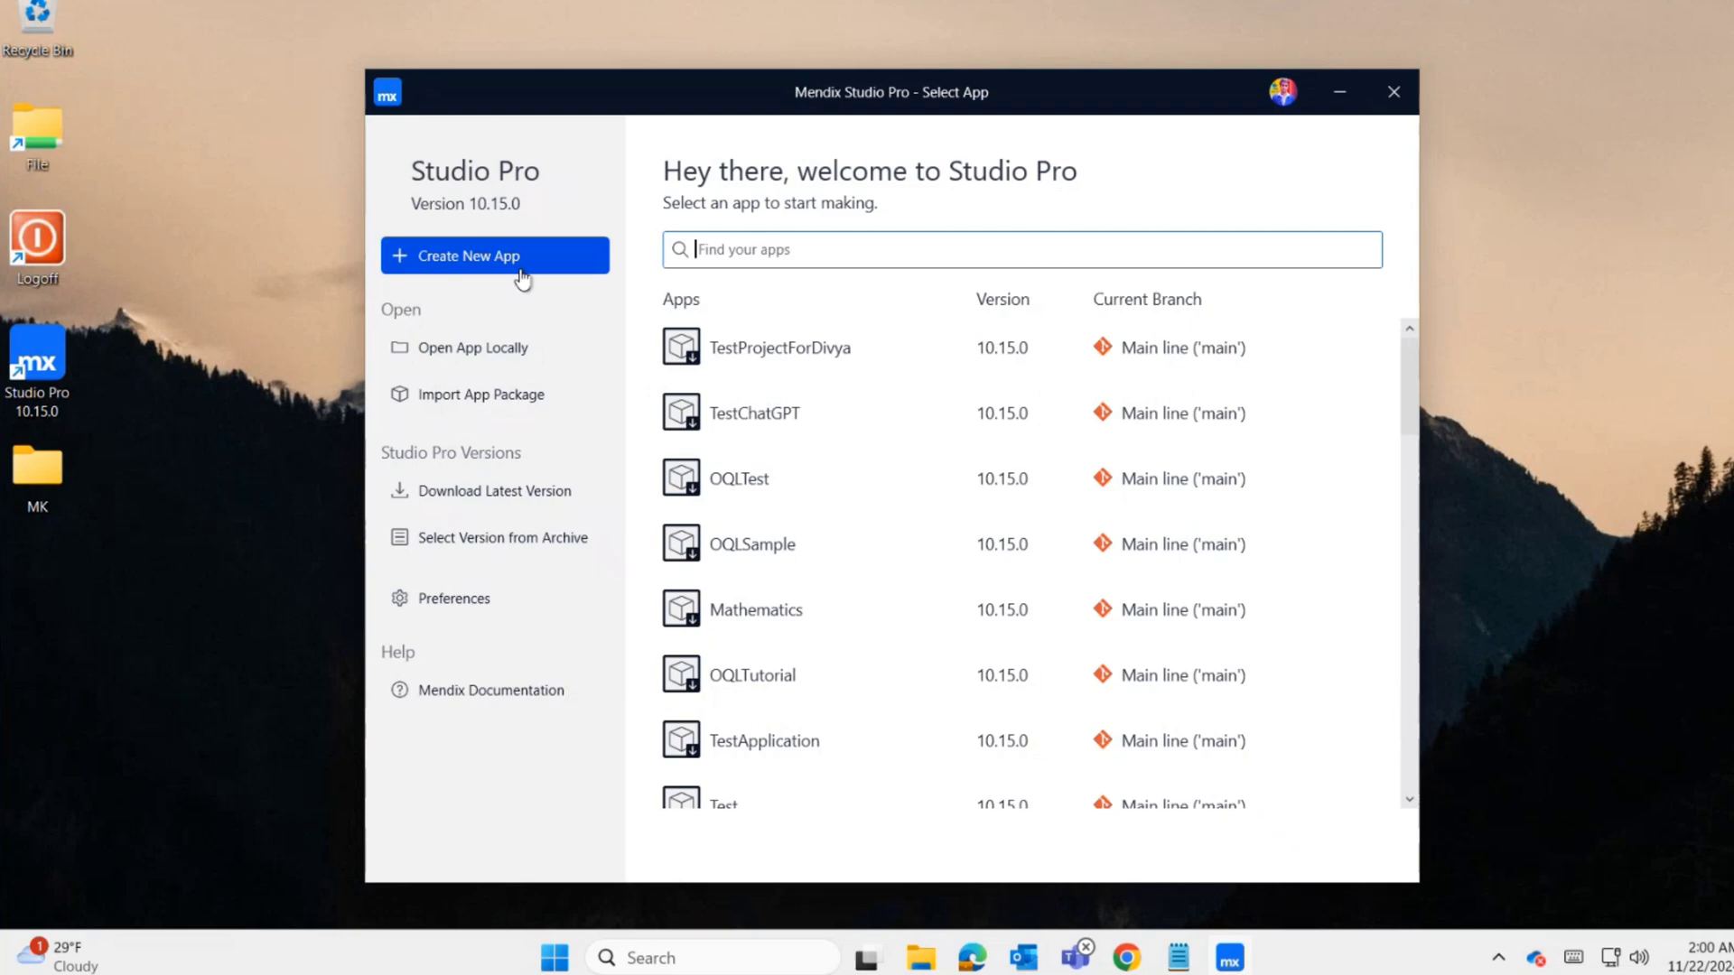
left_click(495, 255)
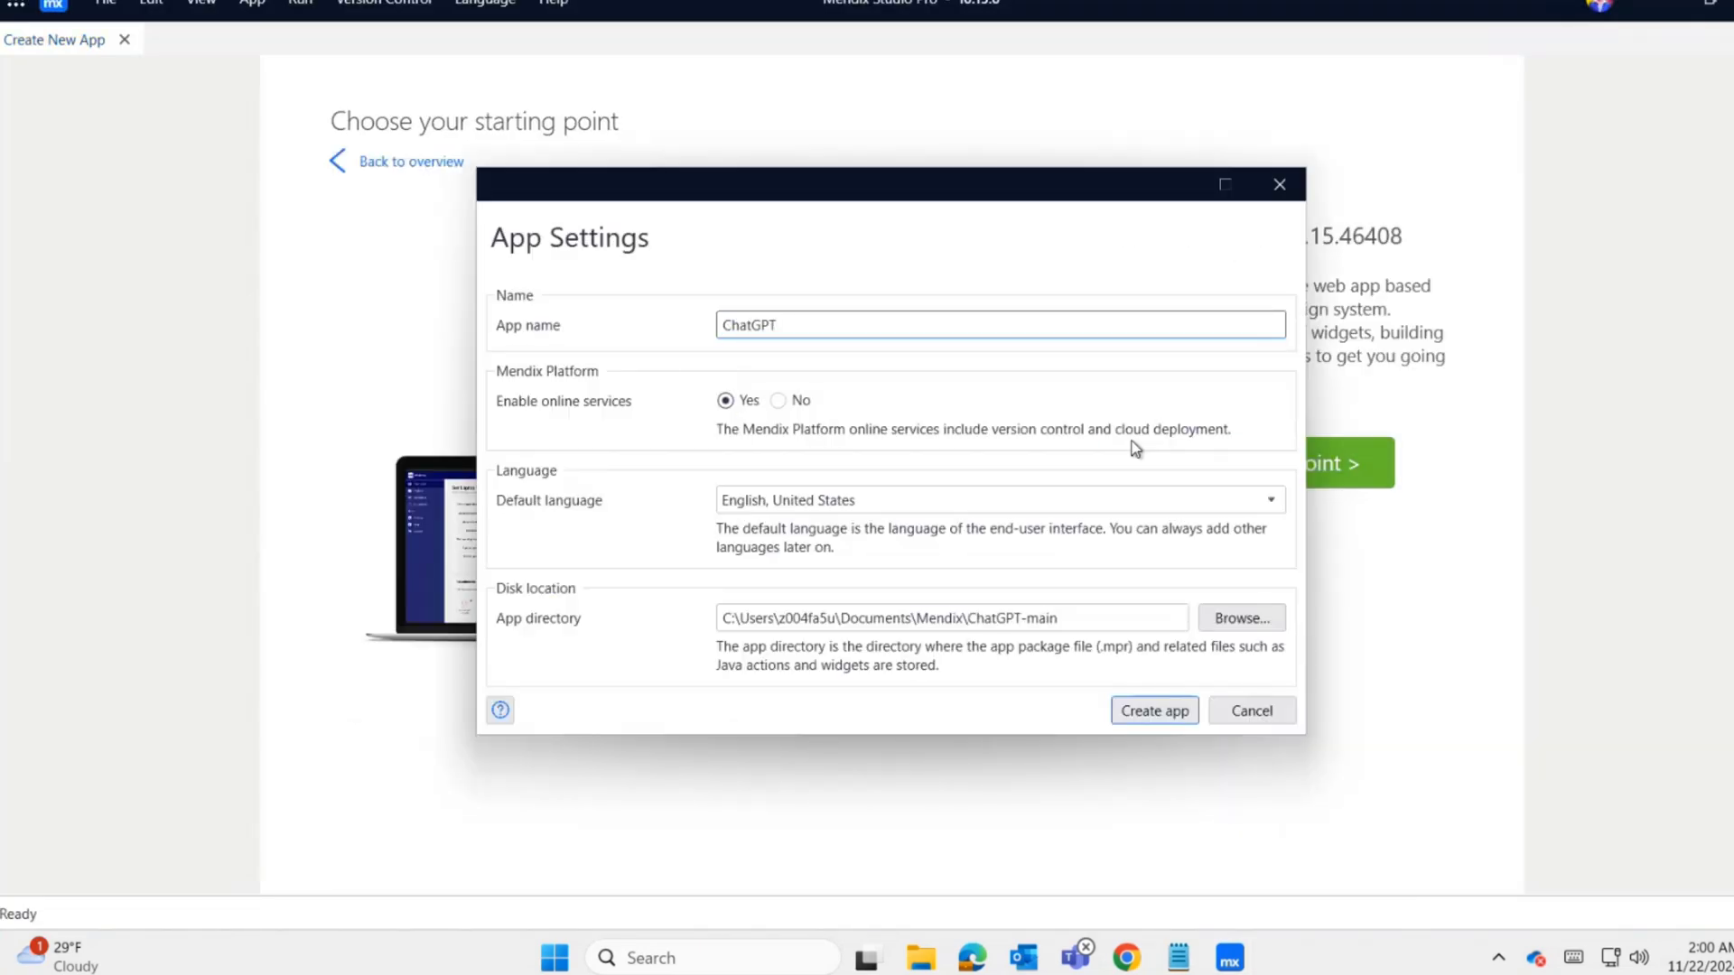
left_click(1152, 710)
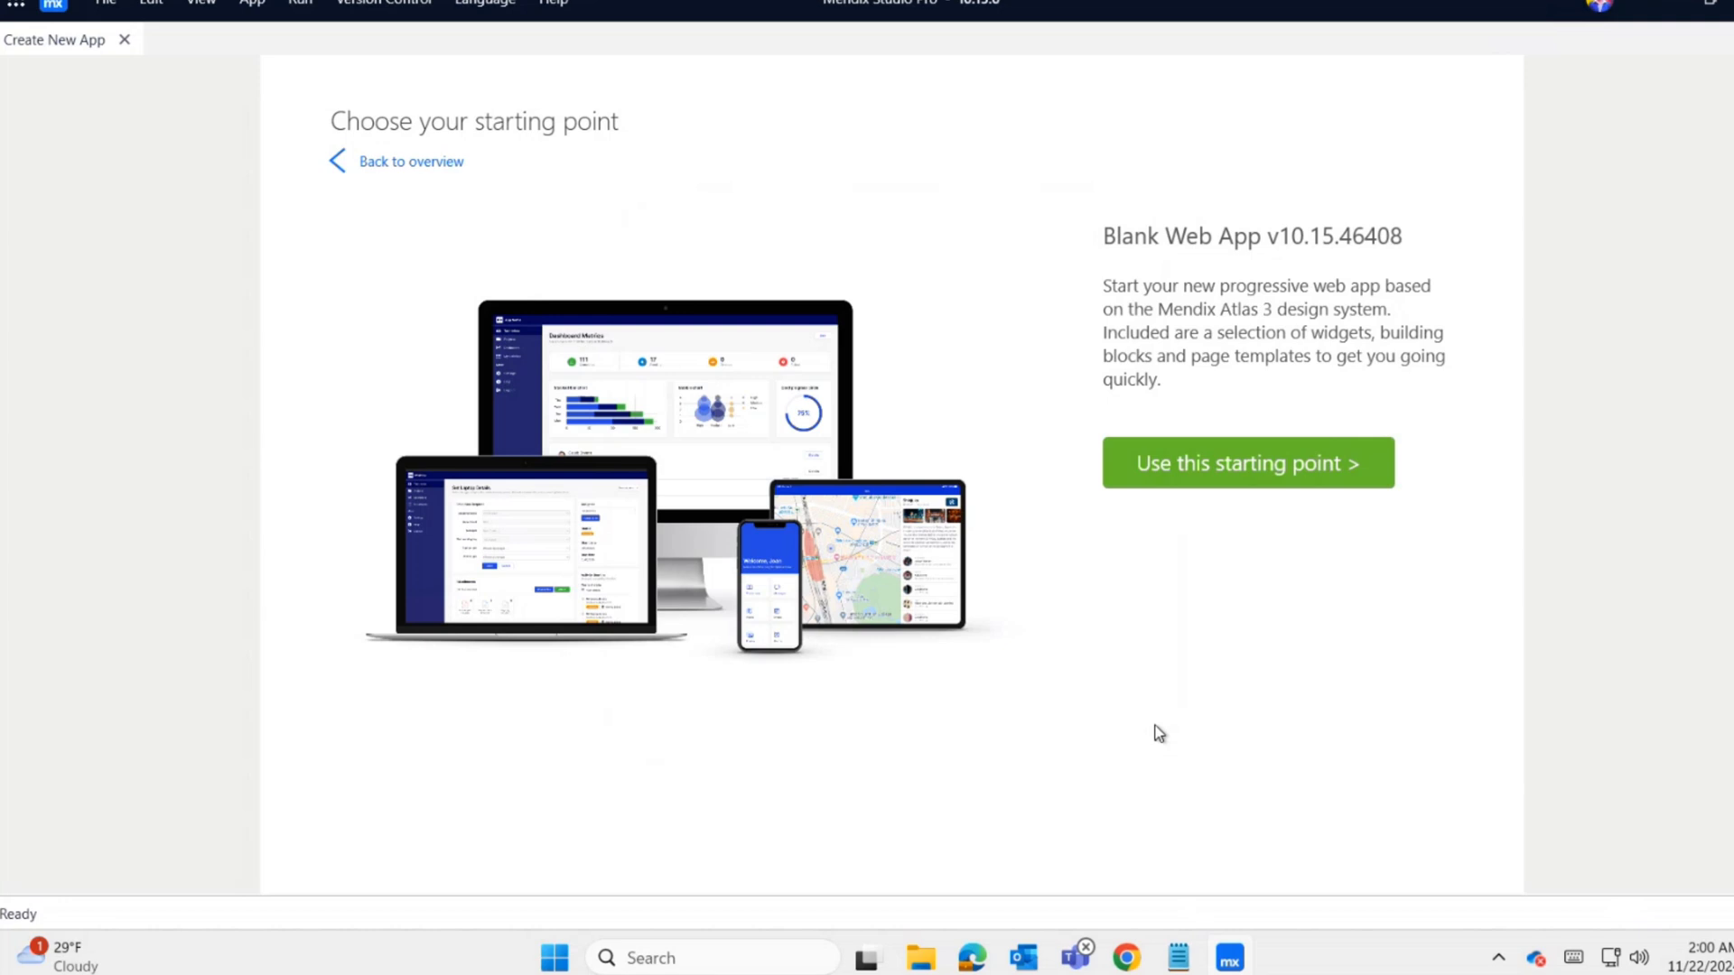
left_click(1246, 462)
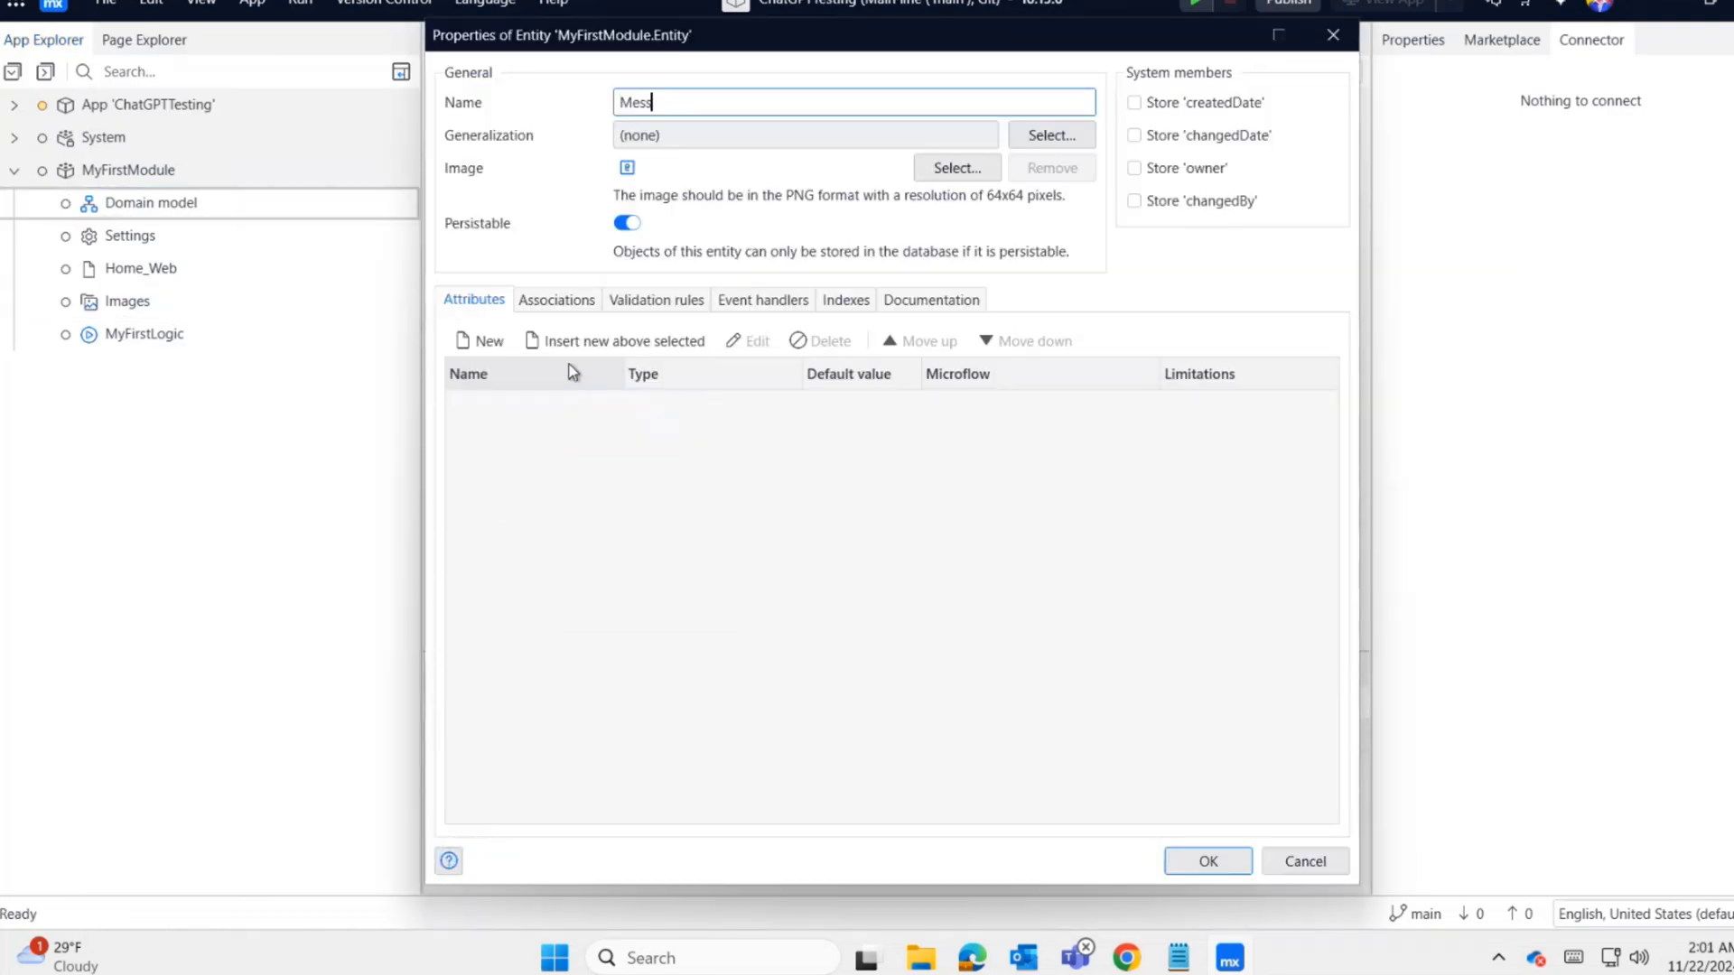
Step: Name the entity Message with attributes Text (String 200) and Response (String unlimited)
left_click(479, 341)
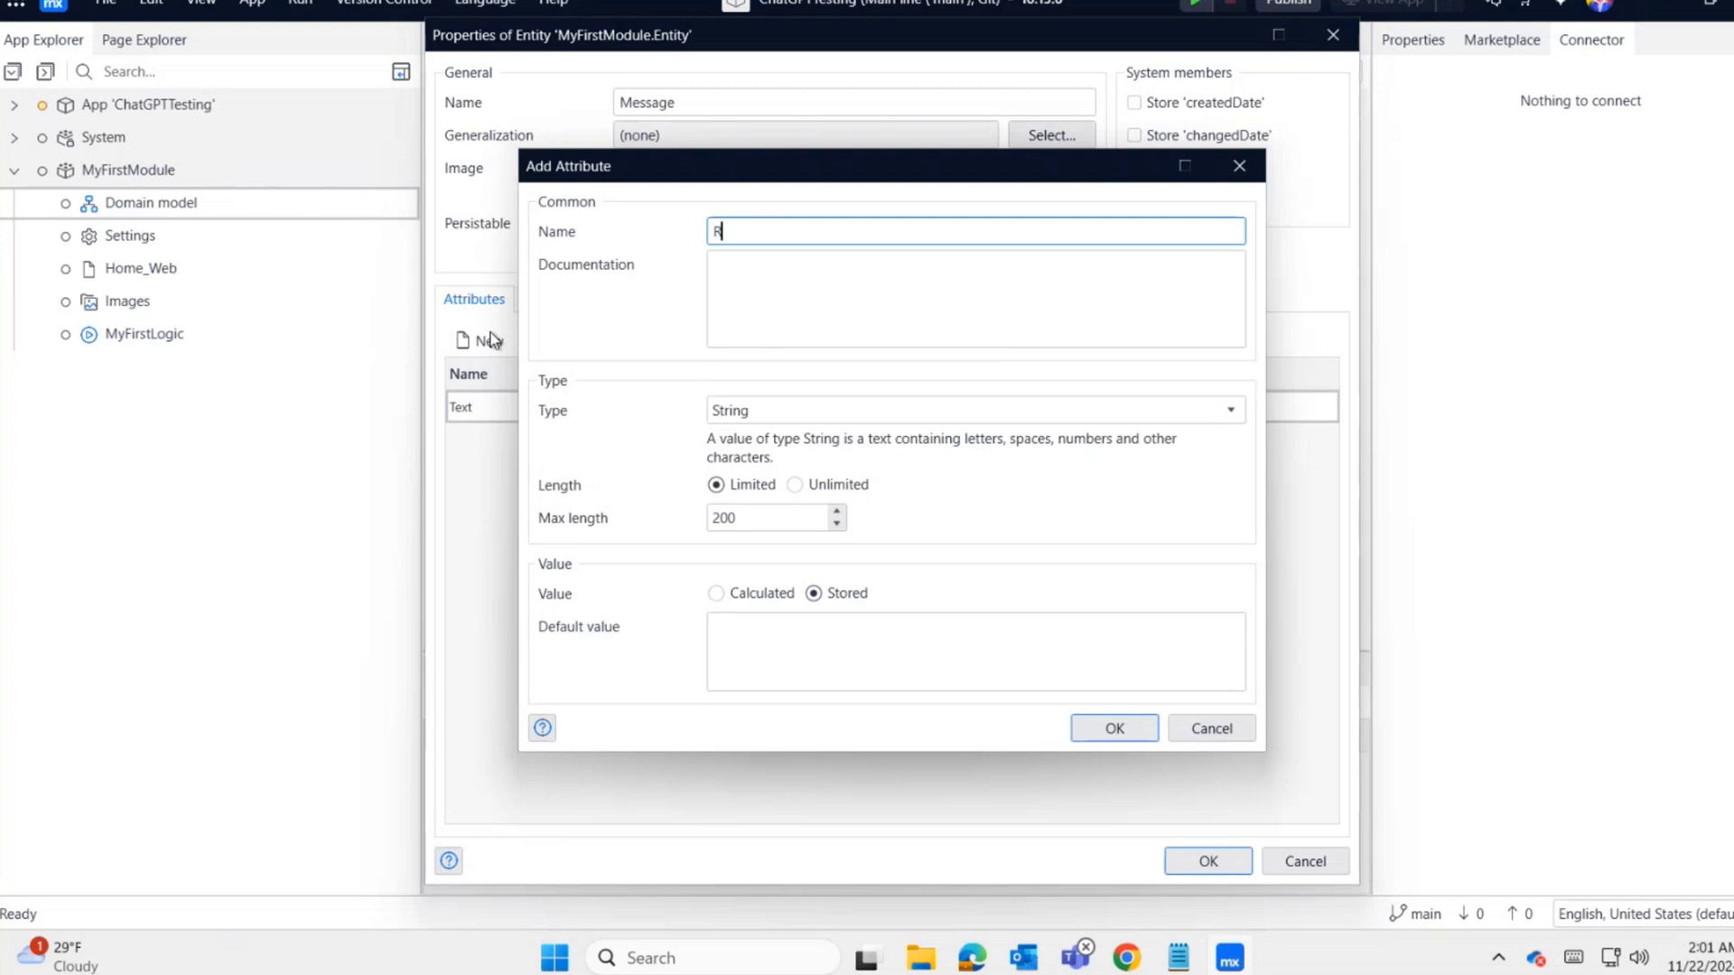
left_click(1113, 728)
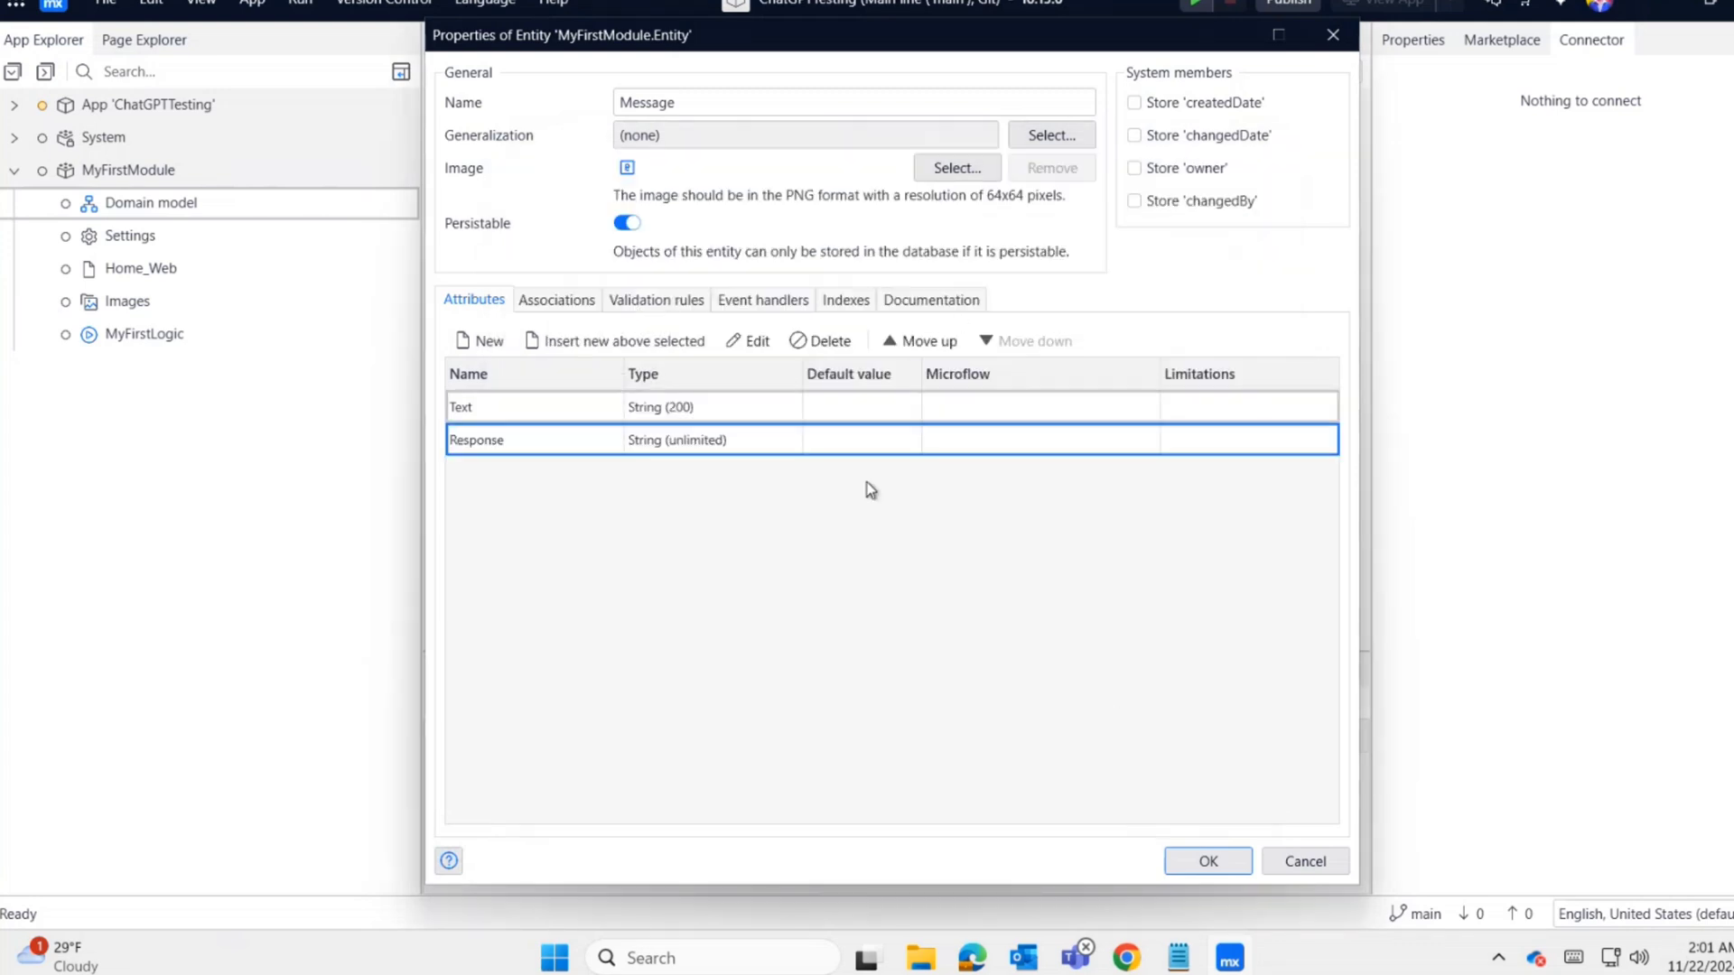
left_click(1207, 861)
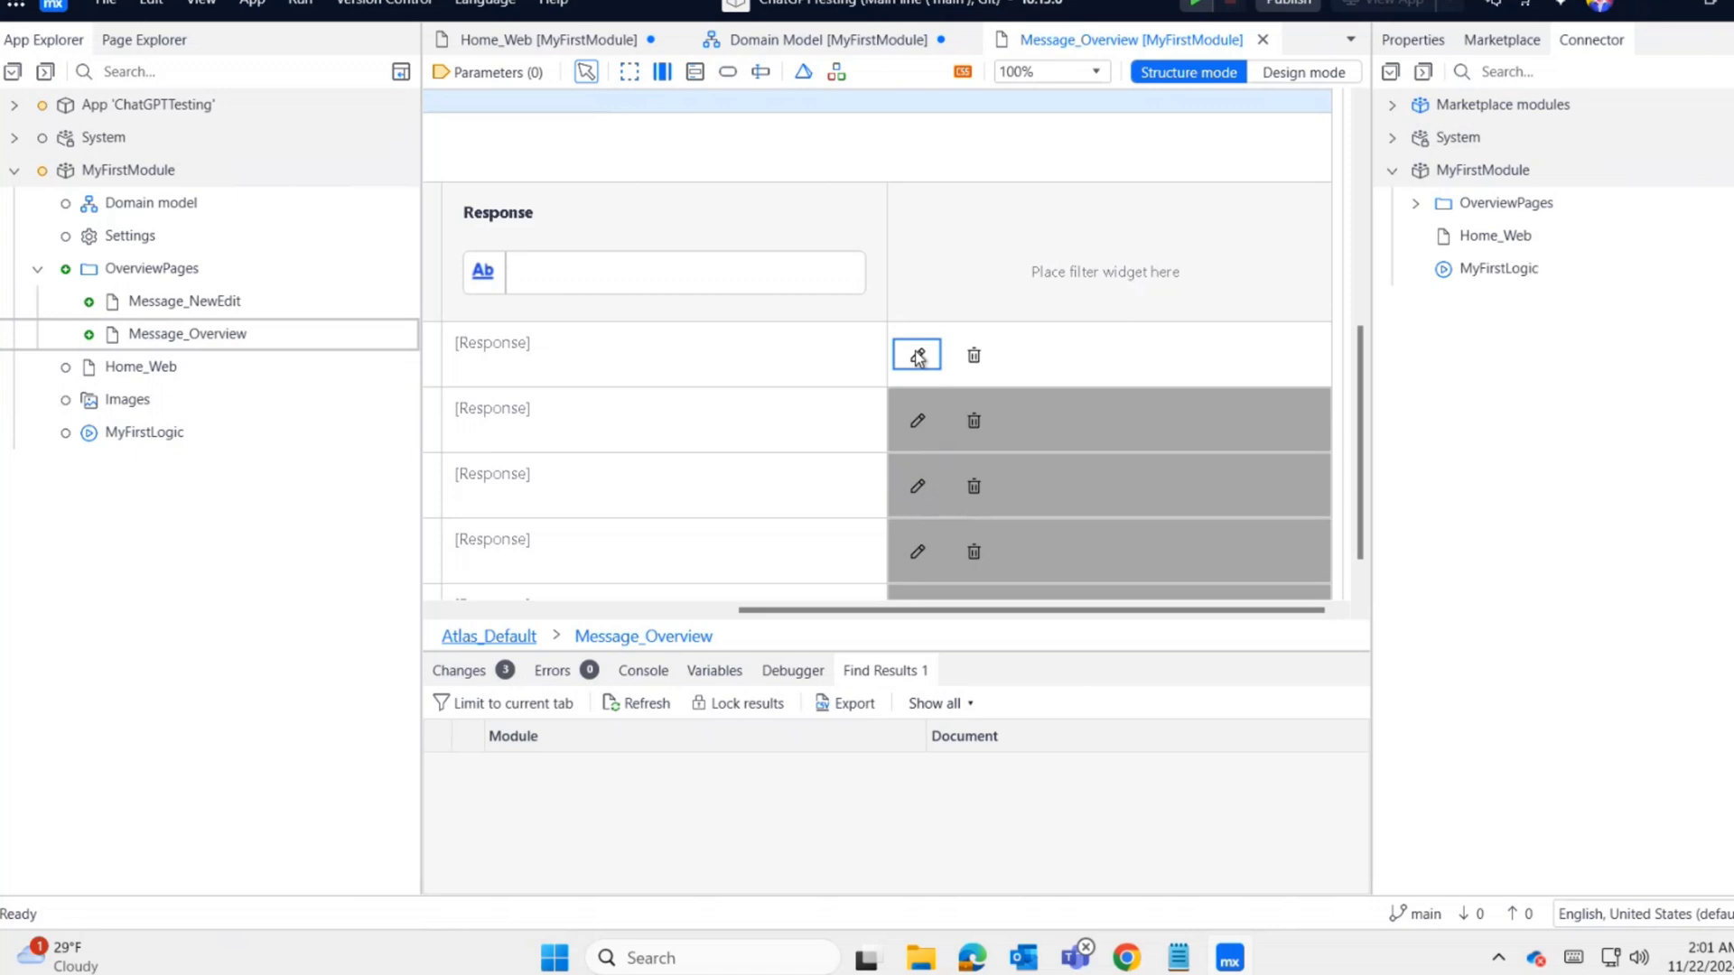
Step: Make the grid row button call a new microflow taking the Message parameter
left_click(917, 356)
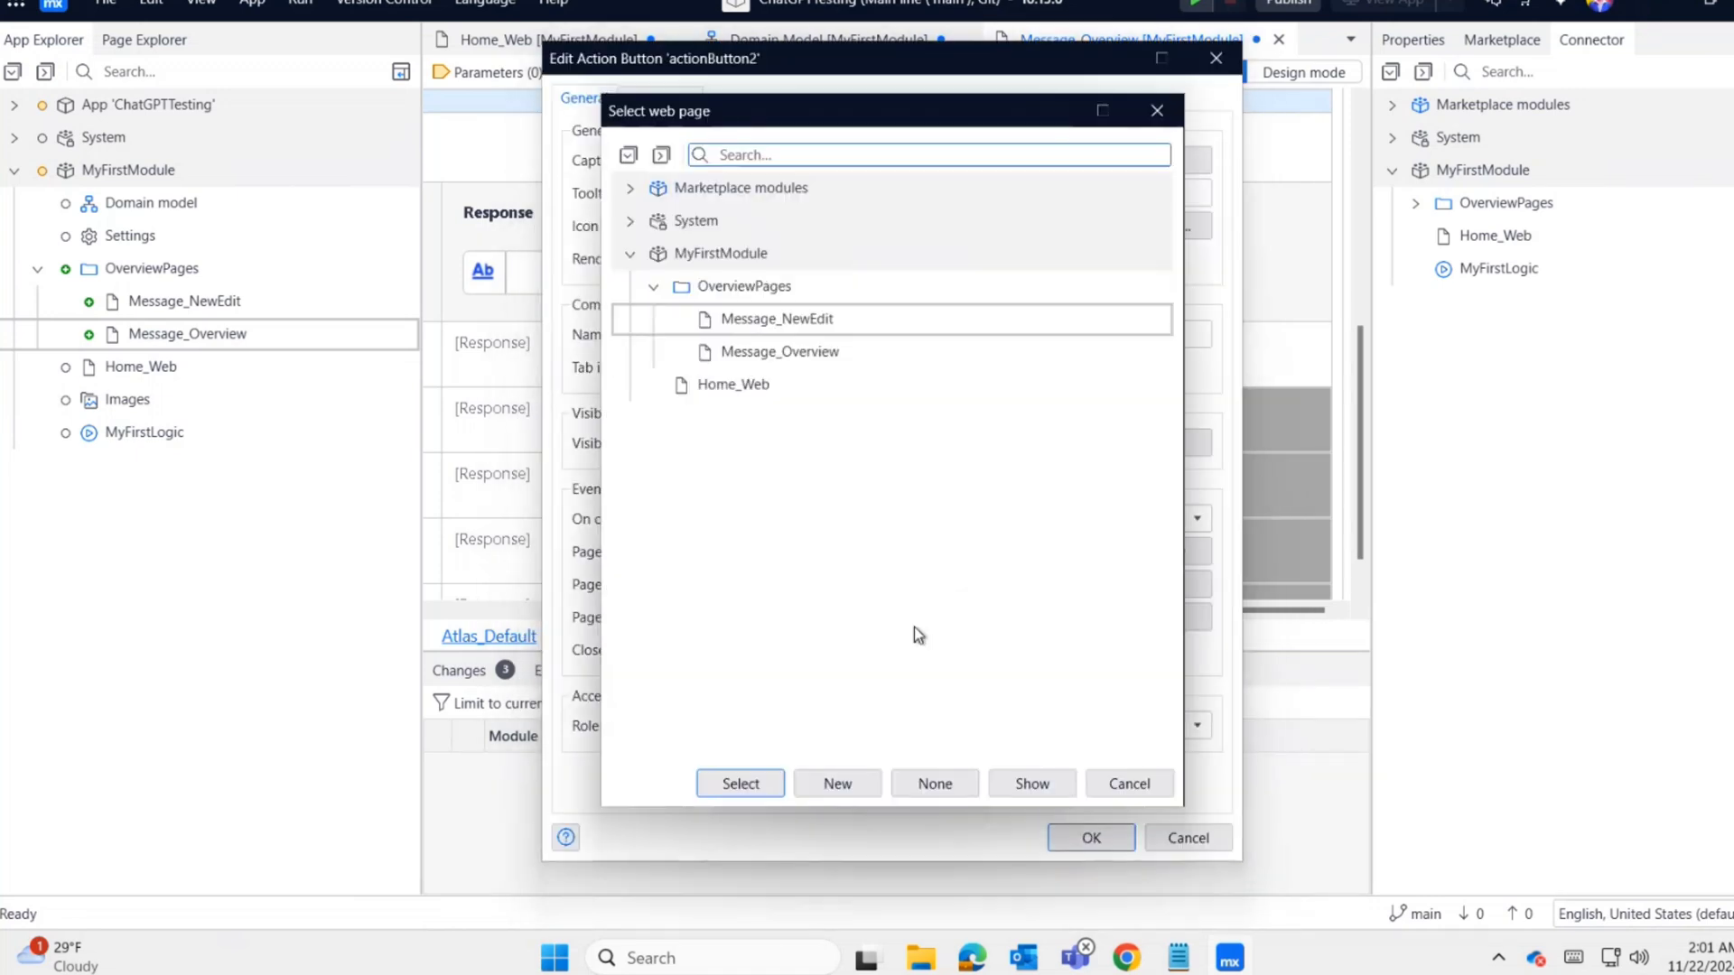
left_click(836, 782)
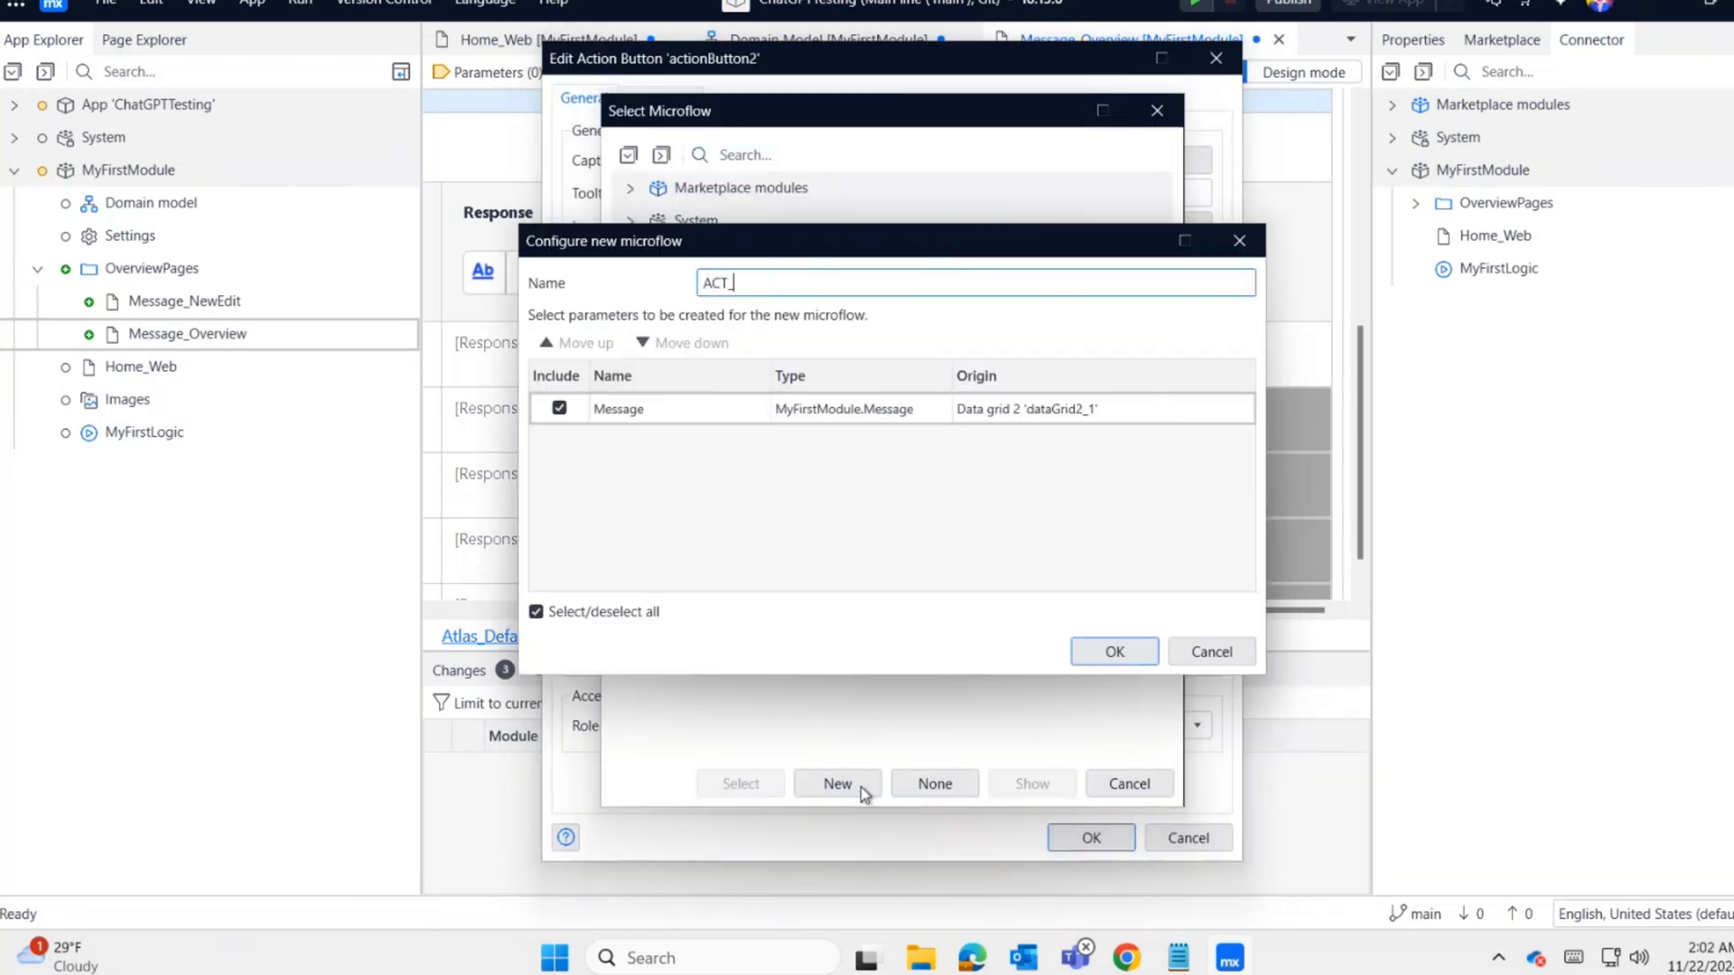
left_click(1112, 652)
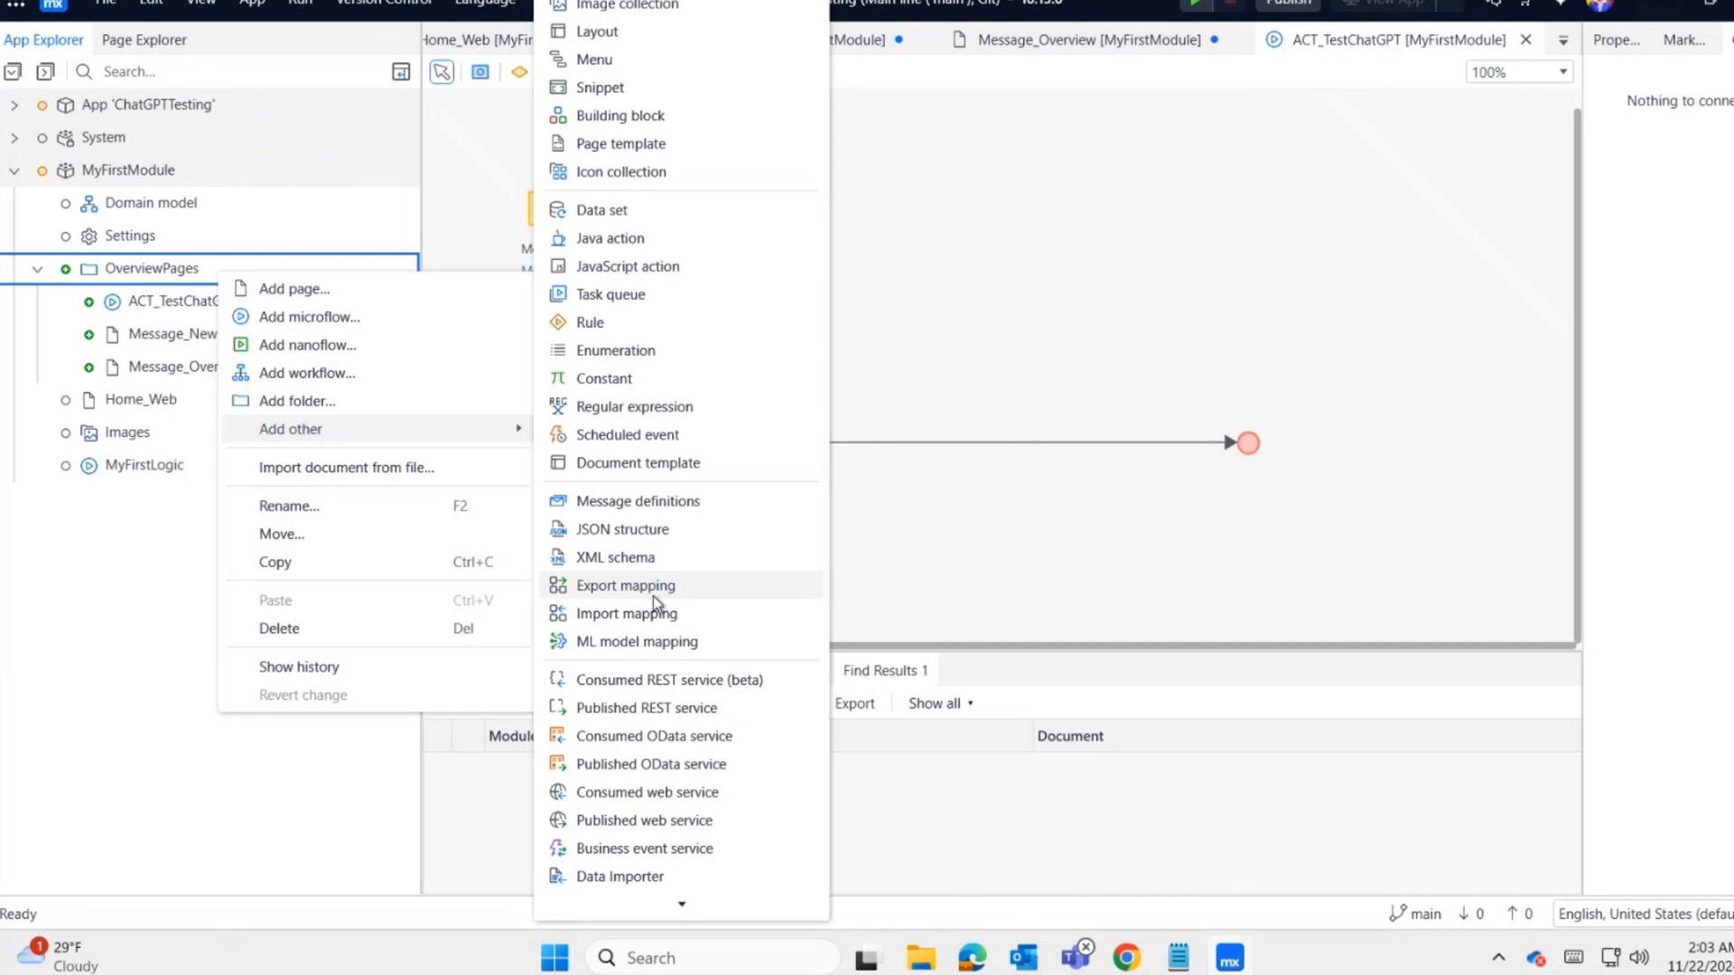
Step: Add JSON_structure_Request and JSON_structure_Response, the latter from the example completion response
left_click(623, 529)
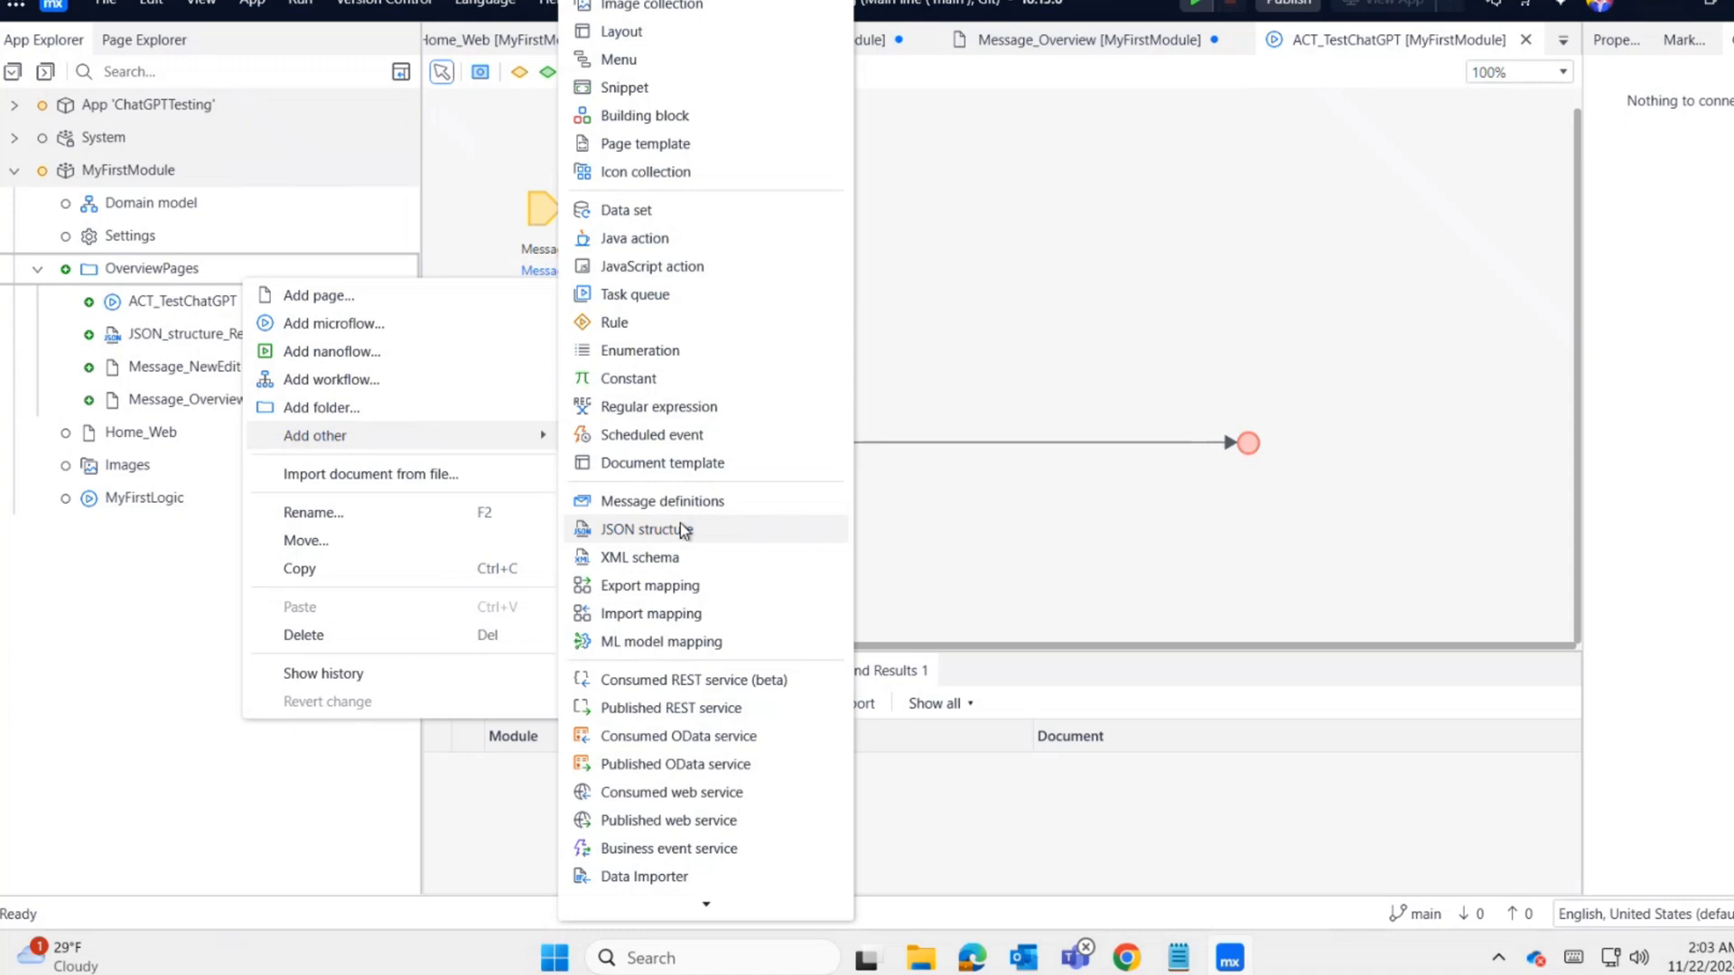
left_click(649, 529)
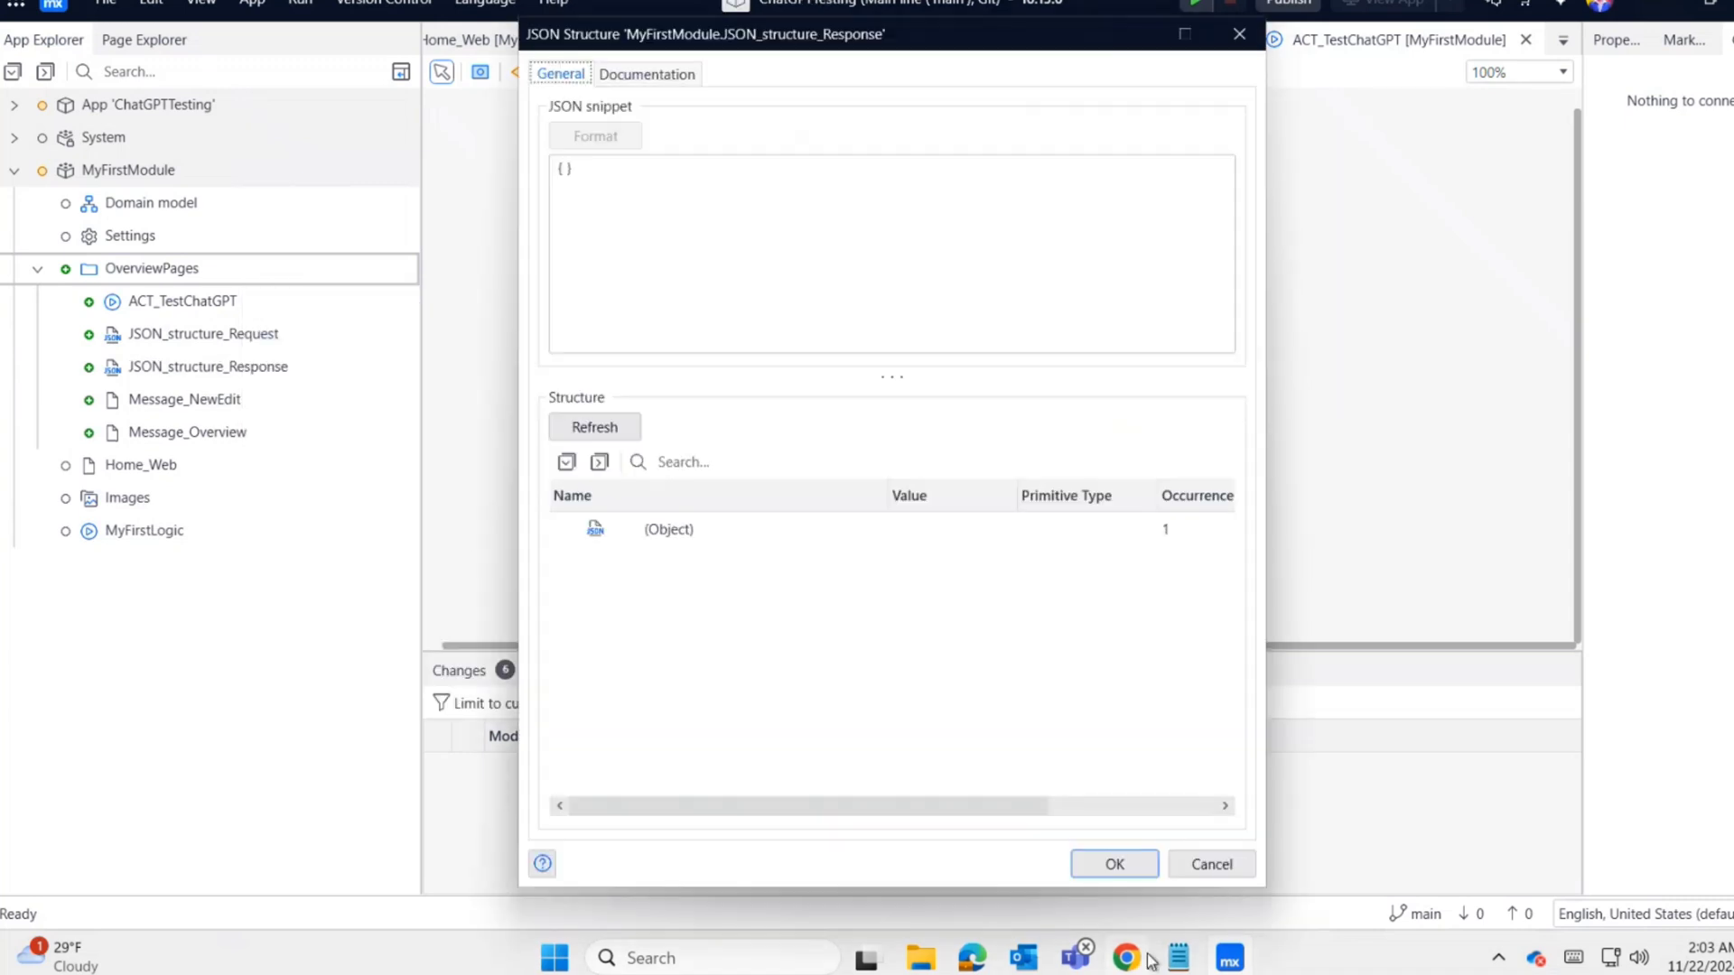
left_click(739, 272)
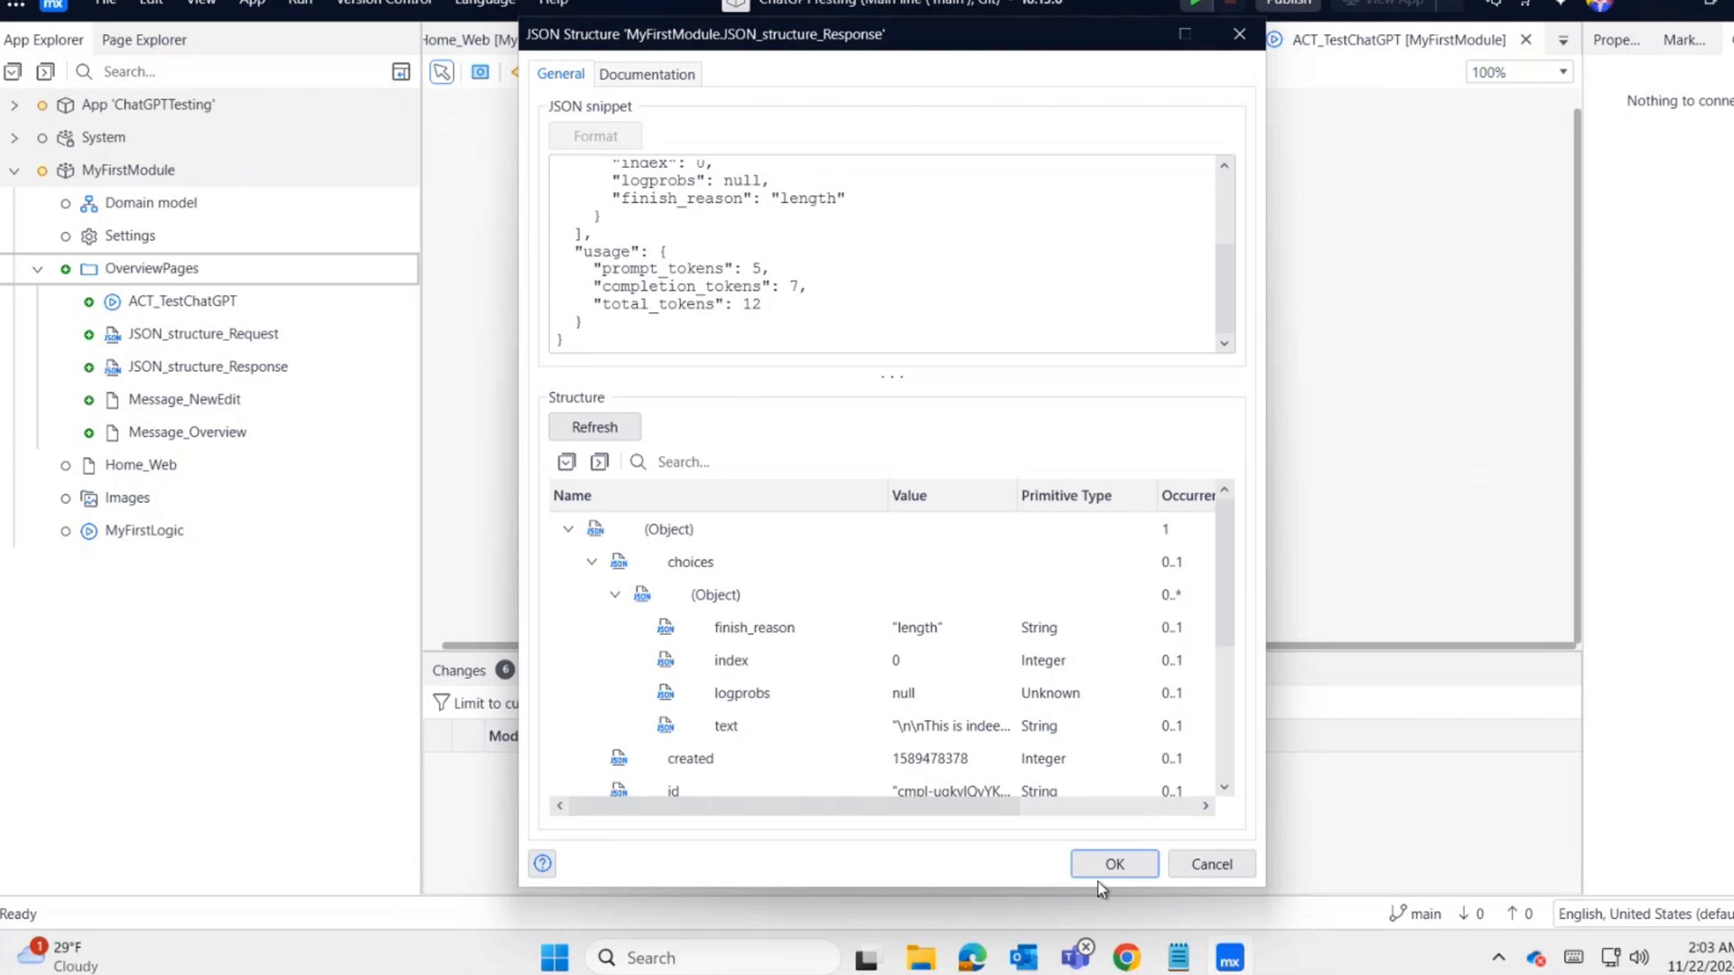
left_click(1112, 863)
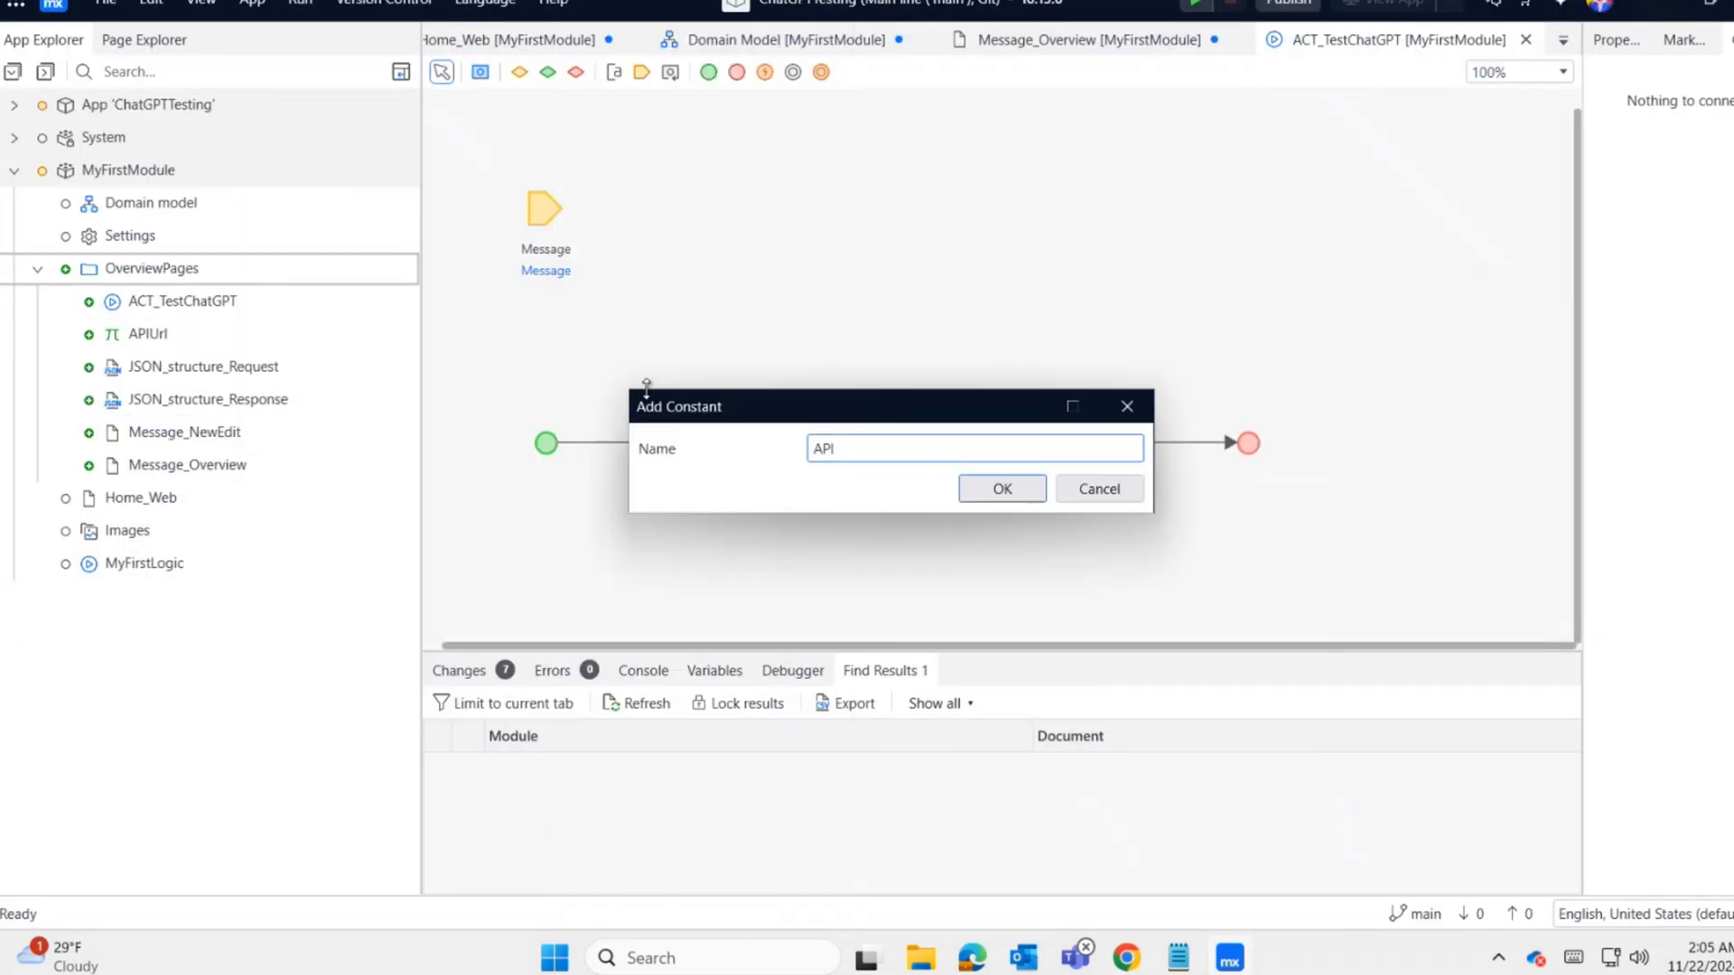
Step: Add a second API constant alongside APIUrl and confirm its name
left_click(999, 488)
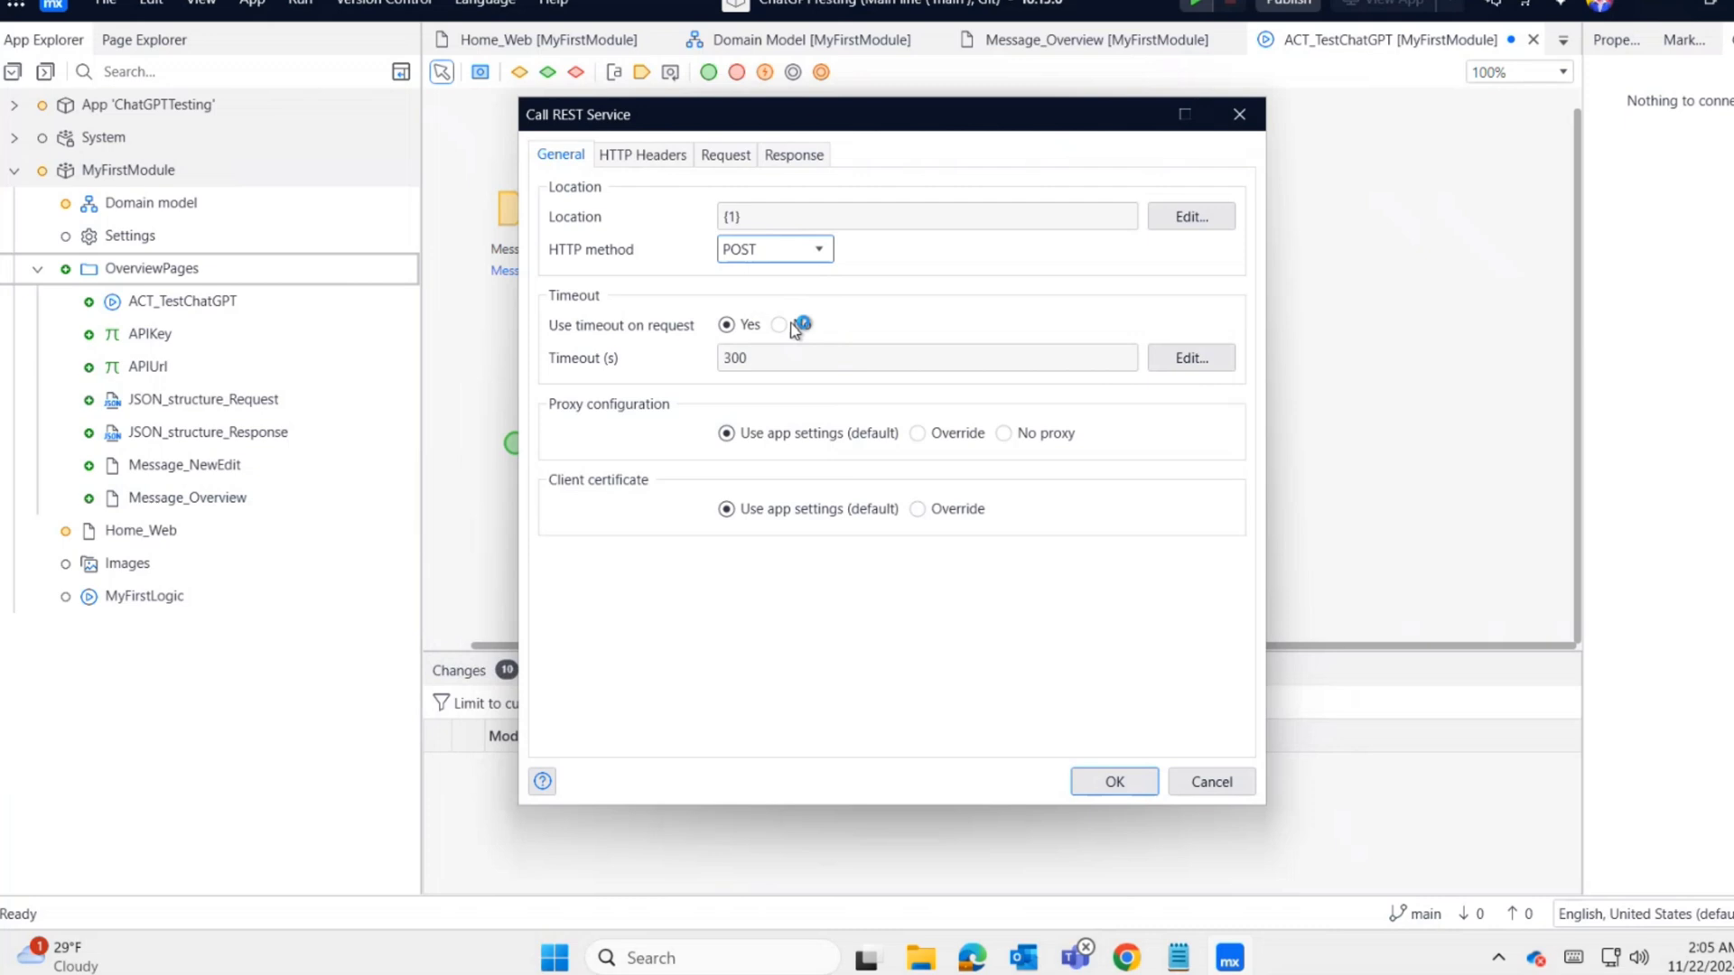
left_click(918, 509)
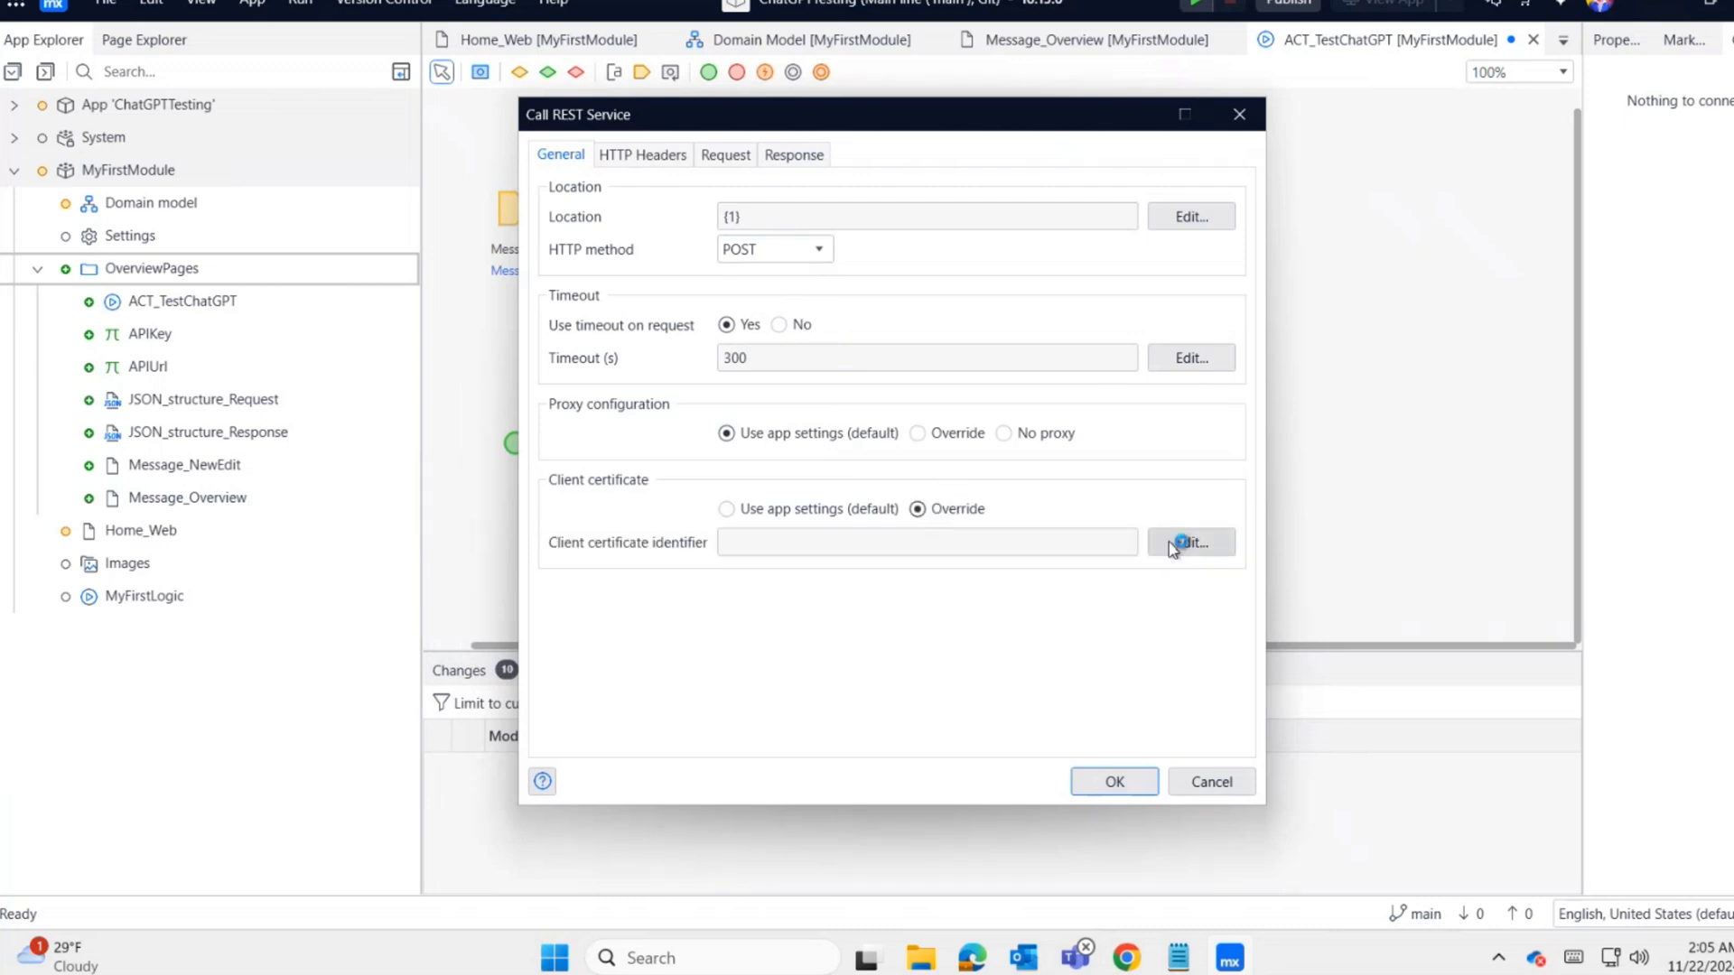
left_click(1190, 542)
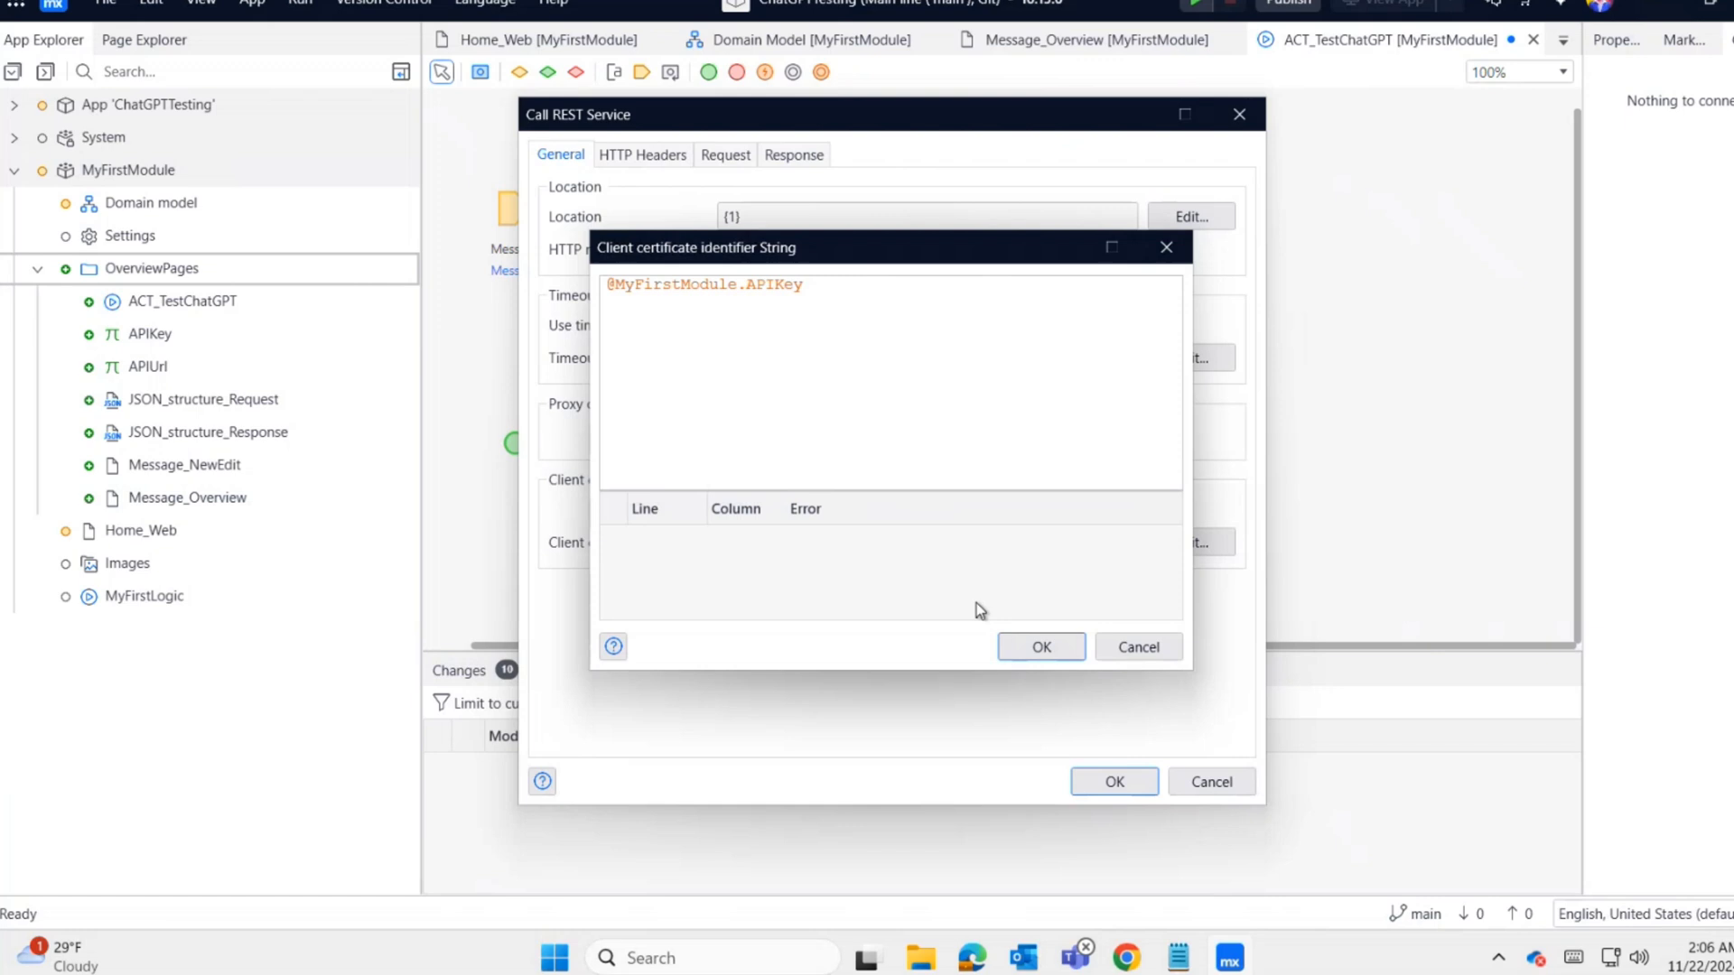
Step: Add a Content-Type 'application/json' header and a 'Bearer ' + API key header
type("Content")
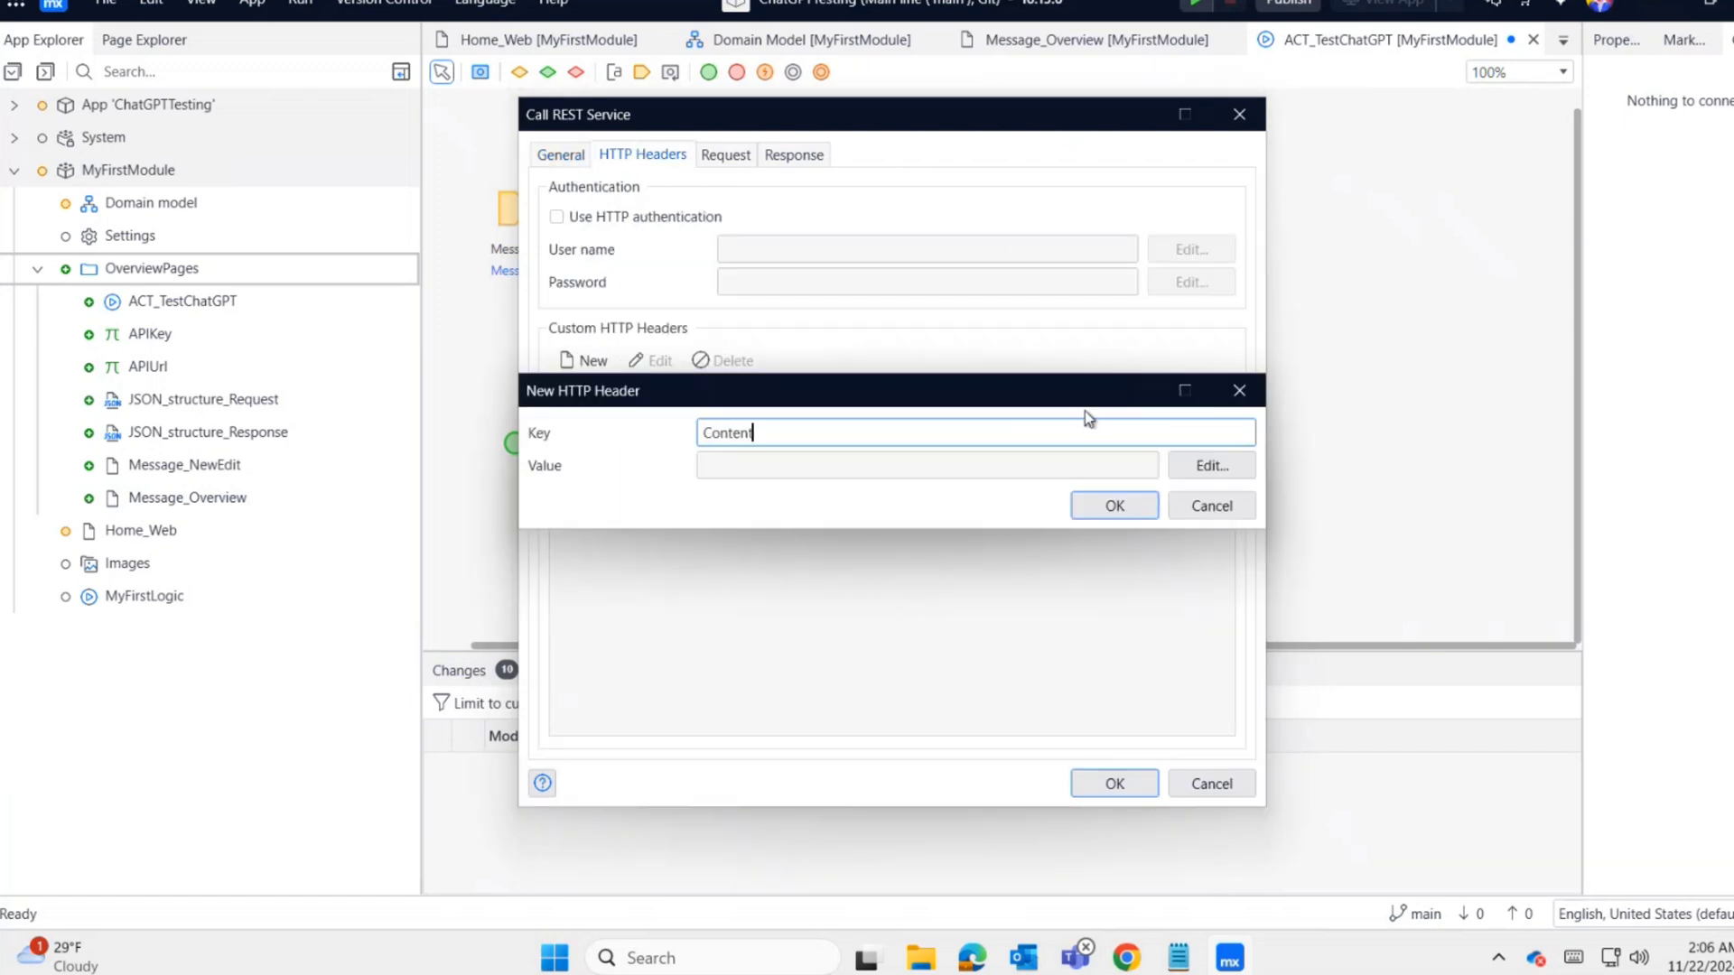
left_click(1210, 464)
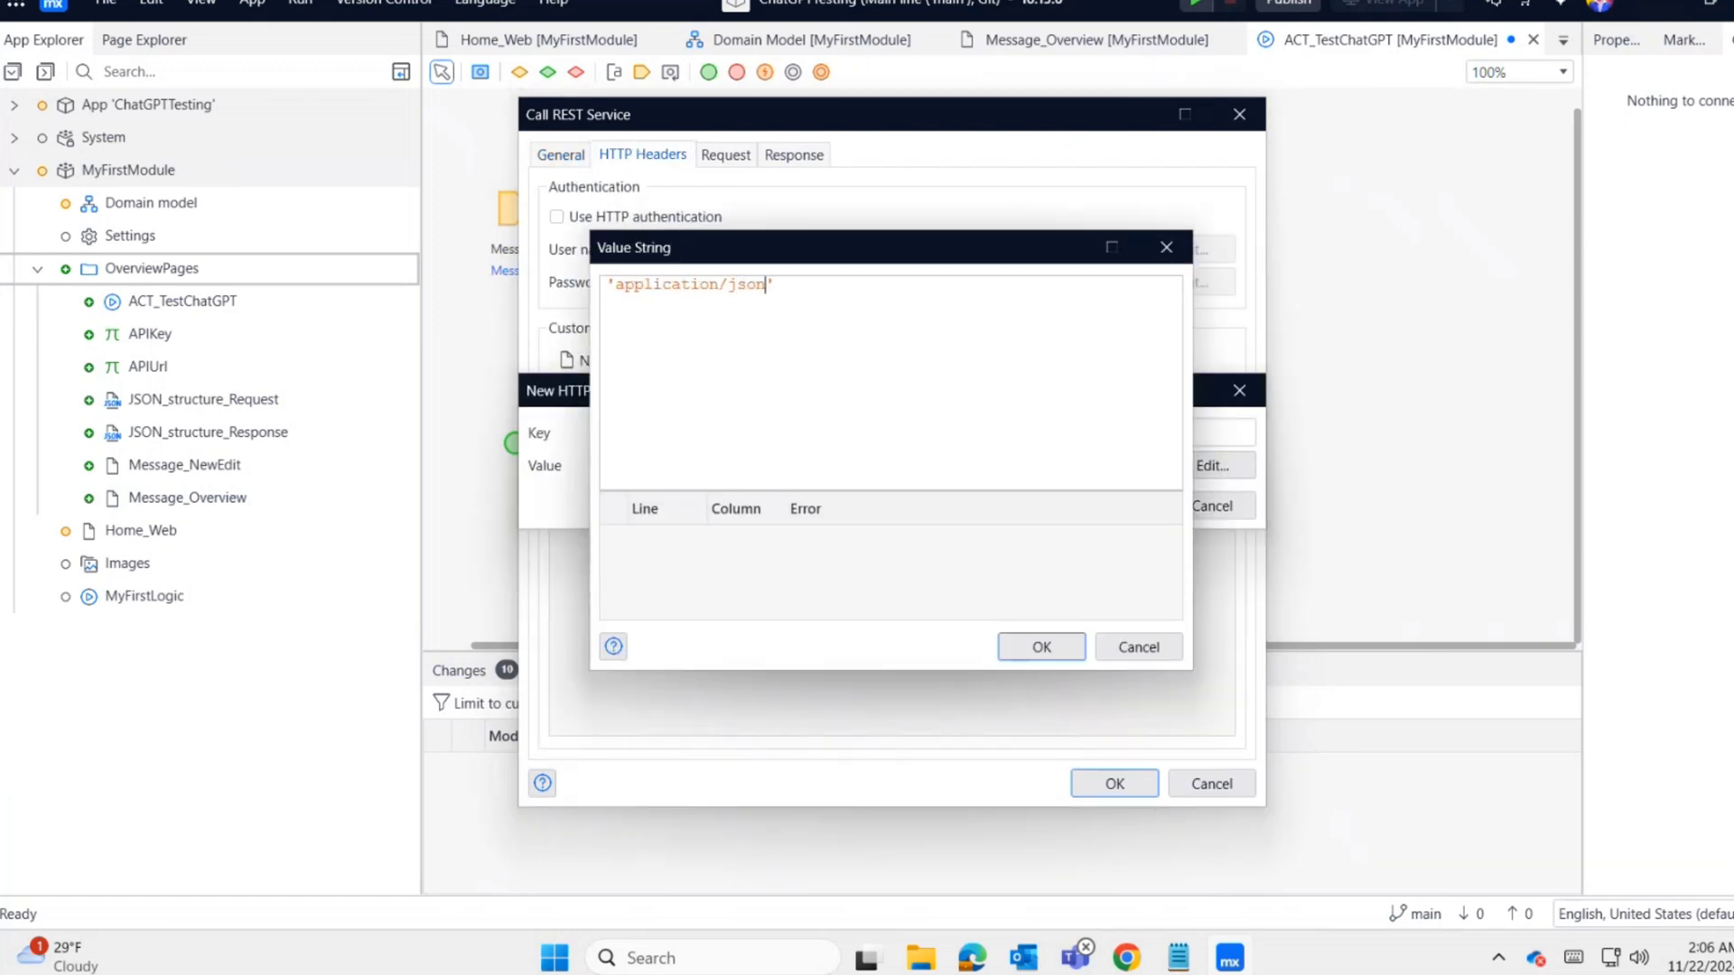
left_click(1038, 647)
type("'Bearer '+$")
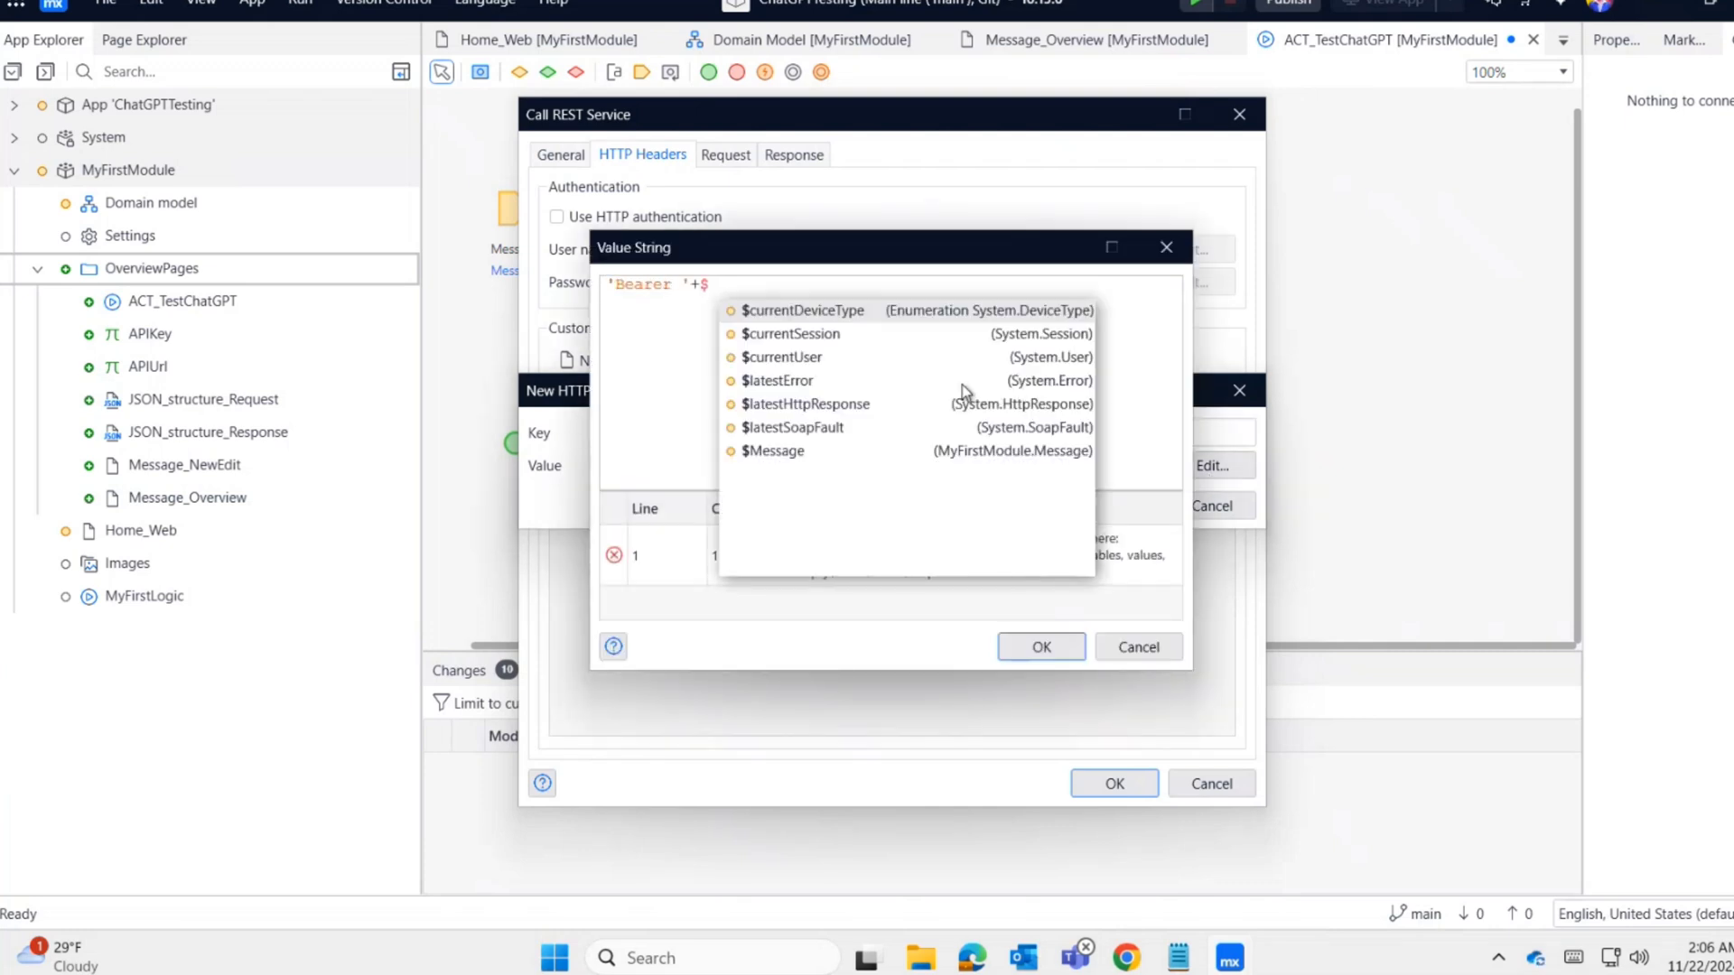
left_click(724, 153)
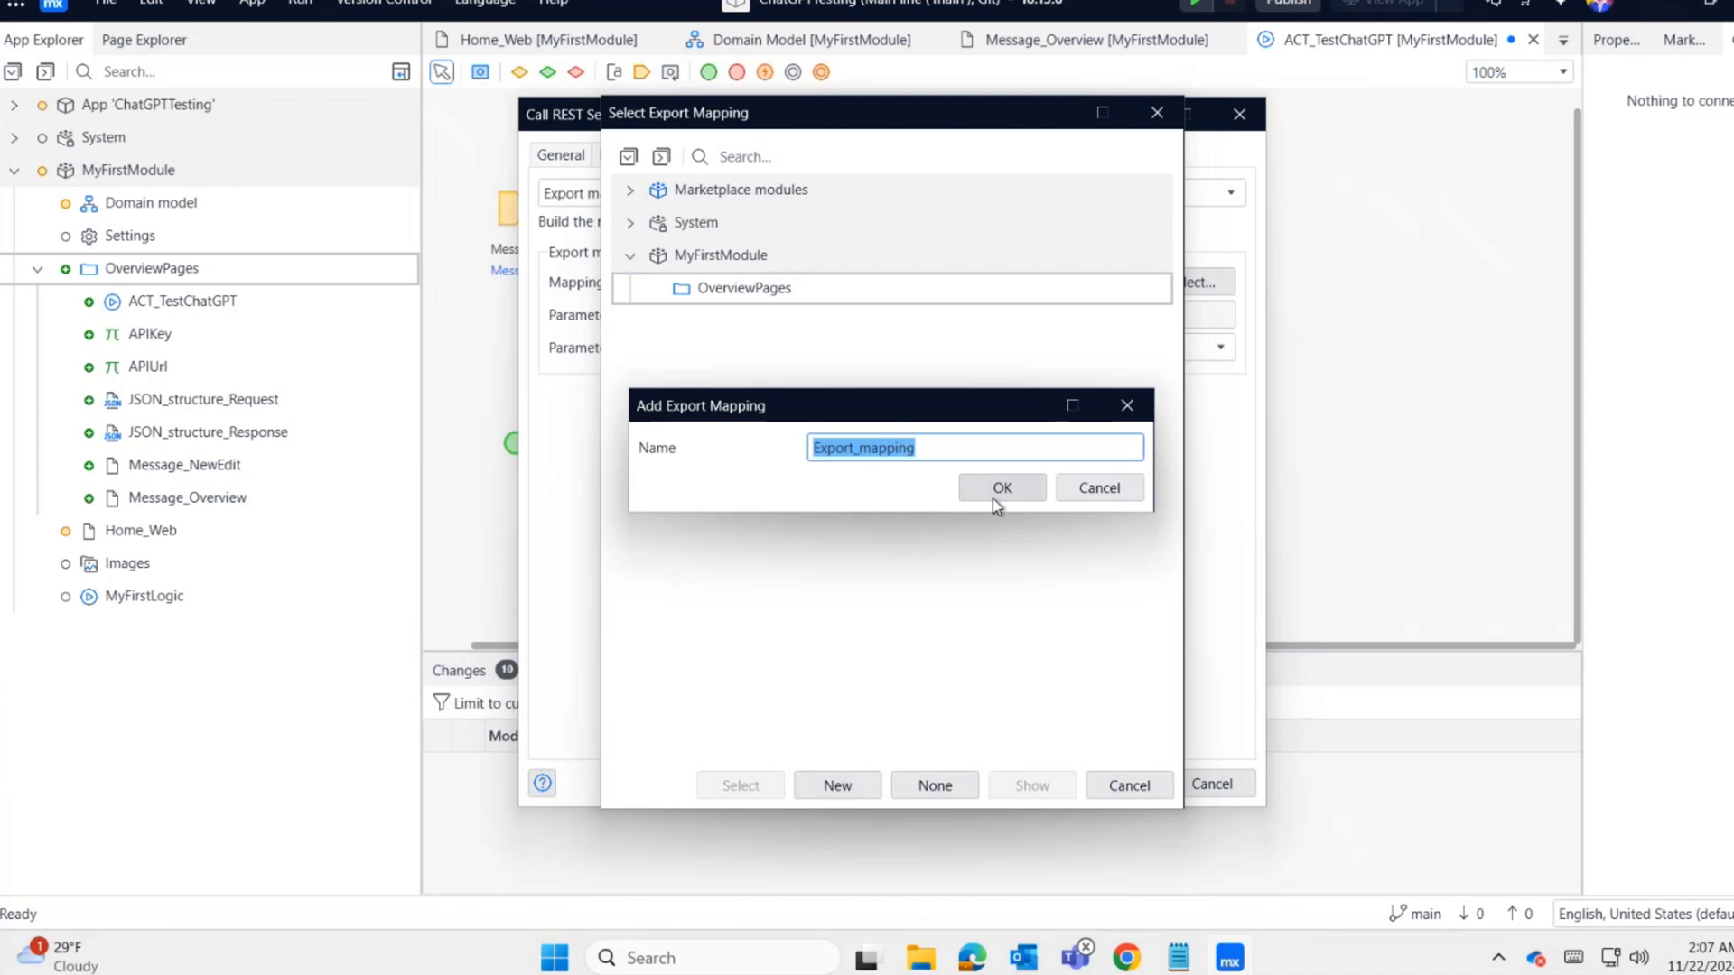
Step: Create Export_mapping on JSON_structure_Request with its root renamed to Request
left_click(1000, 487)
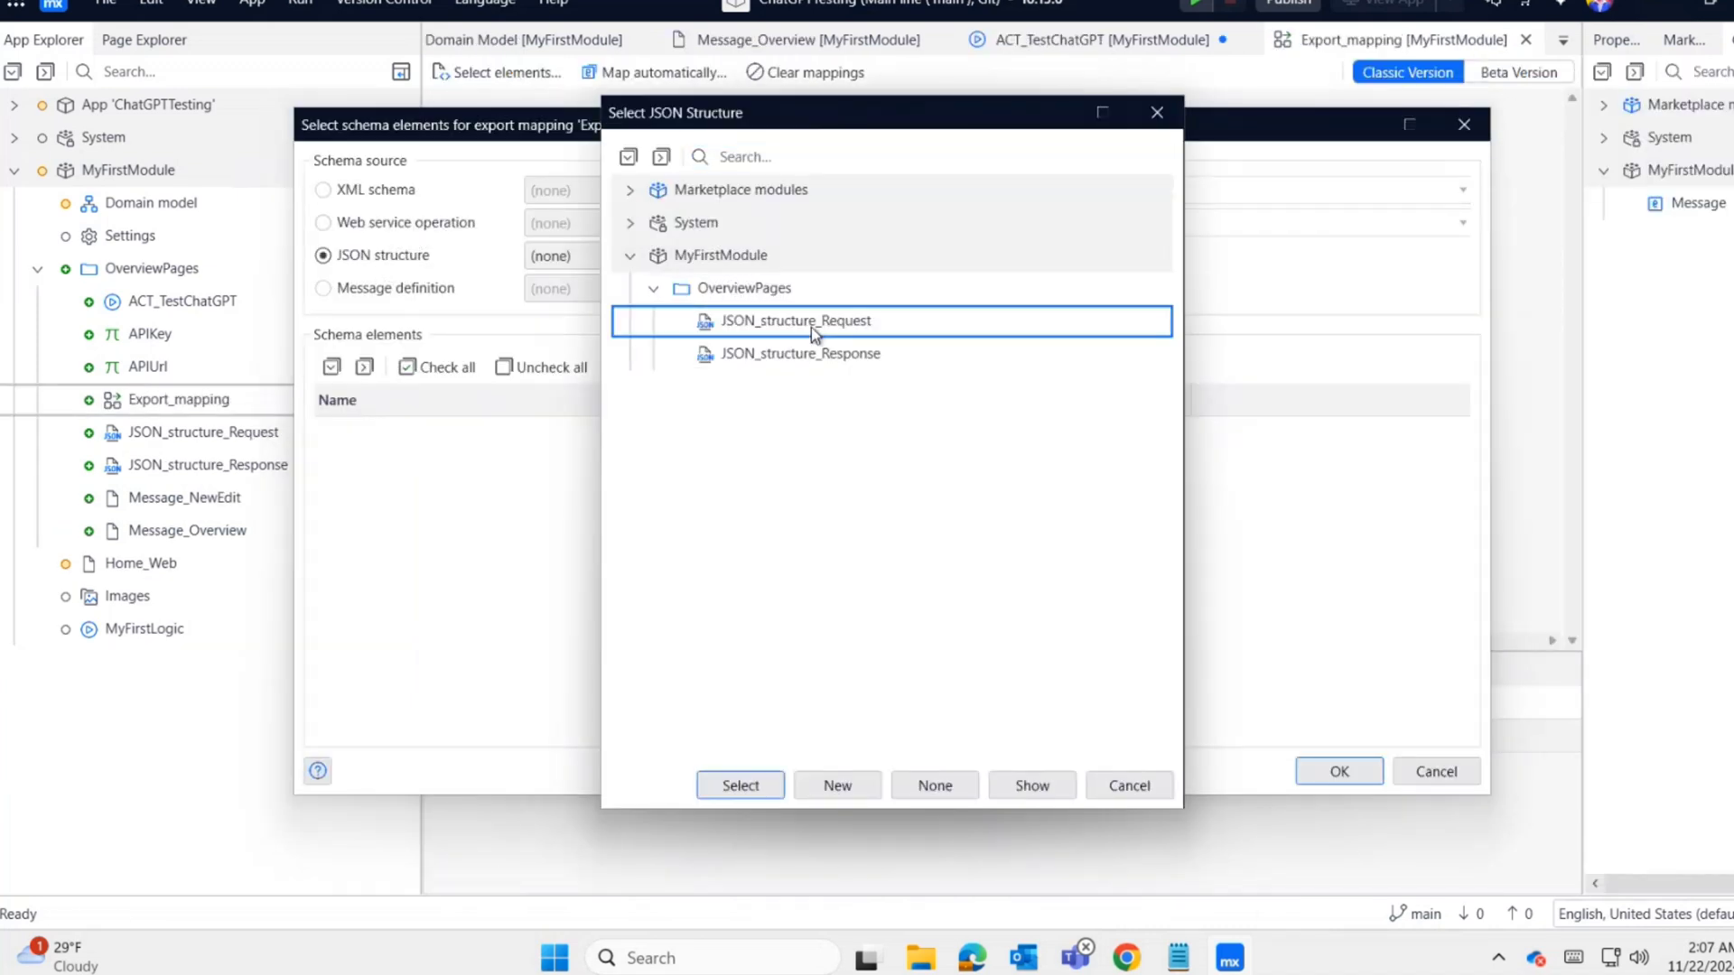
left_click(738, 785)
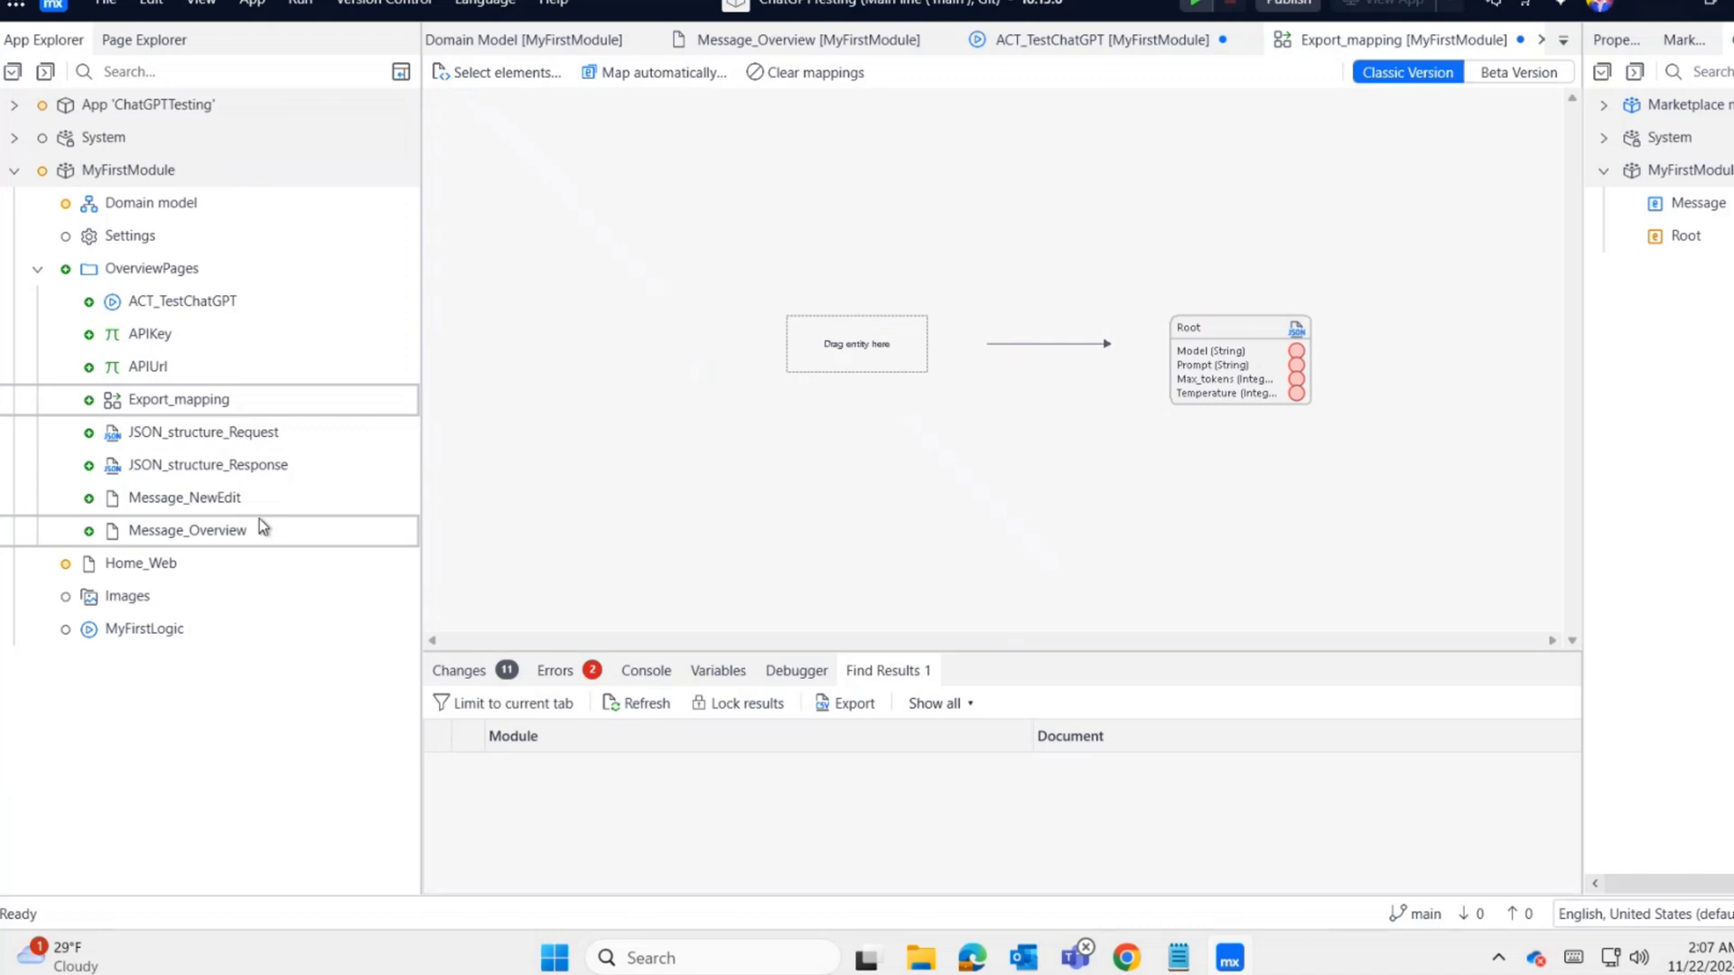
double_click(202, 431)
type("Request")
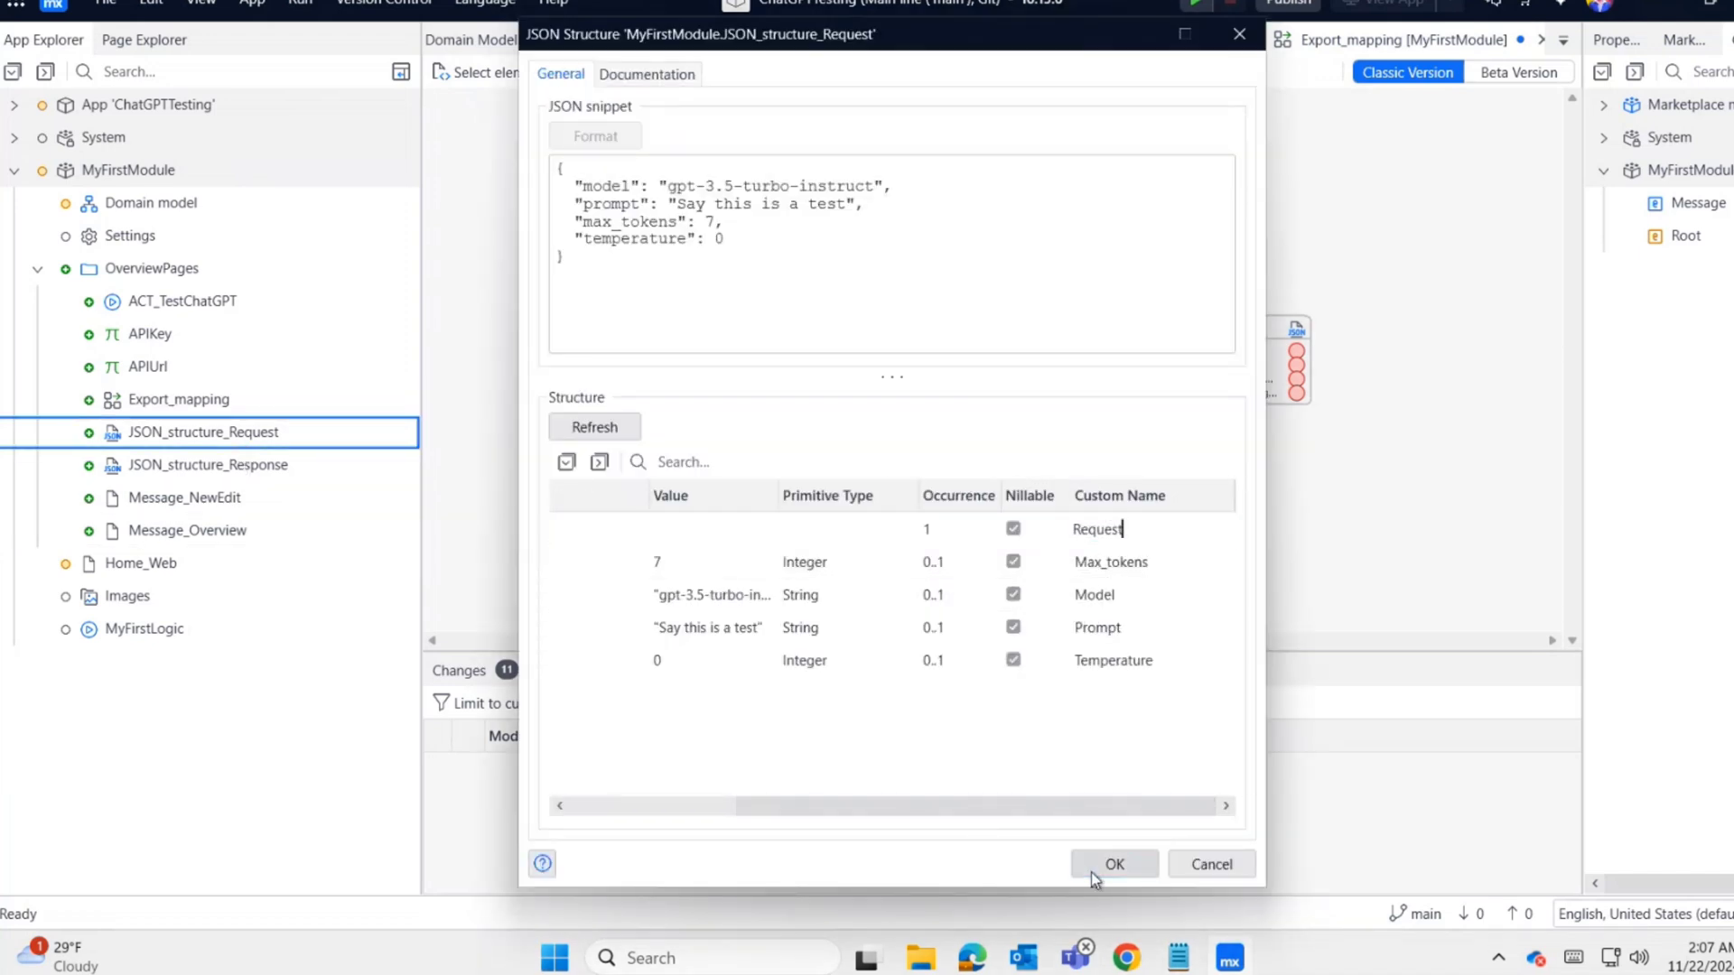
left_click(1114, 863)
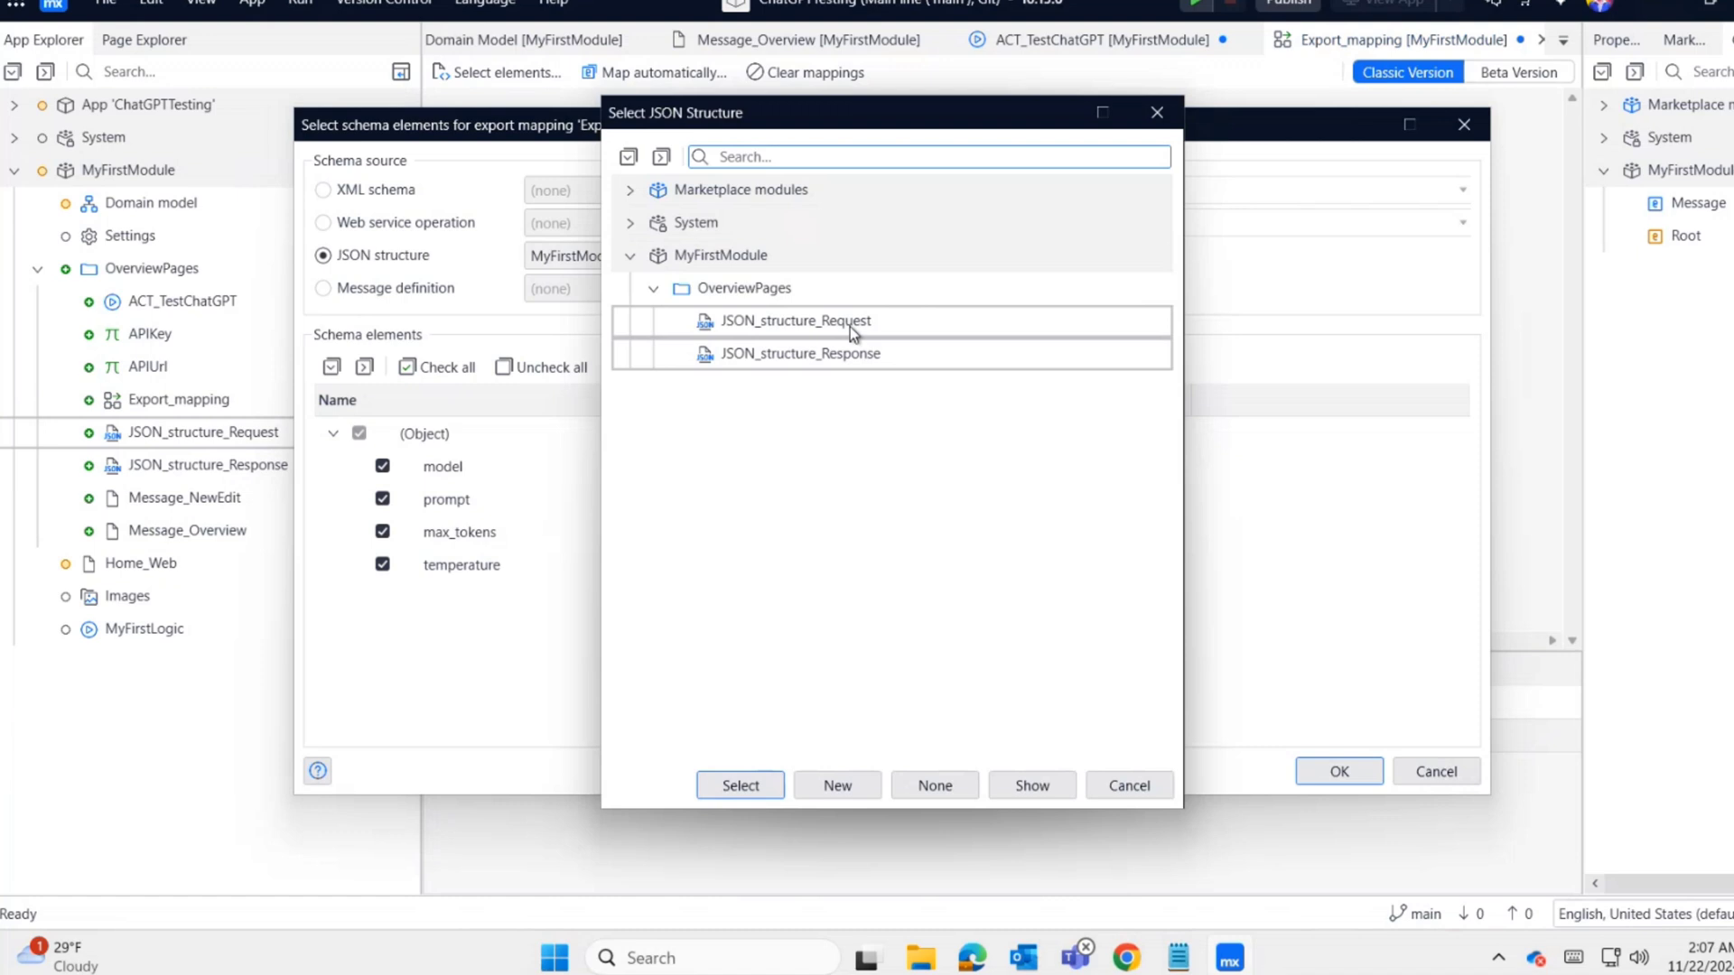
left_click(739, 786)
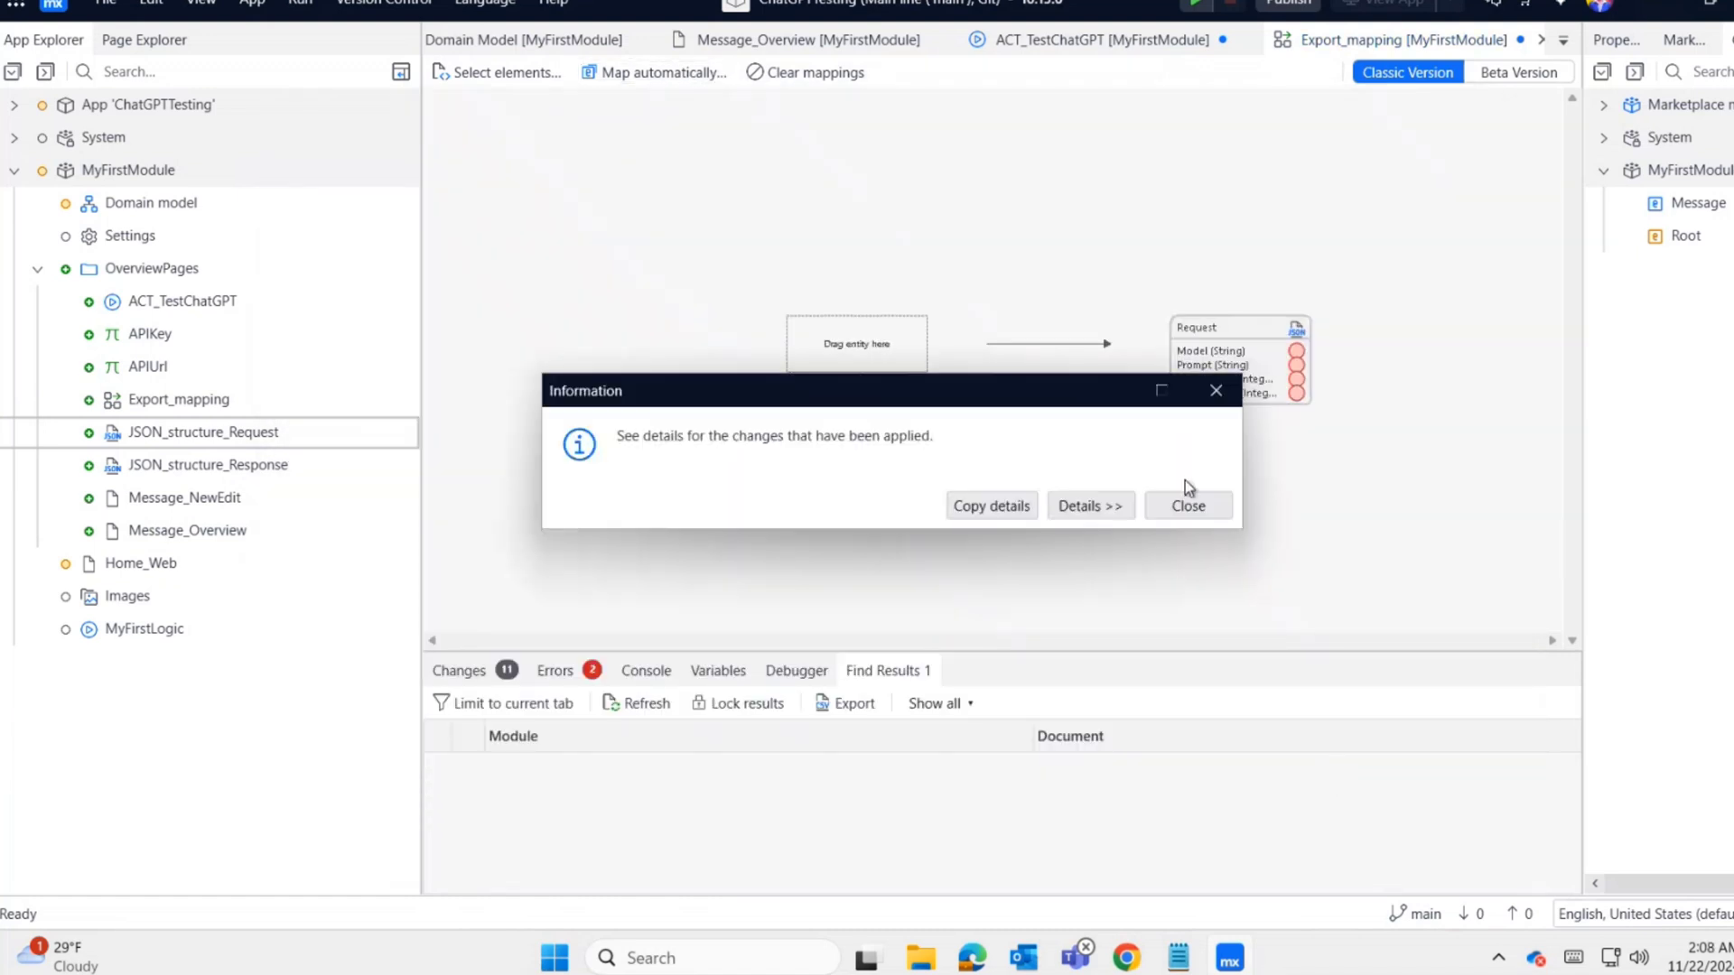
left_click(1188, 506)
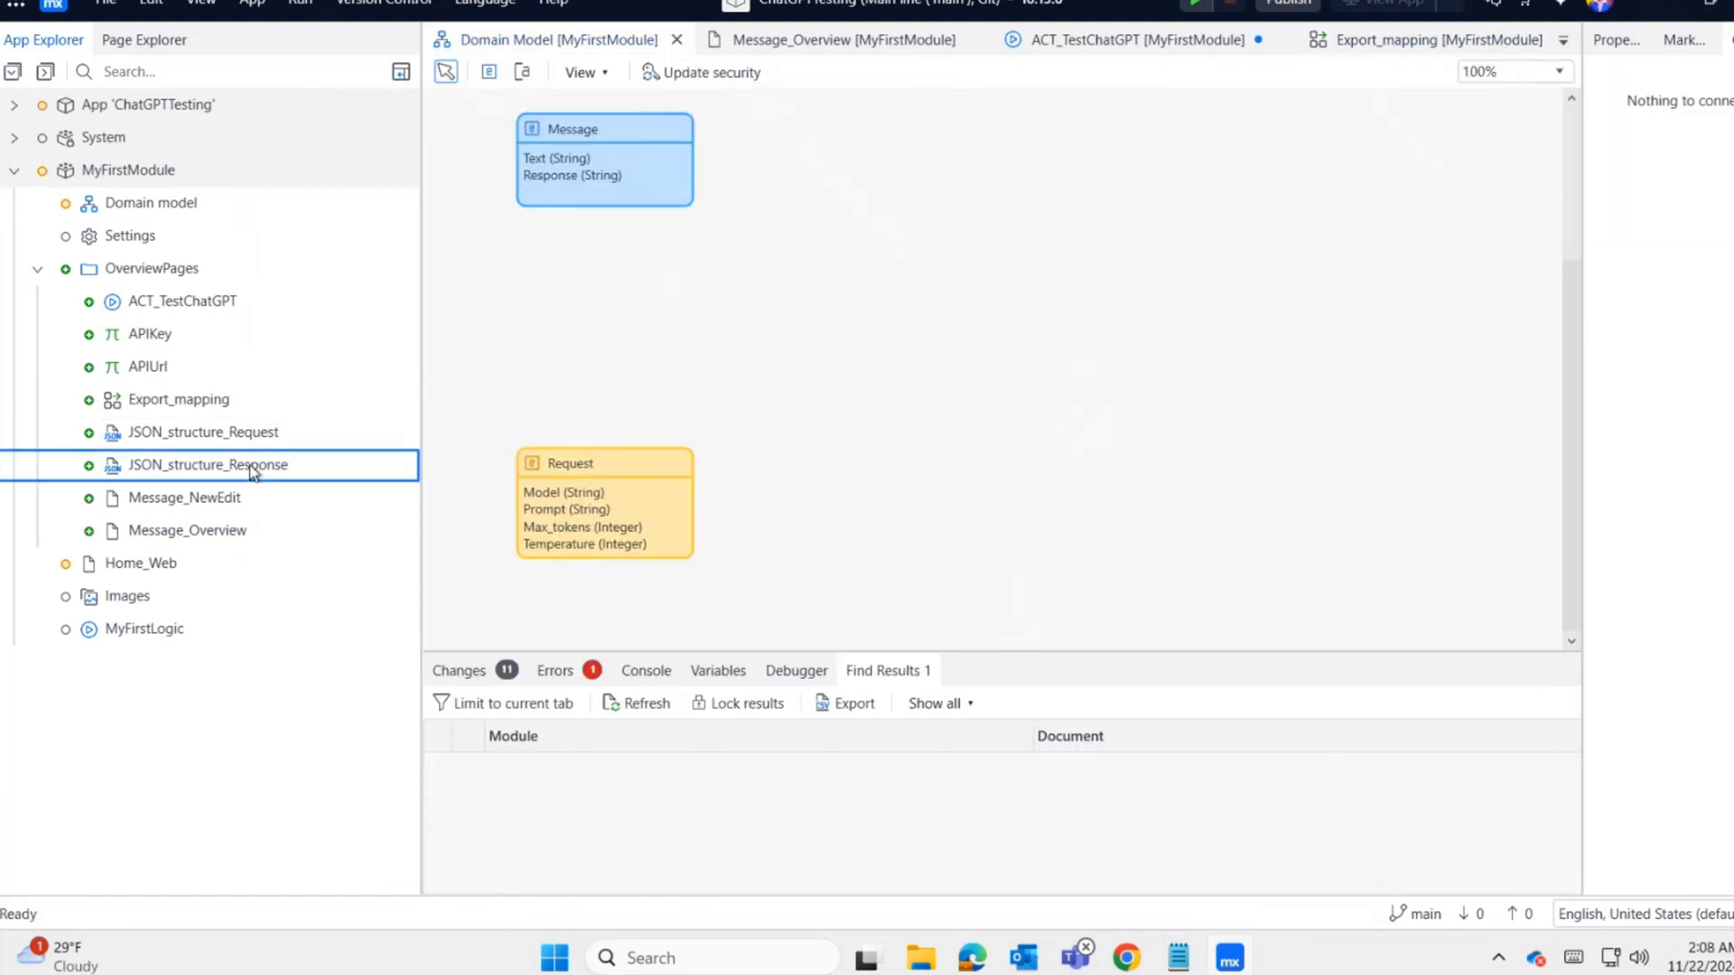
Step: Name the response JSON root Response, default Request's Model to gpt-3.5-turbo-instruct, and set the new request's Prompt
double_click(204, 464)
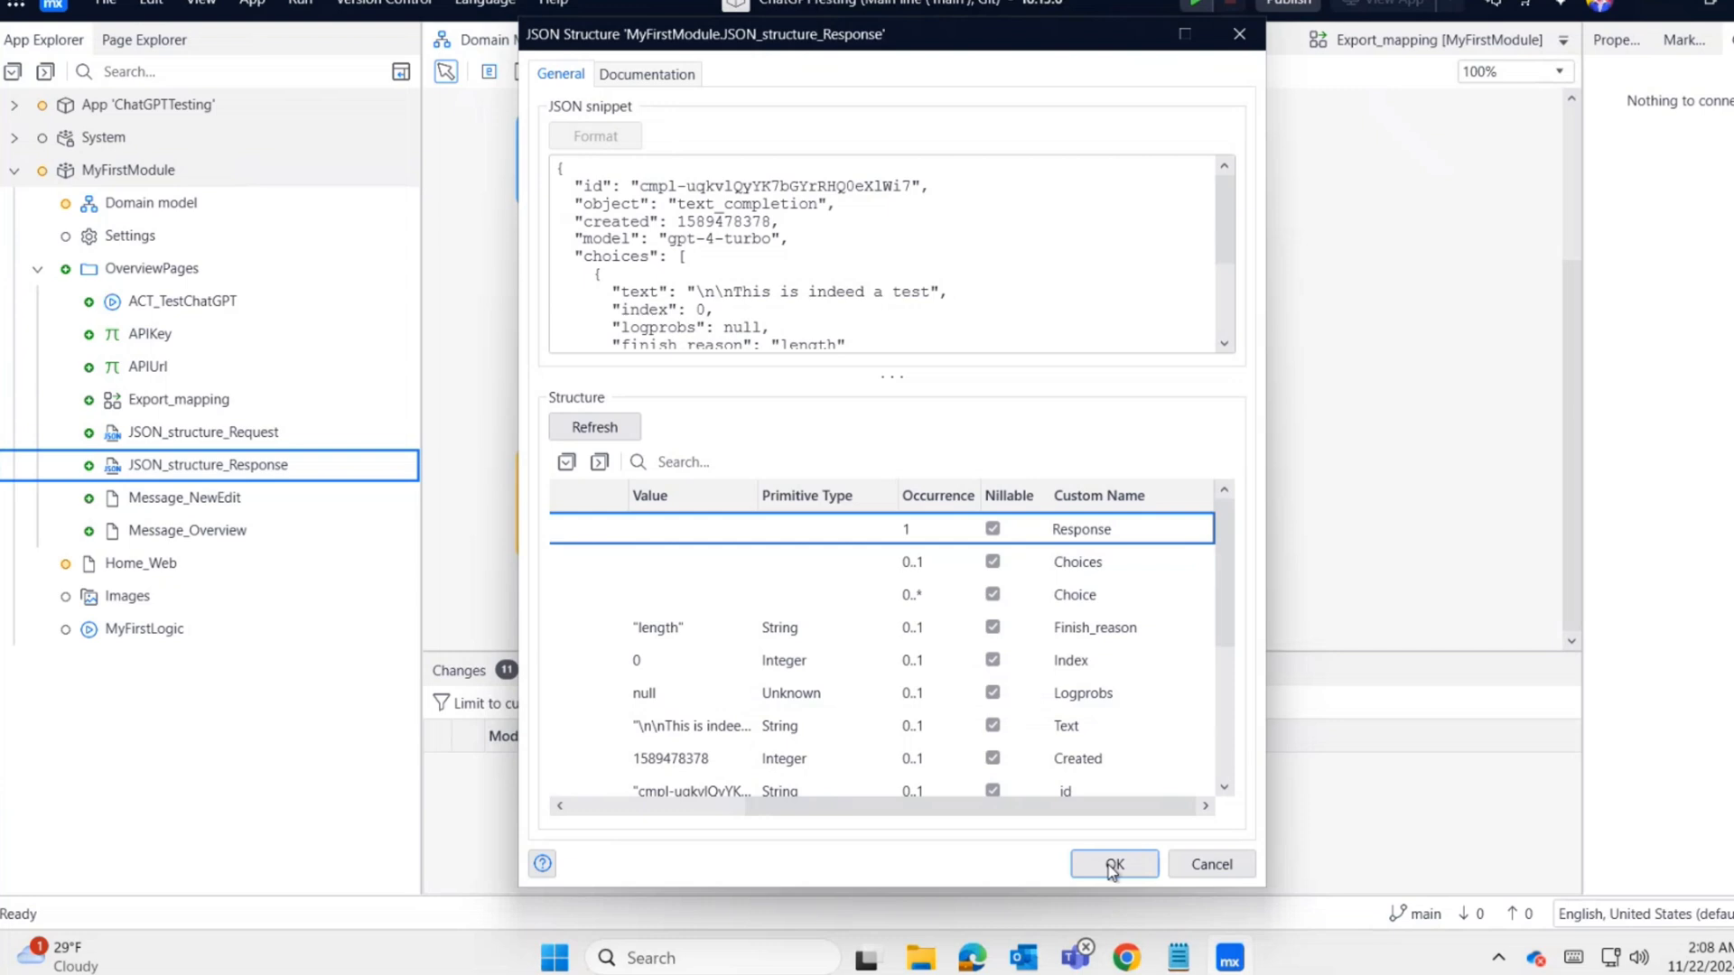
left_click(1112, 863)
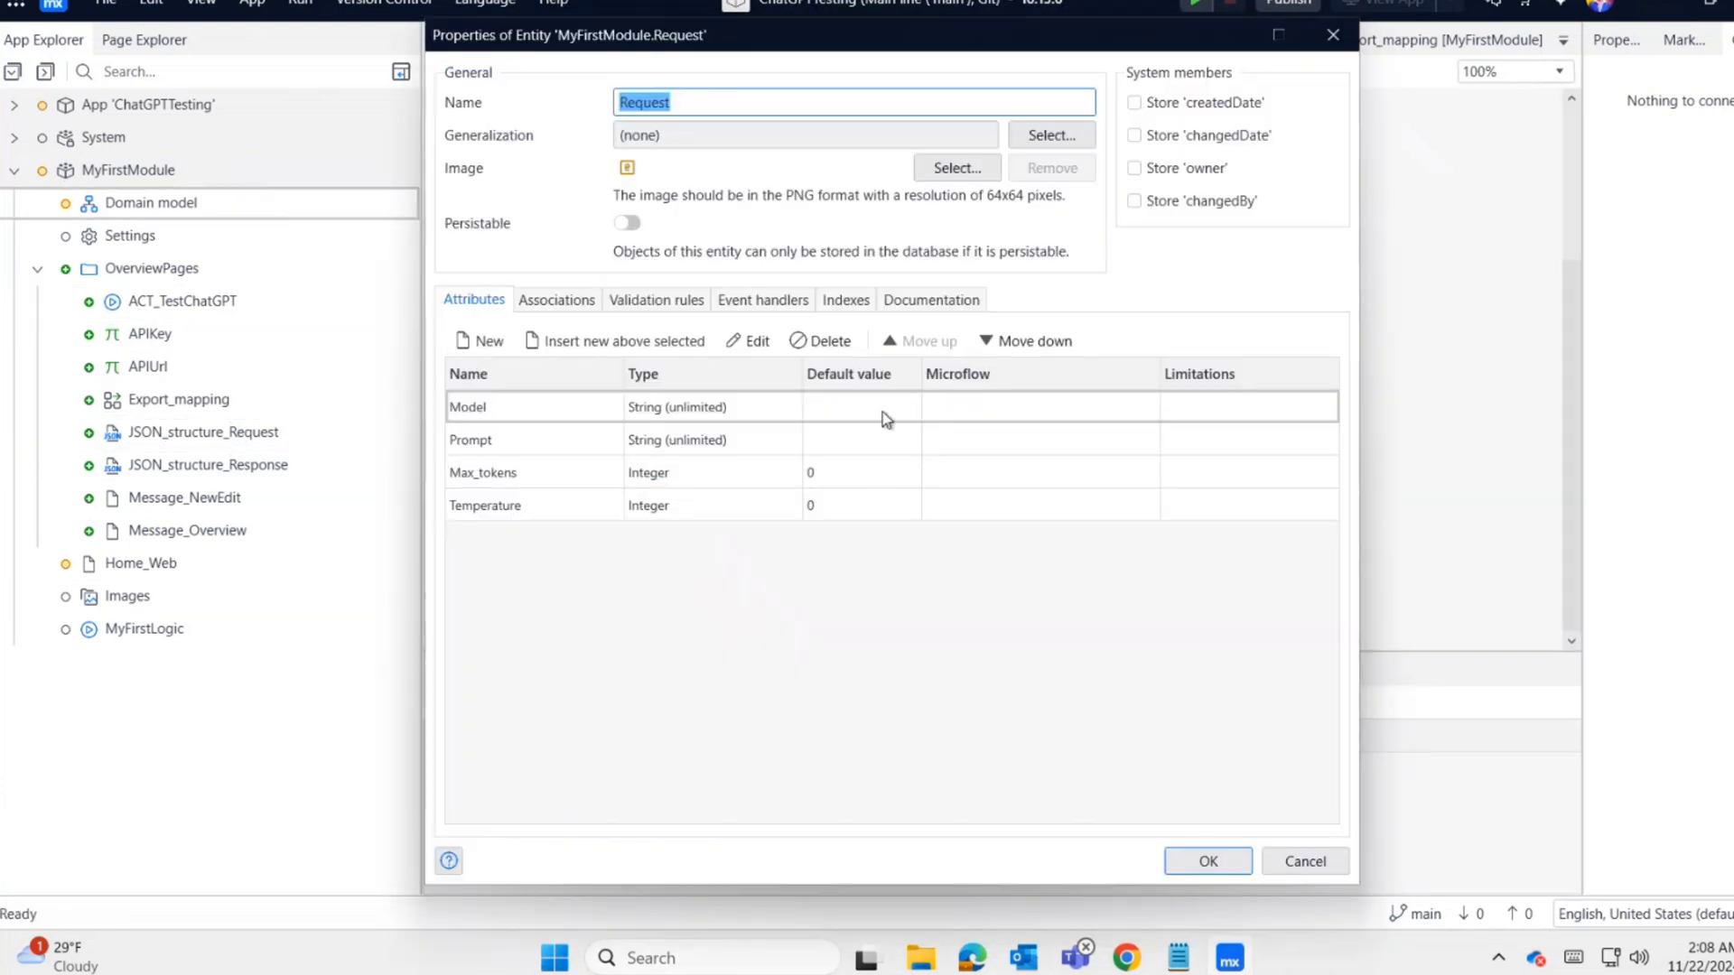
double_click(465, 407)
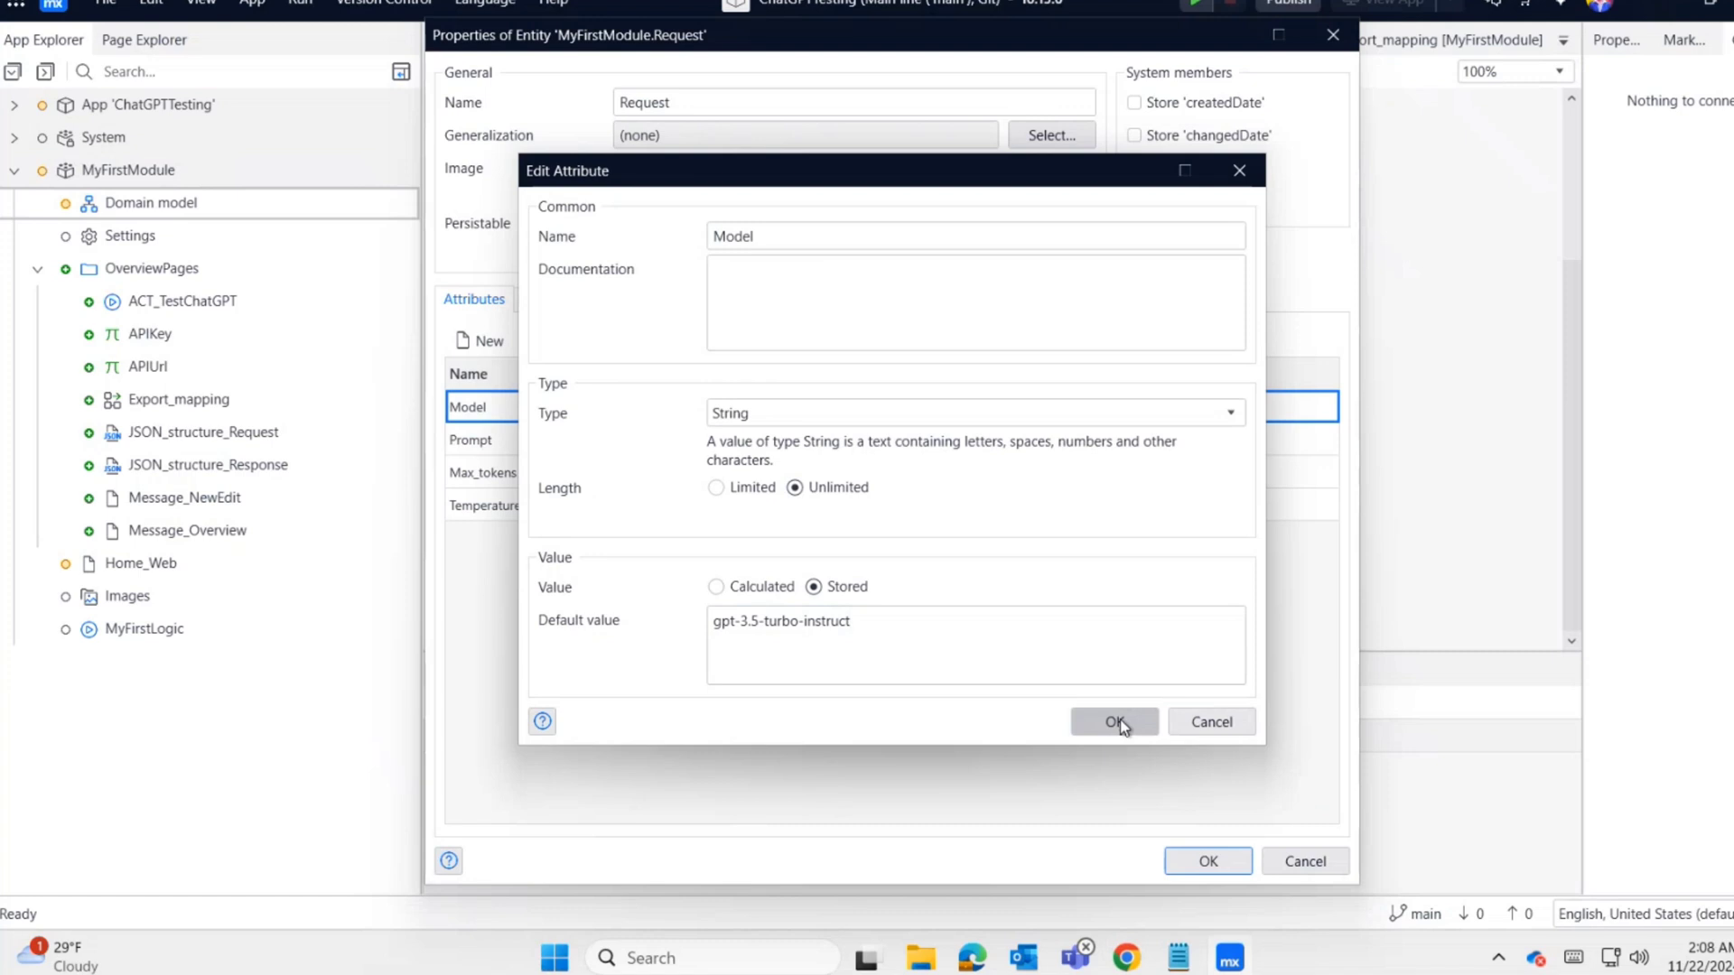
left_click(1113, 721)
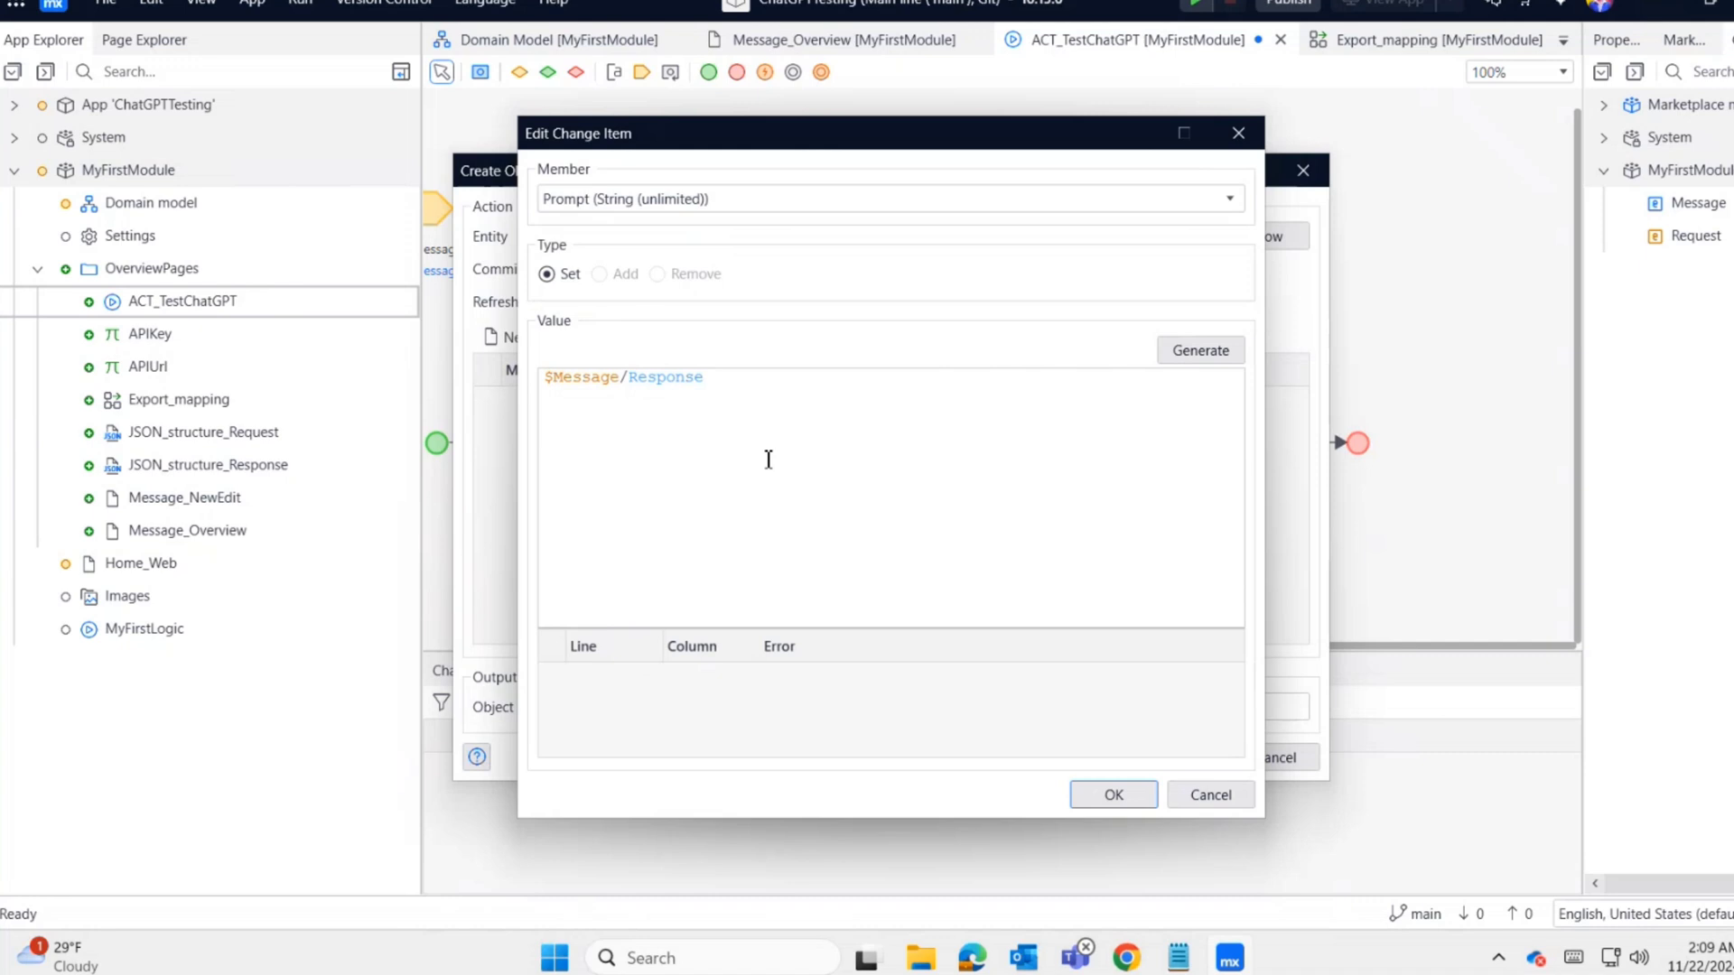
left_click(1111, 794)
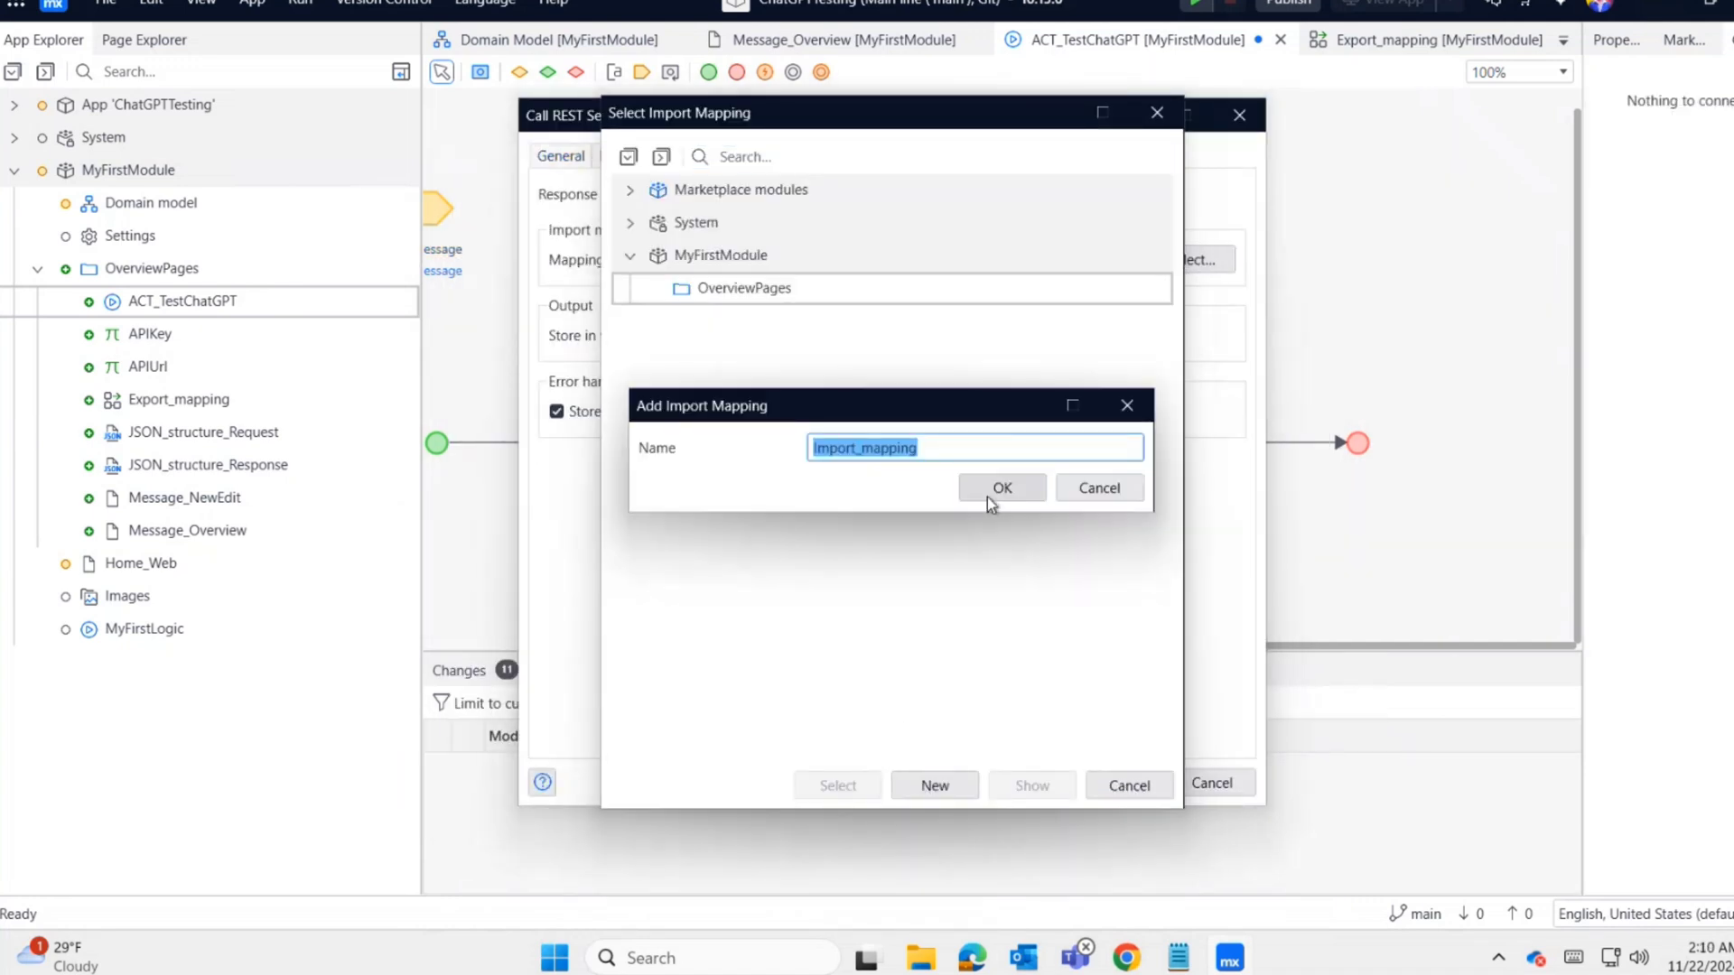
Step: Create Import_mapping from JSON_structure_Response with the needed elements checked, applied to the REST call
left_click(999, 487)
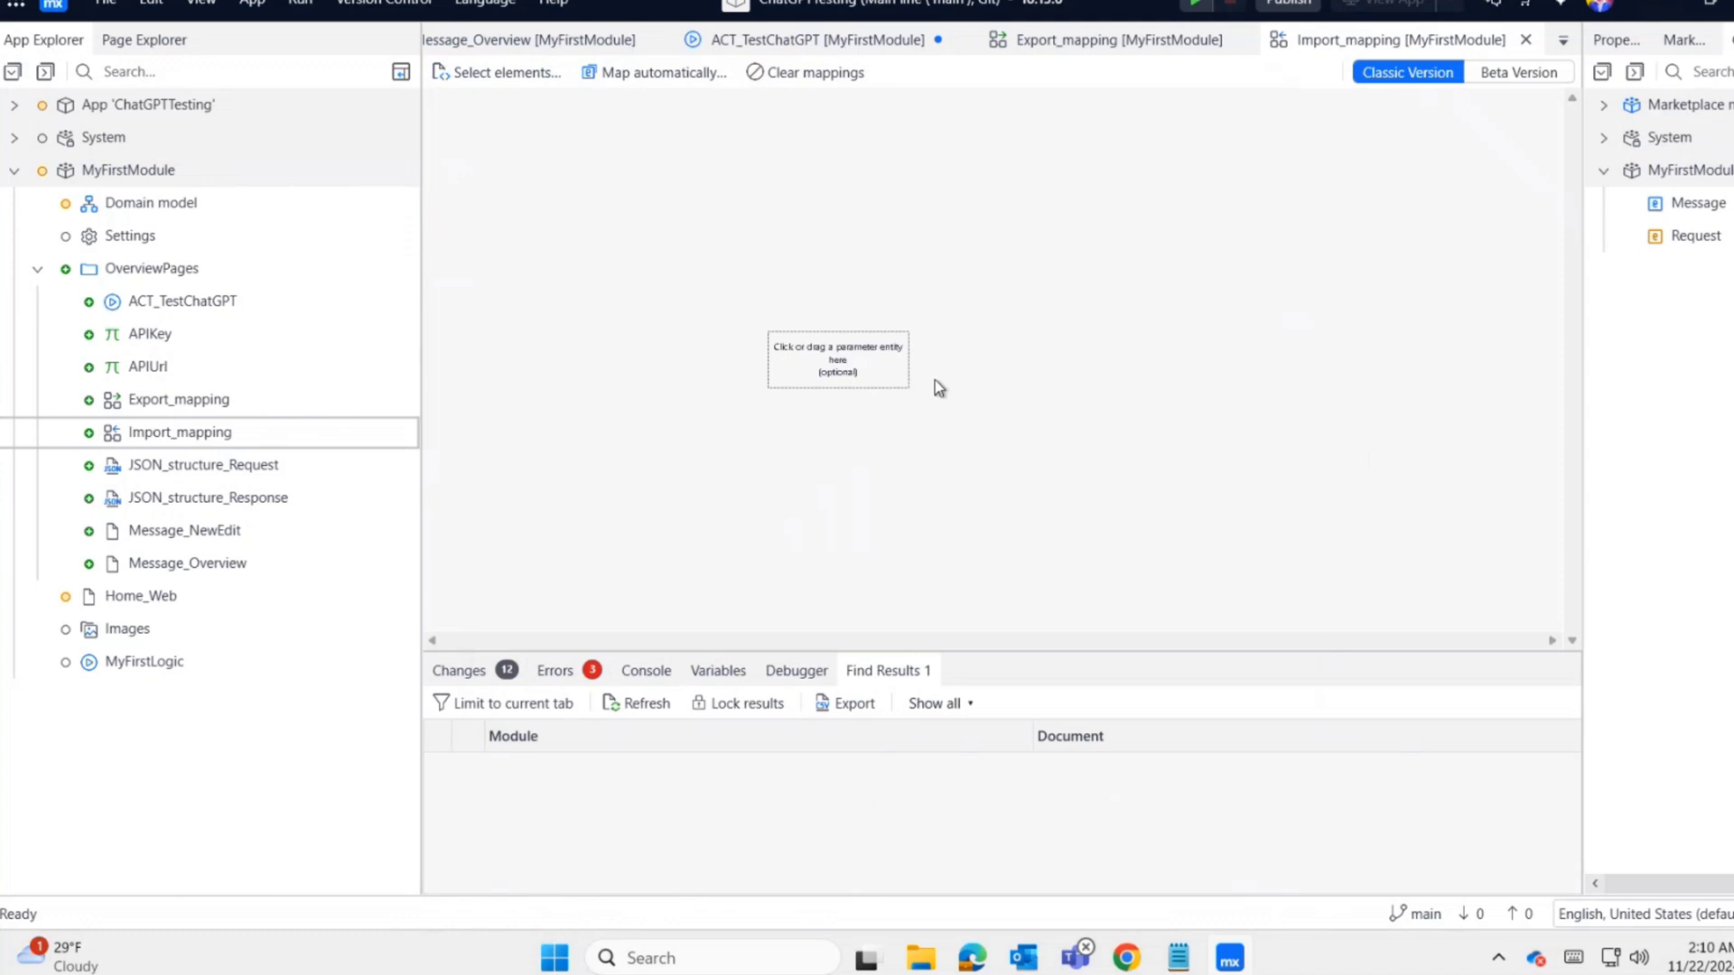
left_click(496, 73)
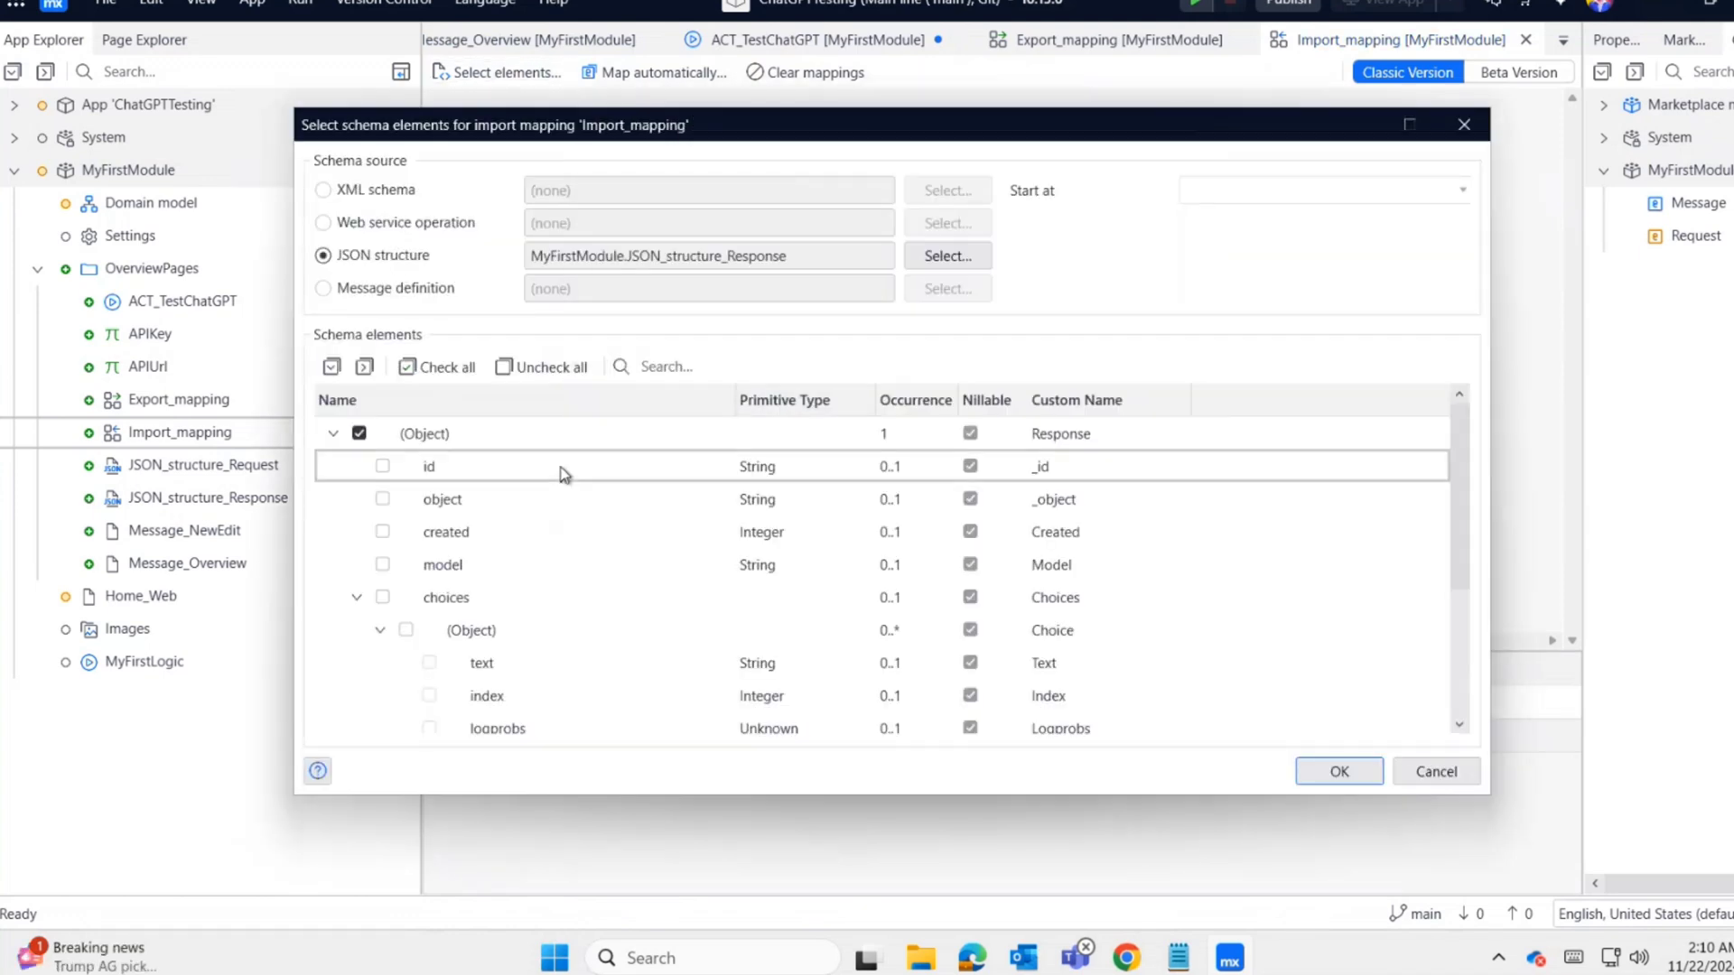
scroll("down", 3)
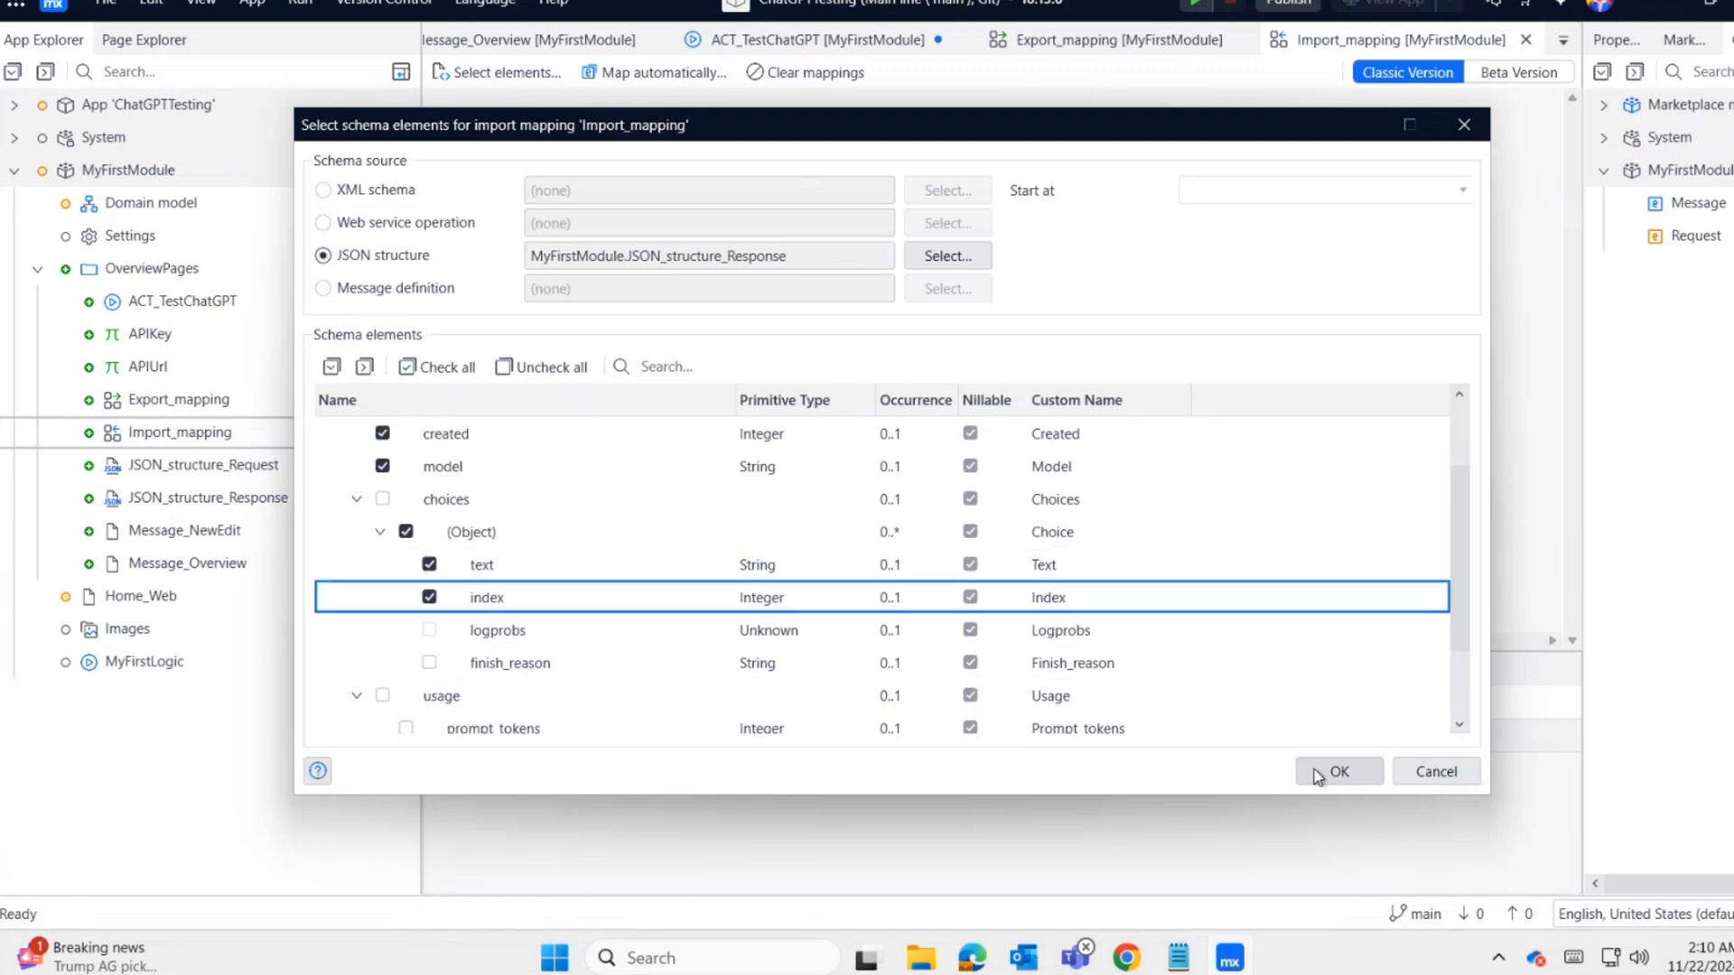
left_click(1336, 771)
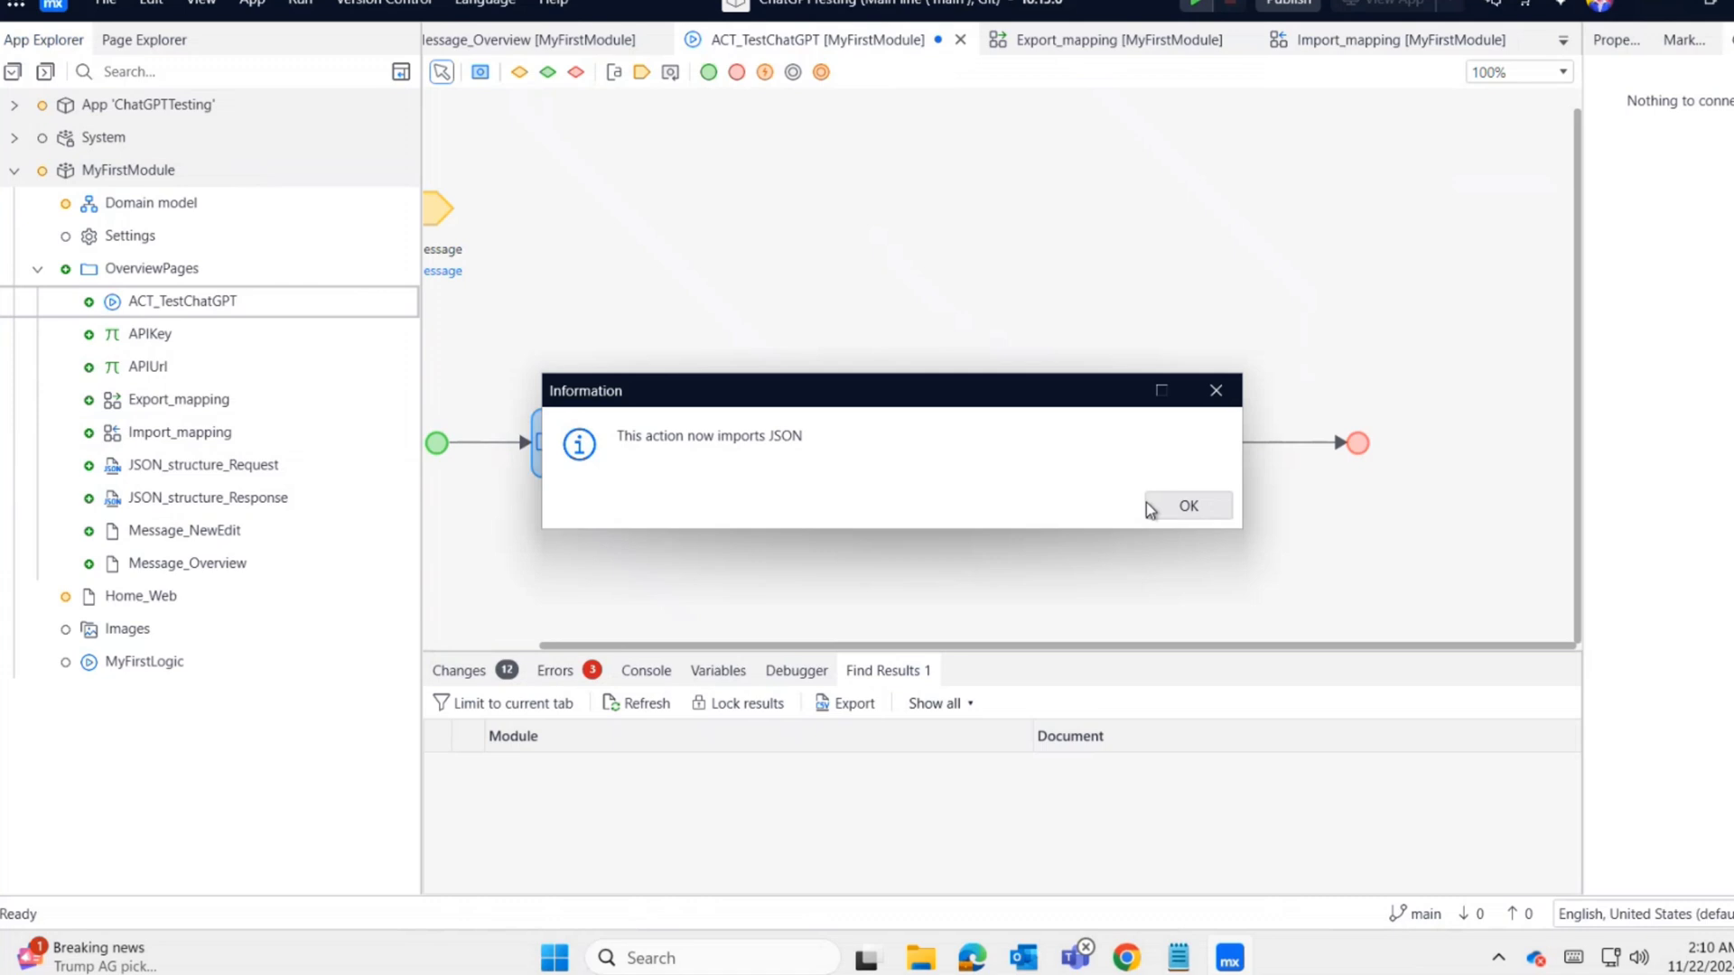
left_click(1186, 505)
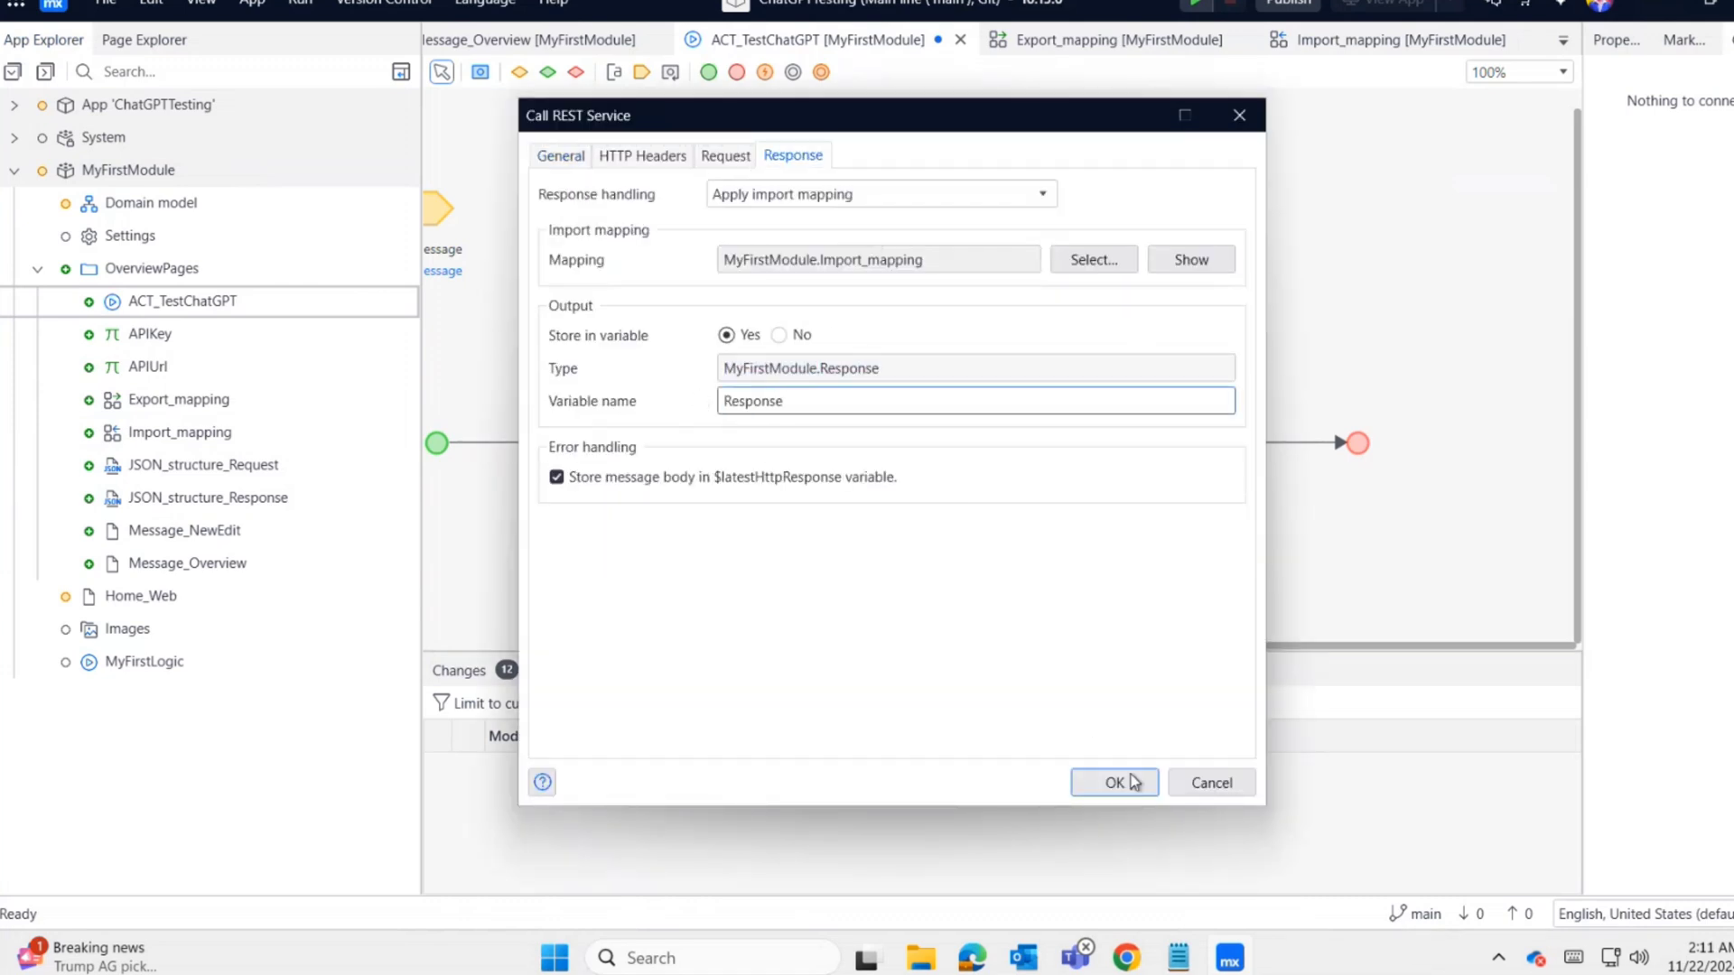
Step: Retrieve the response's choices, take the first, and set Message Response to $NewChoice/Text
left_click(1114, 782)
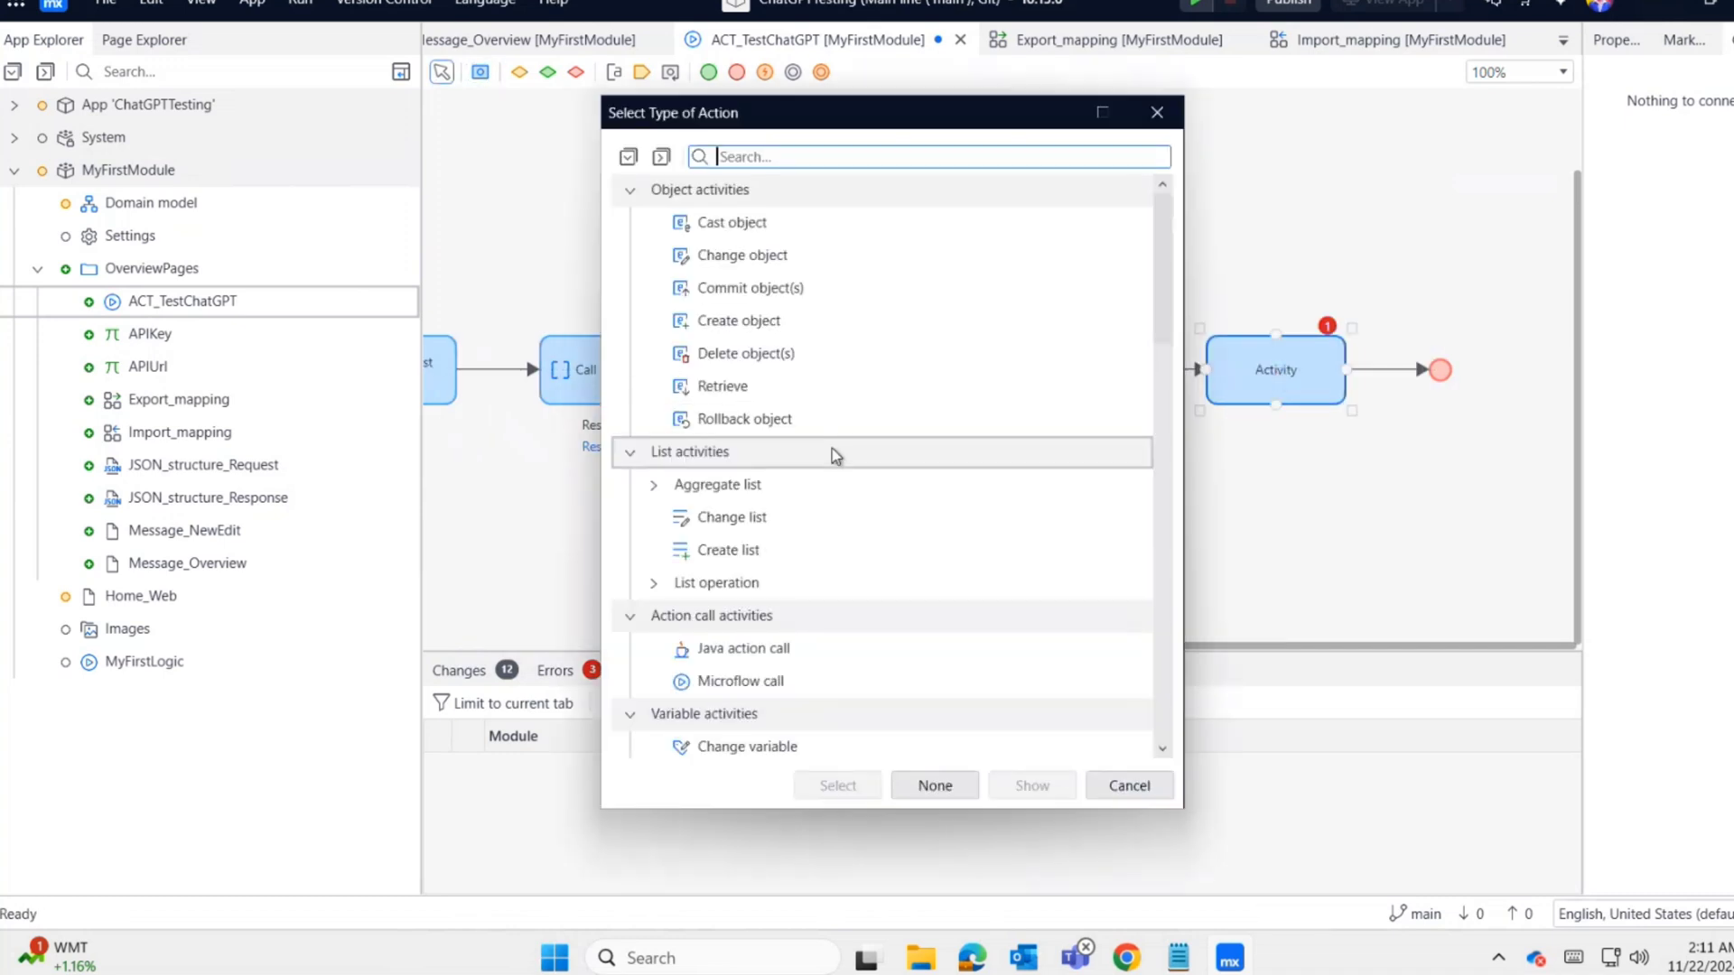
double_click(740, 255)
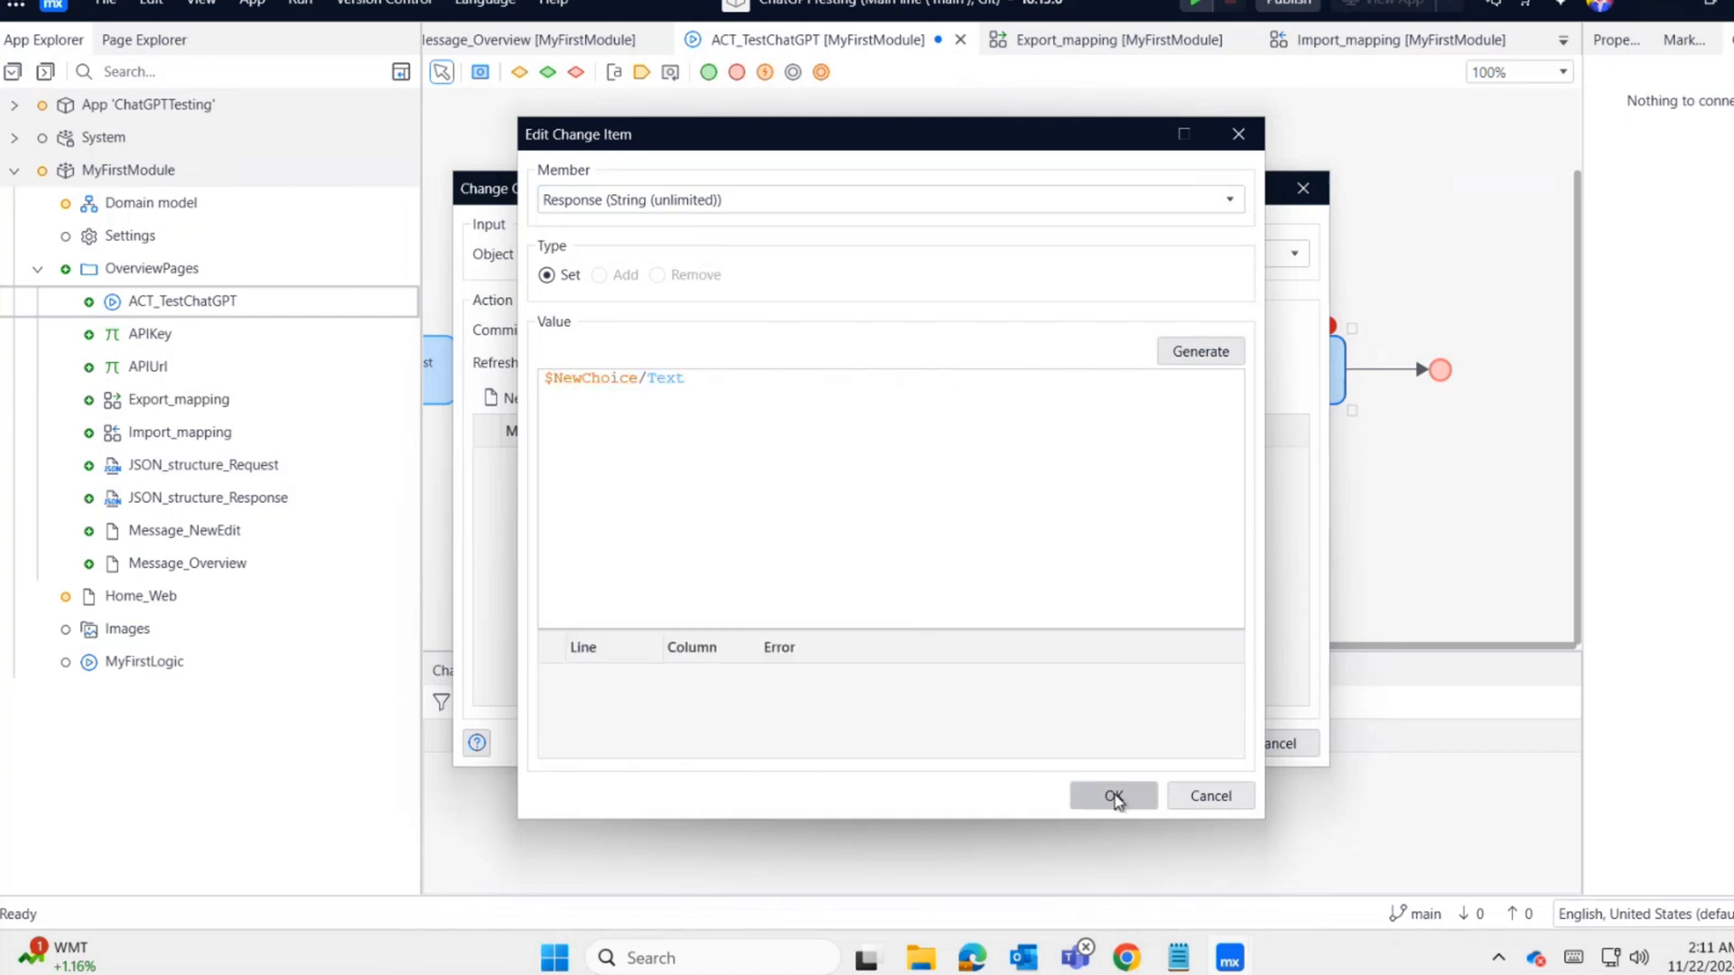
left_click(1113, 794)
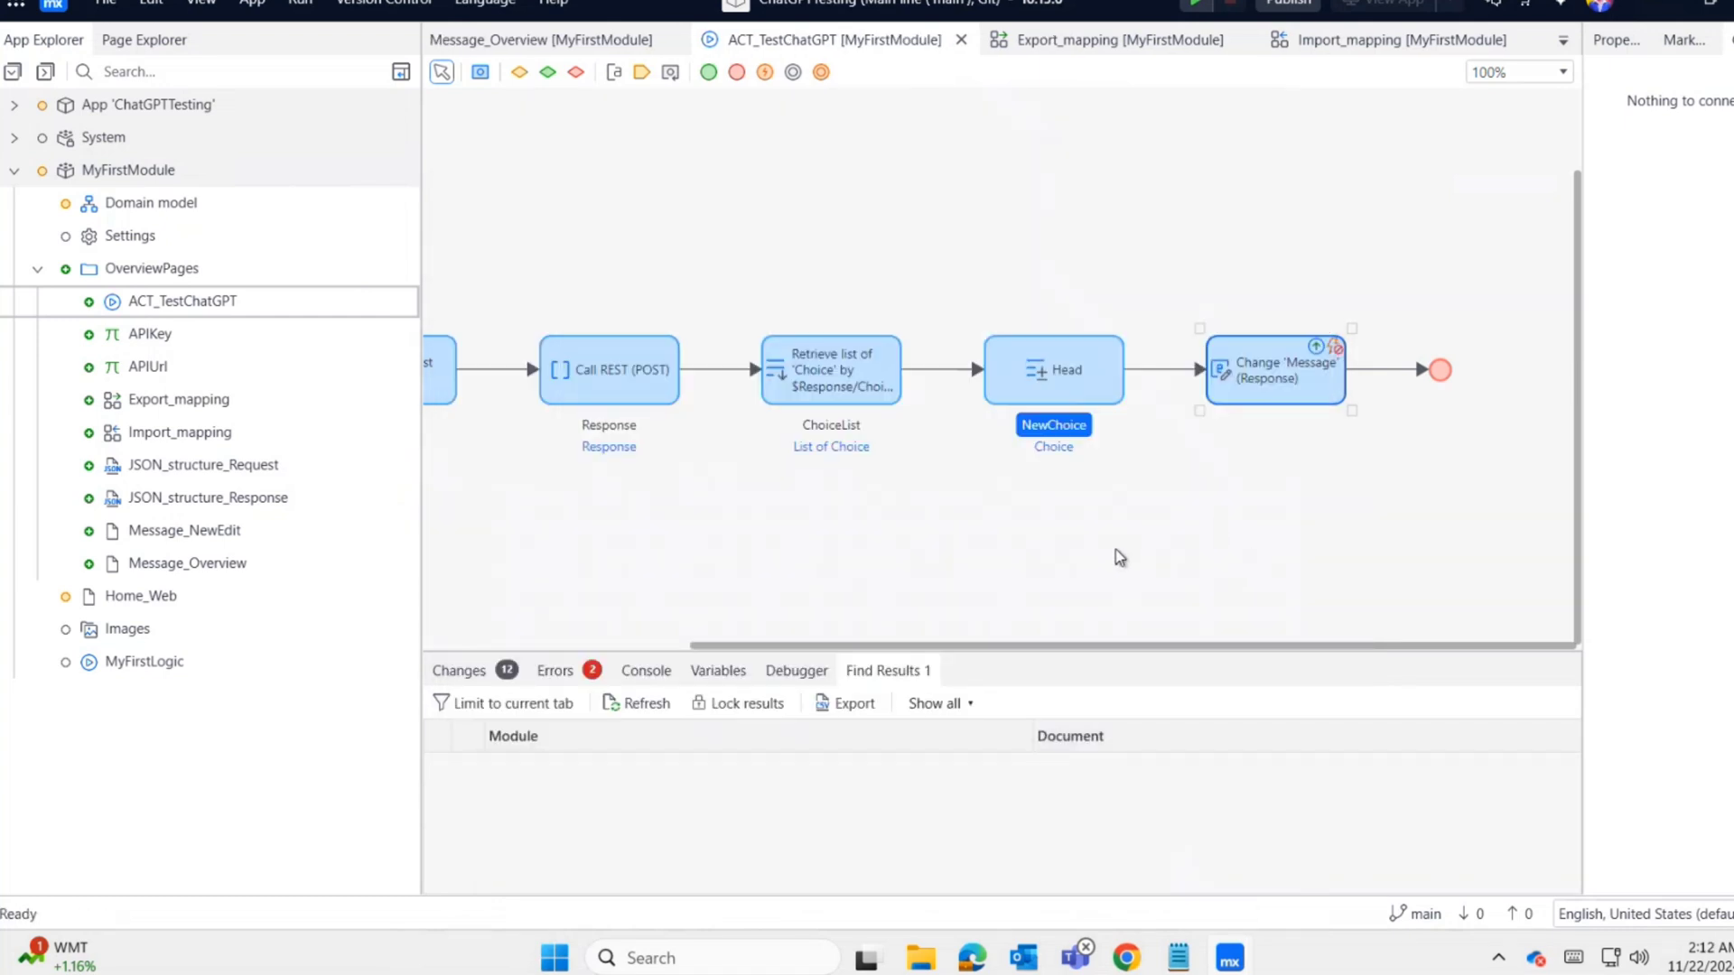
Step: Give Call REST custom error handling with a ChatGPTError info log of $latestError's type and message
right_click(881, 368)
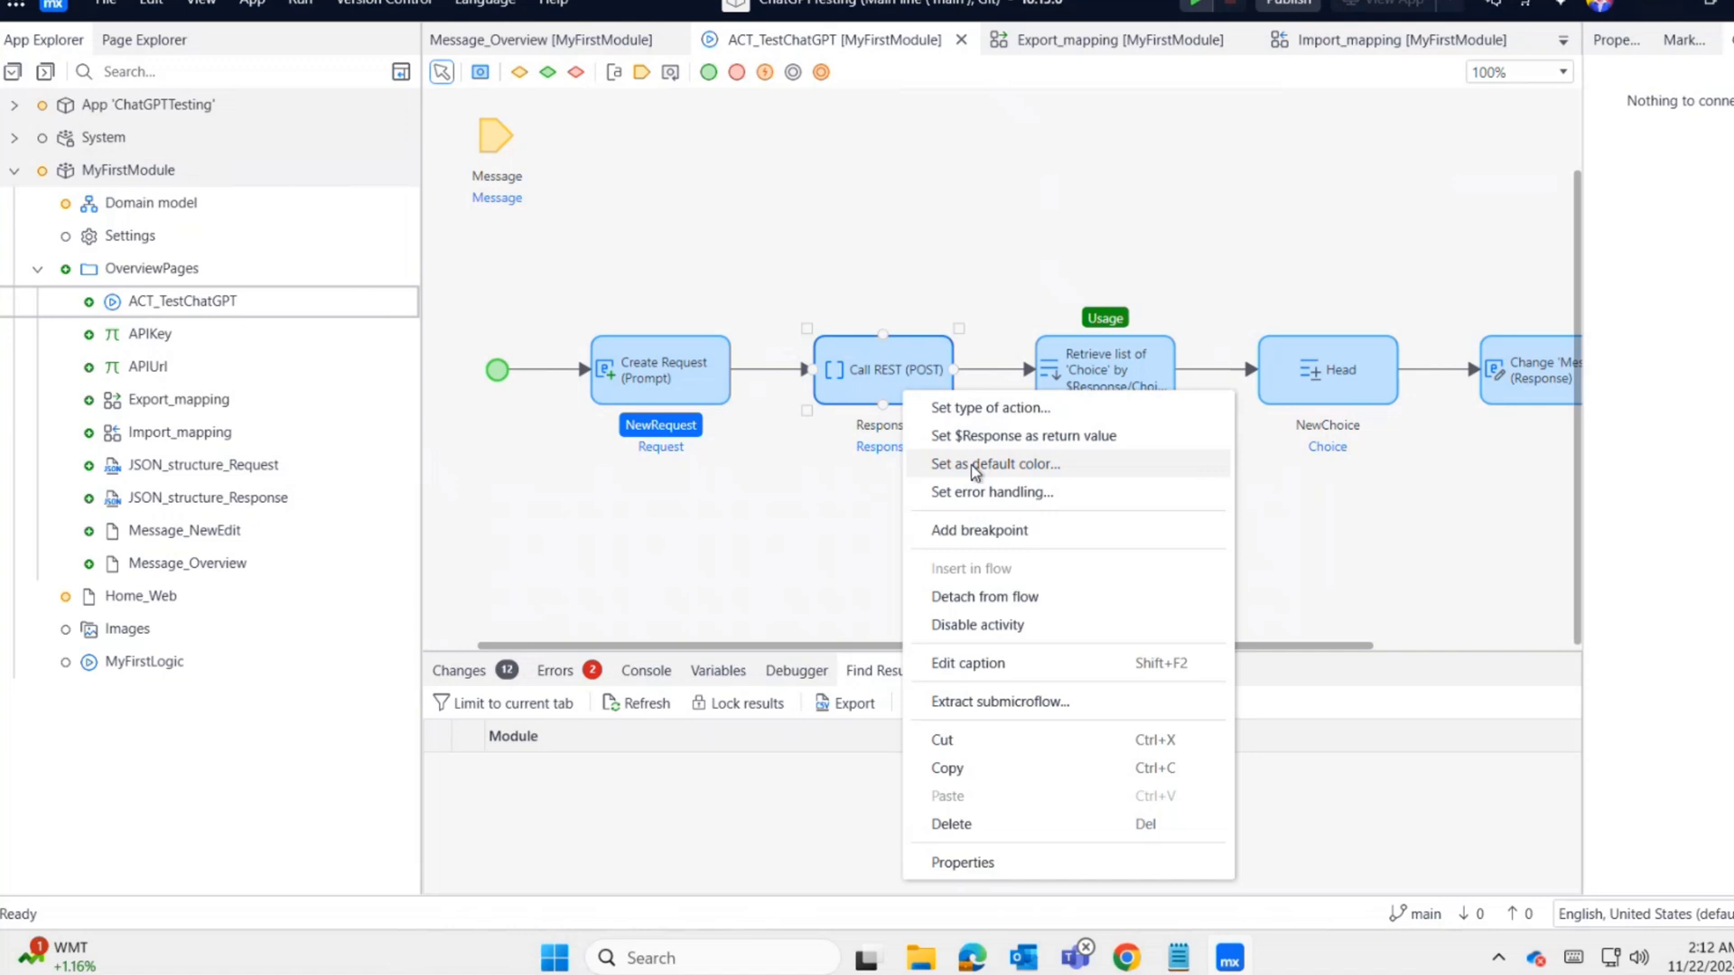
left_click(992, 409)
type("$l")
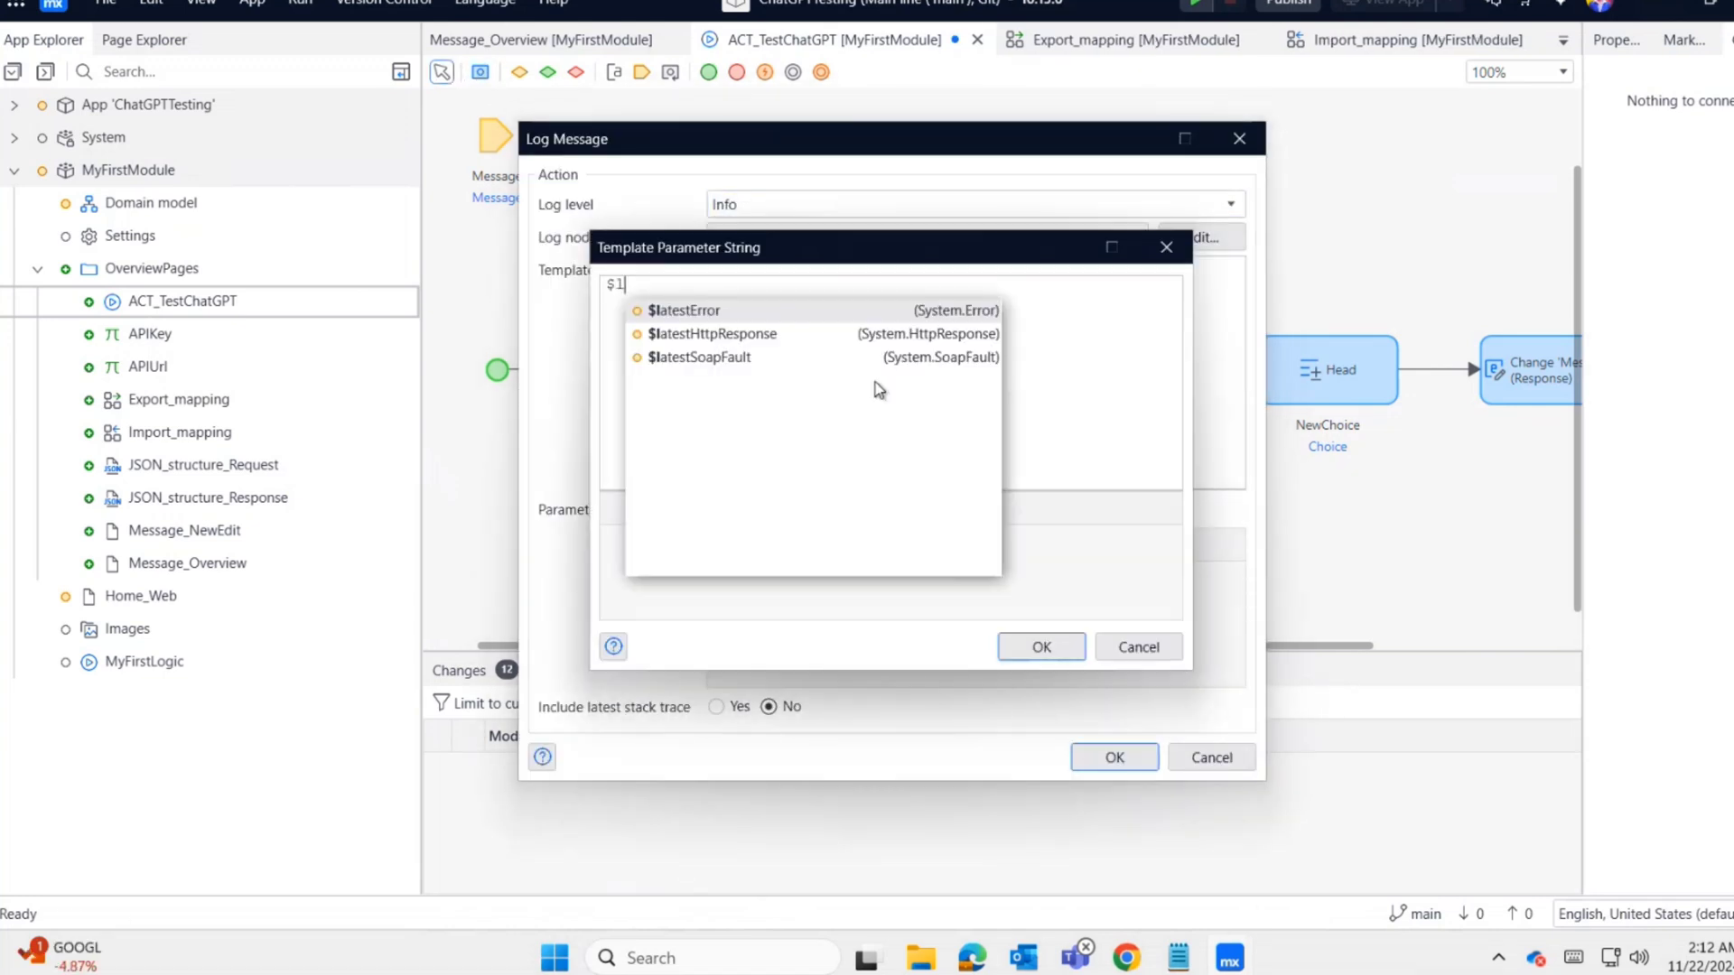
left_click(1040, 646)
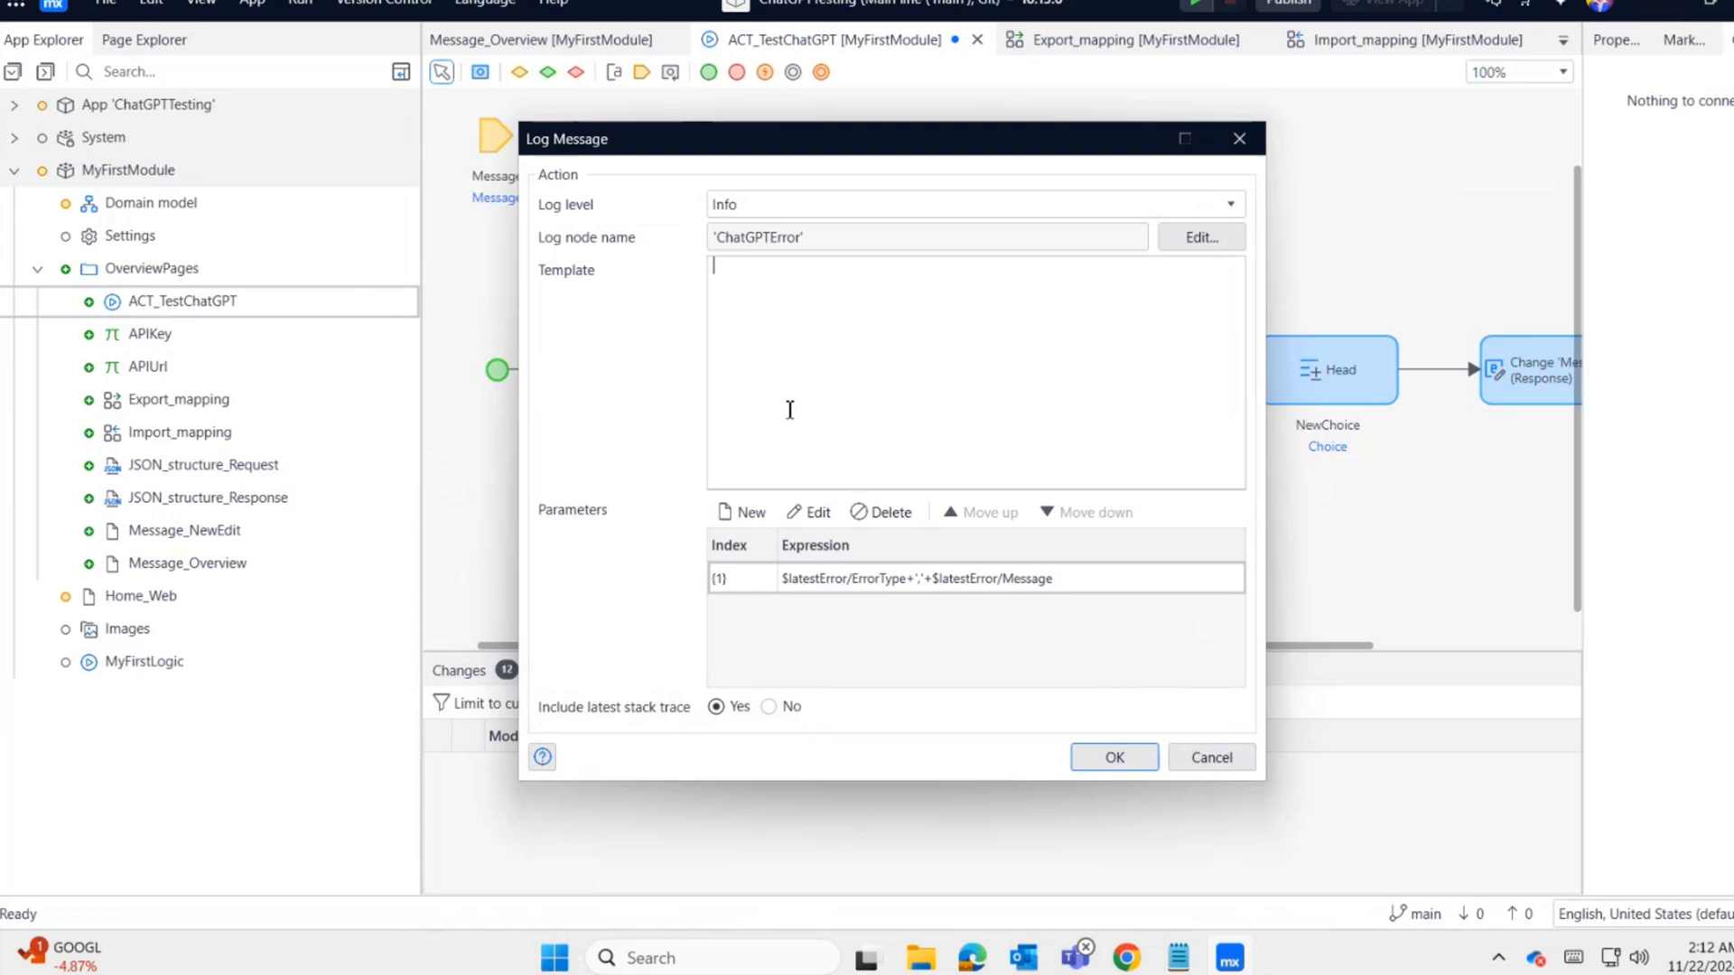
left_click(1112, 757)
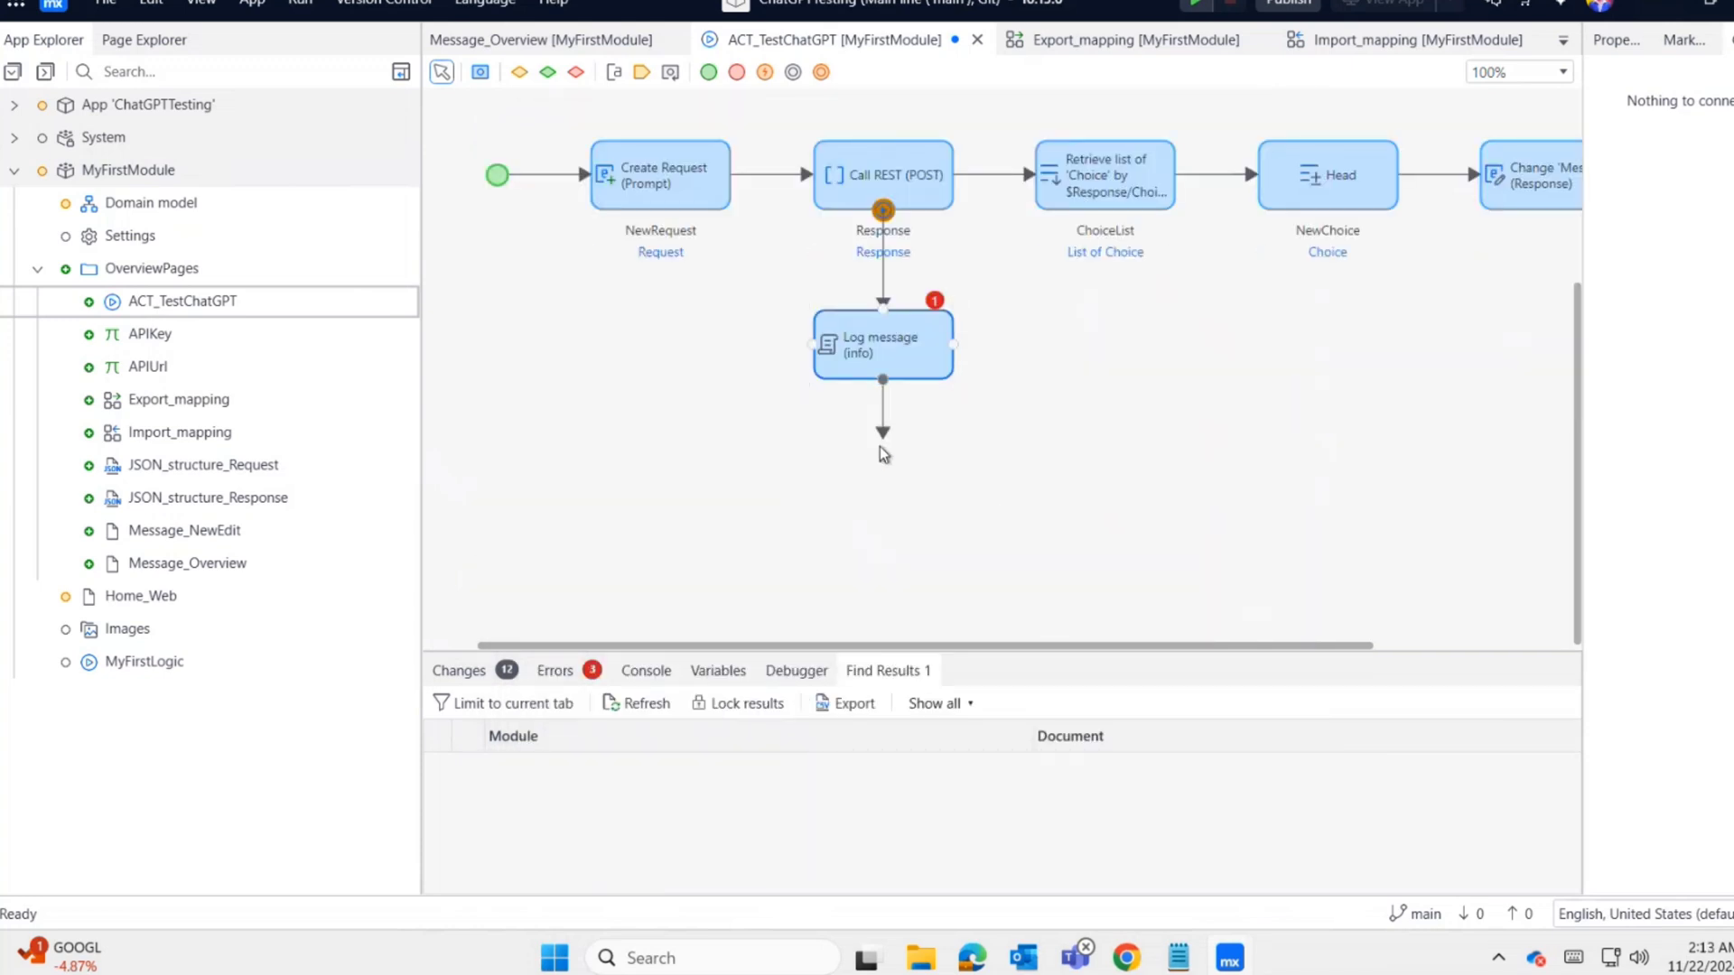
Step: Run the app locally
double_click(140, 594)
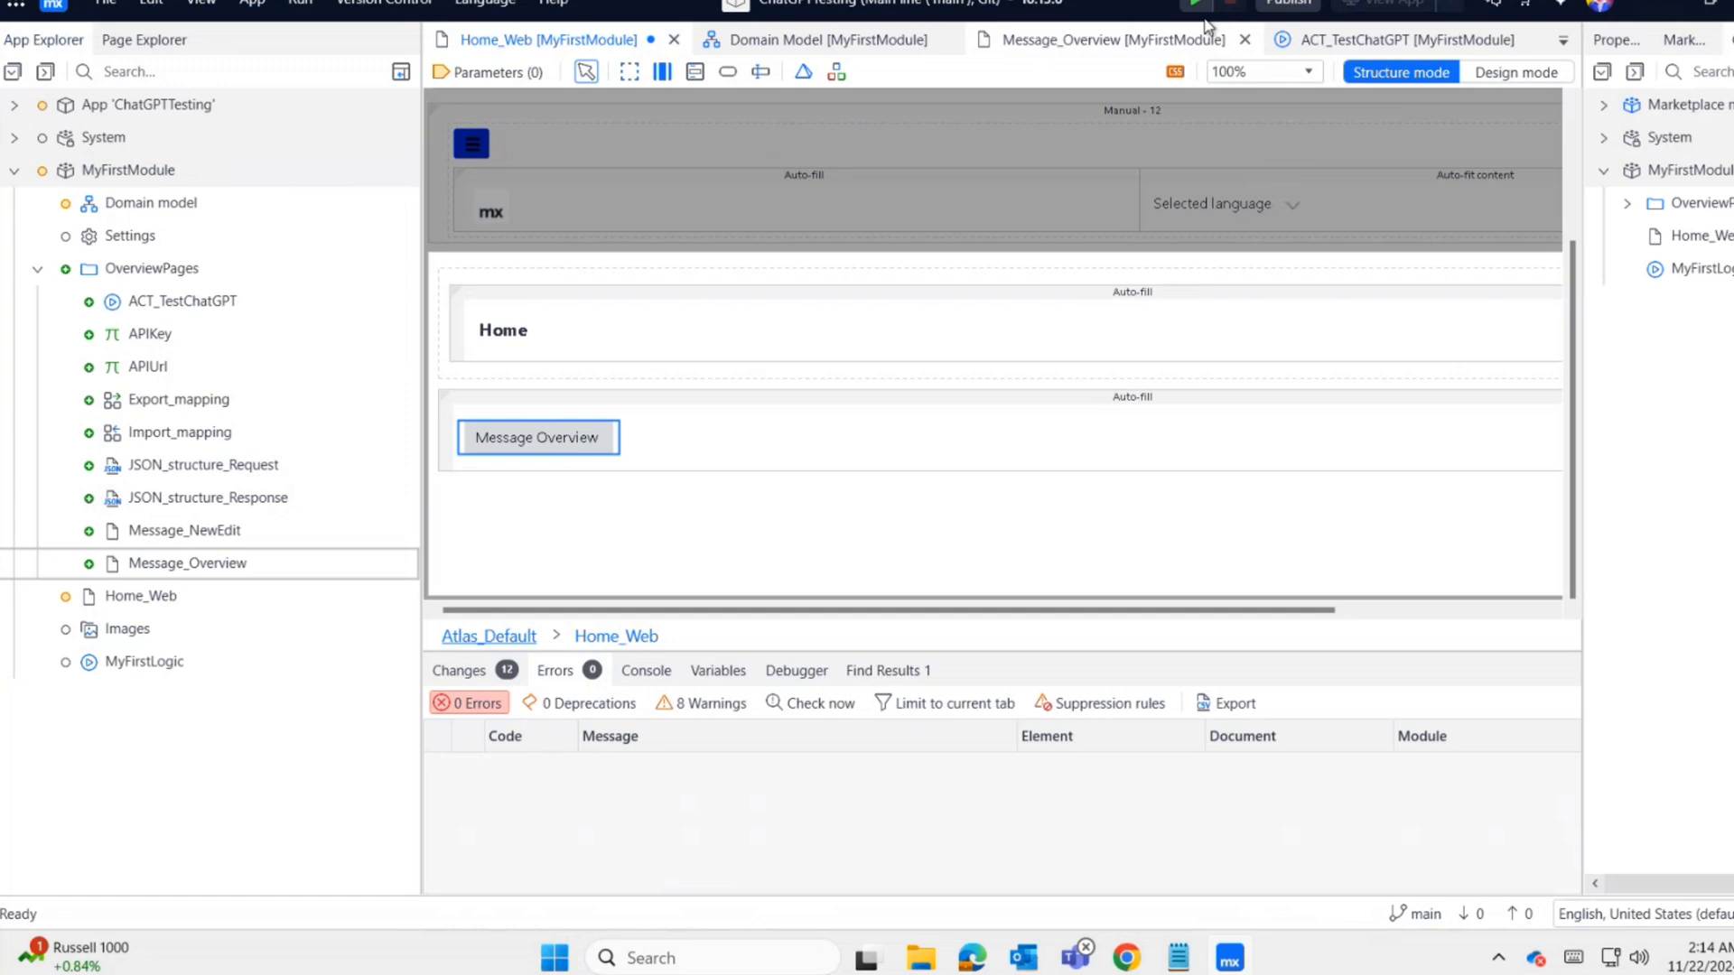
left_click(1195, 5)
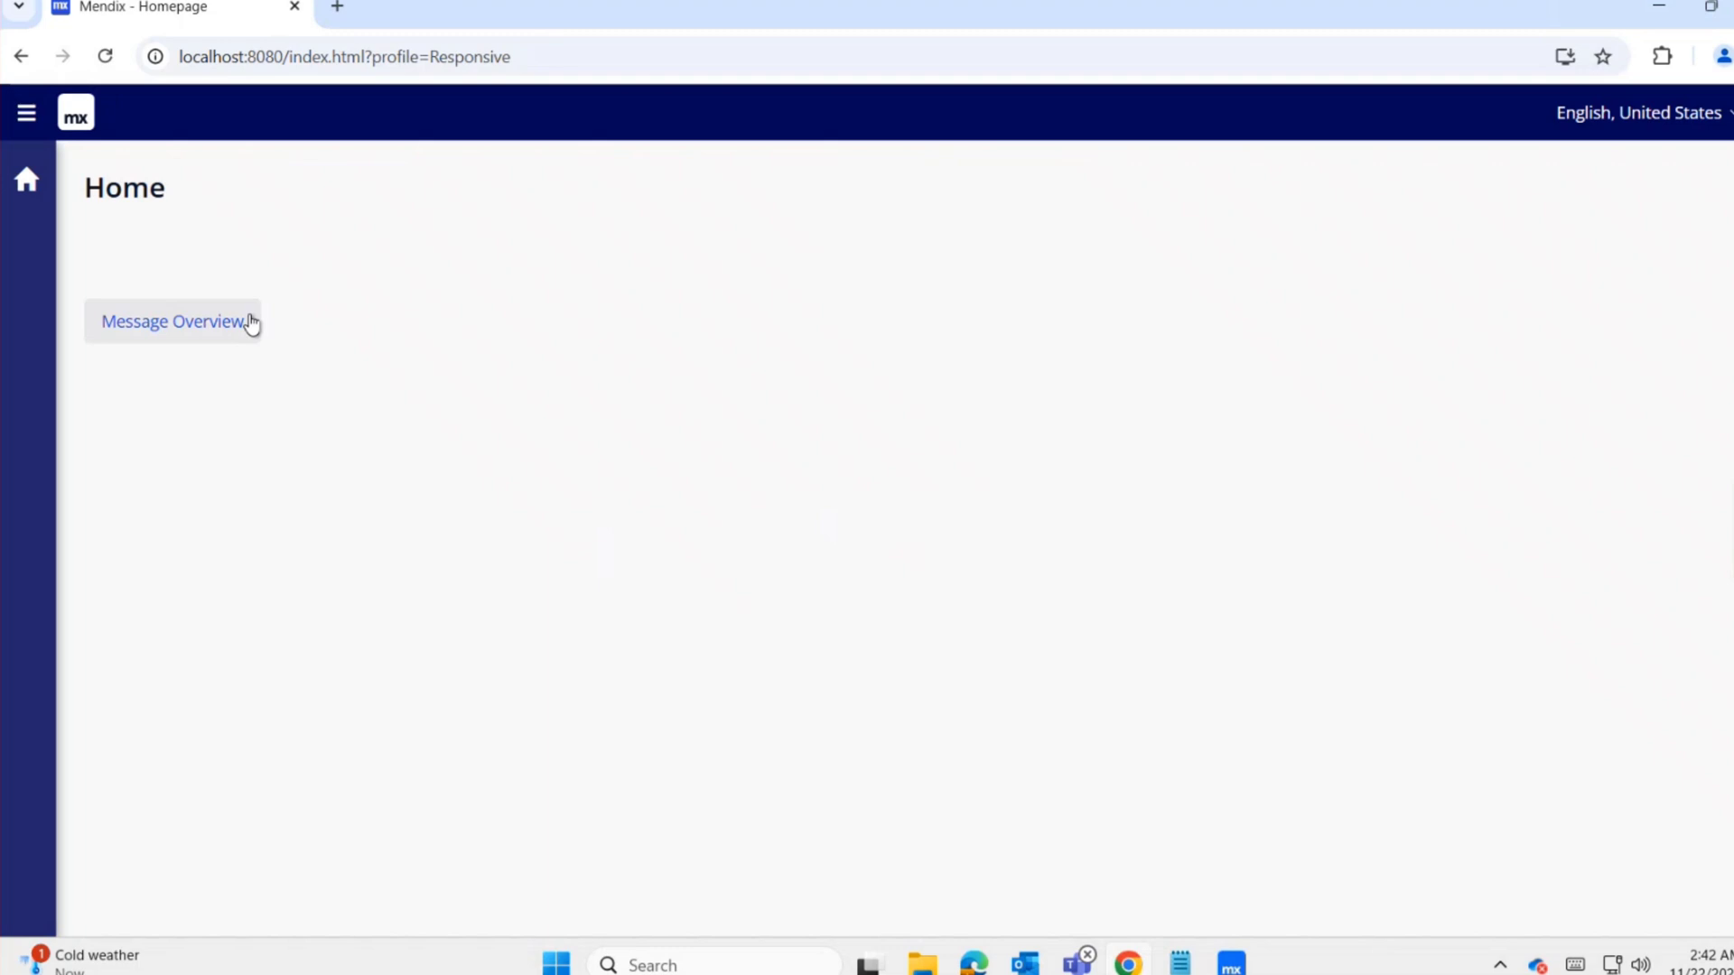
Step: Save a new message 'What is Mendix?' from Message Overview and read its generated Response
left_click(171, 321)
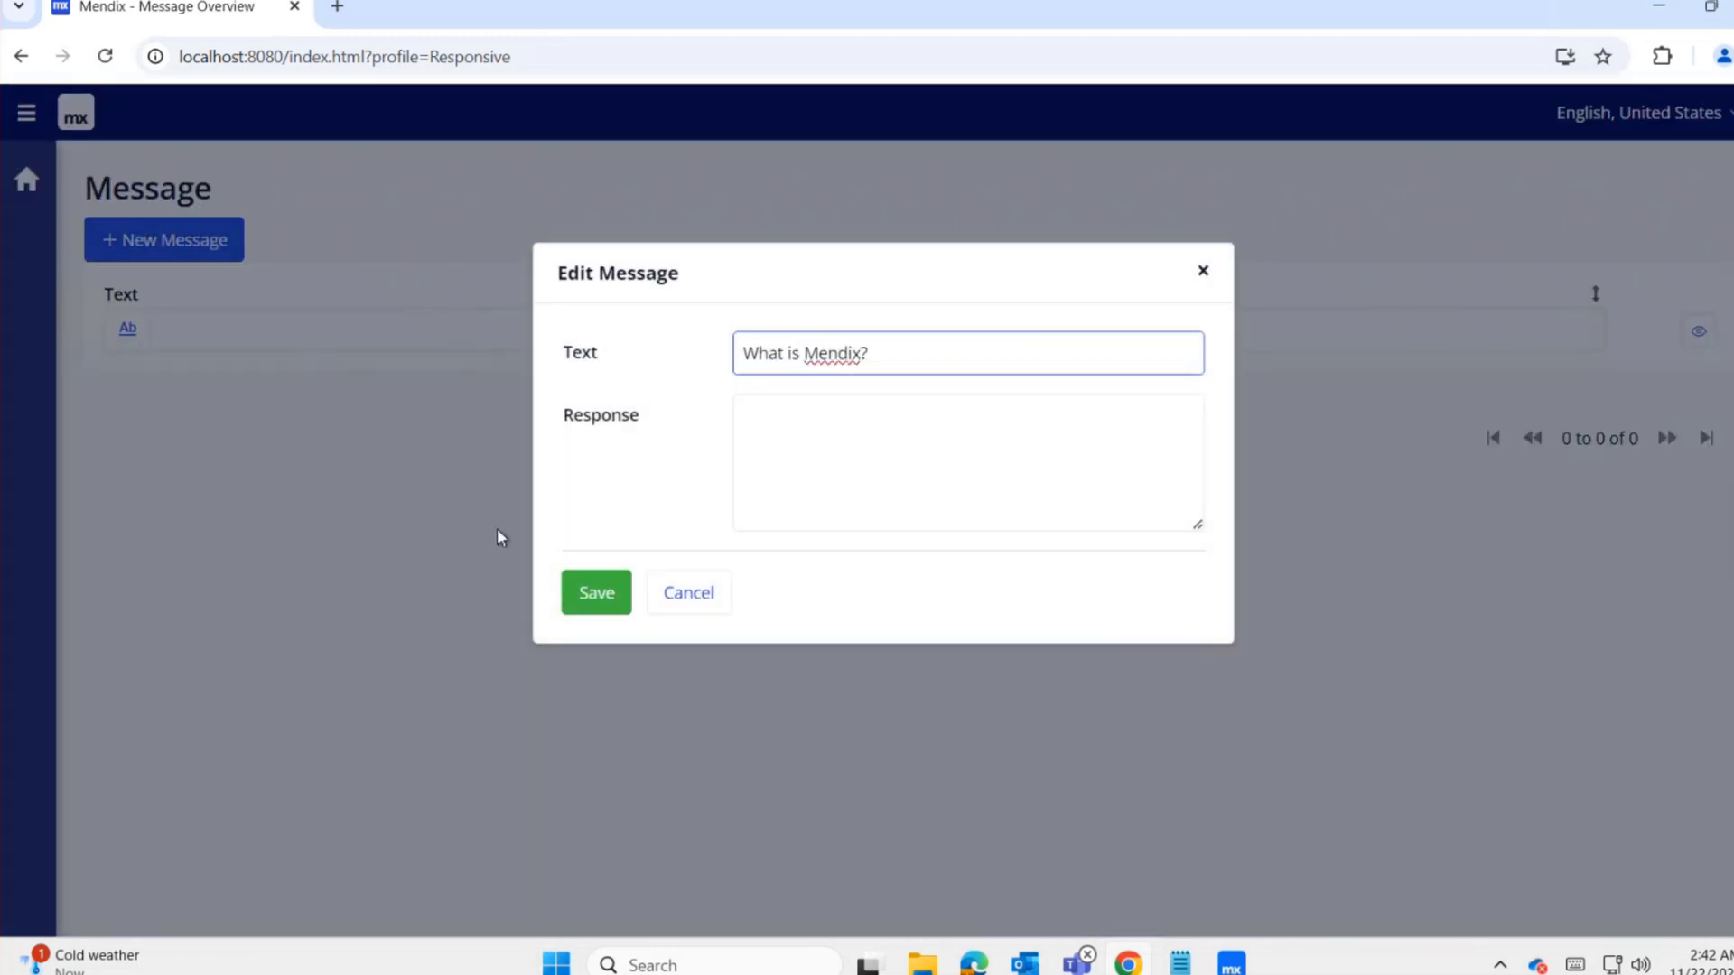
left_click(594, 592)
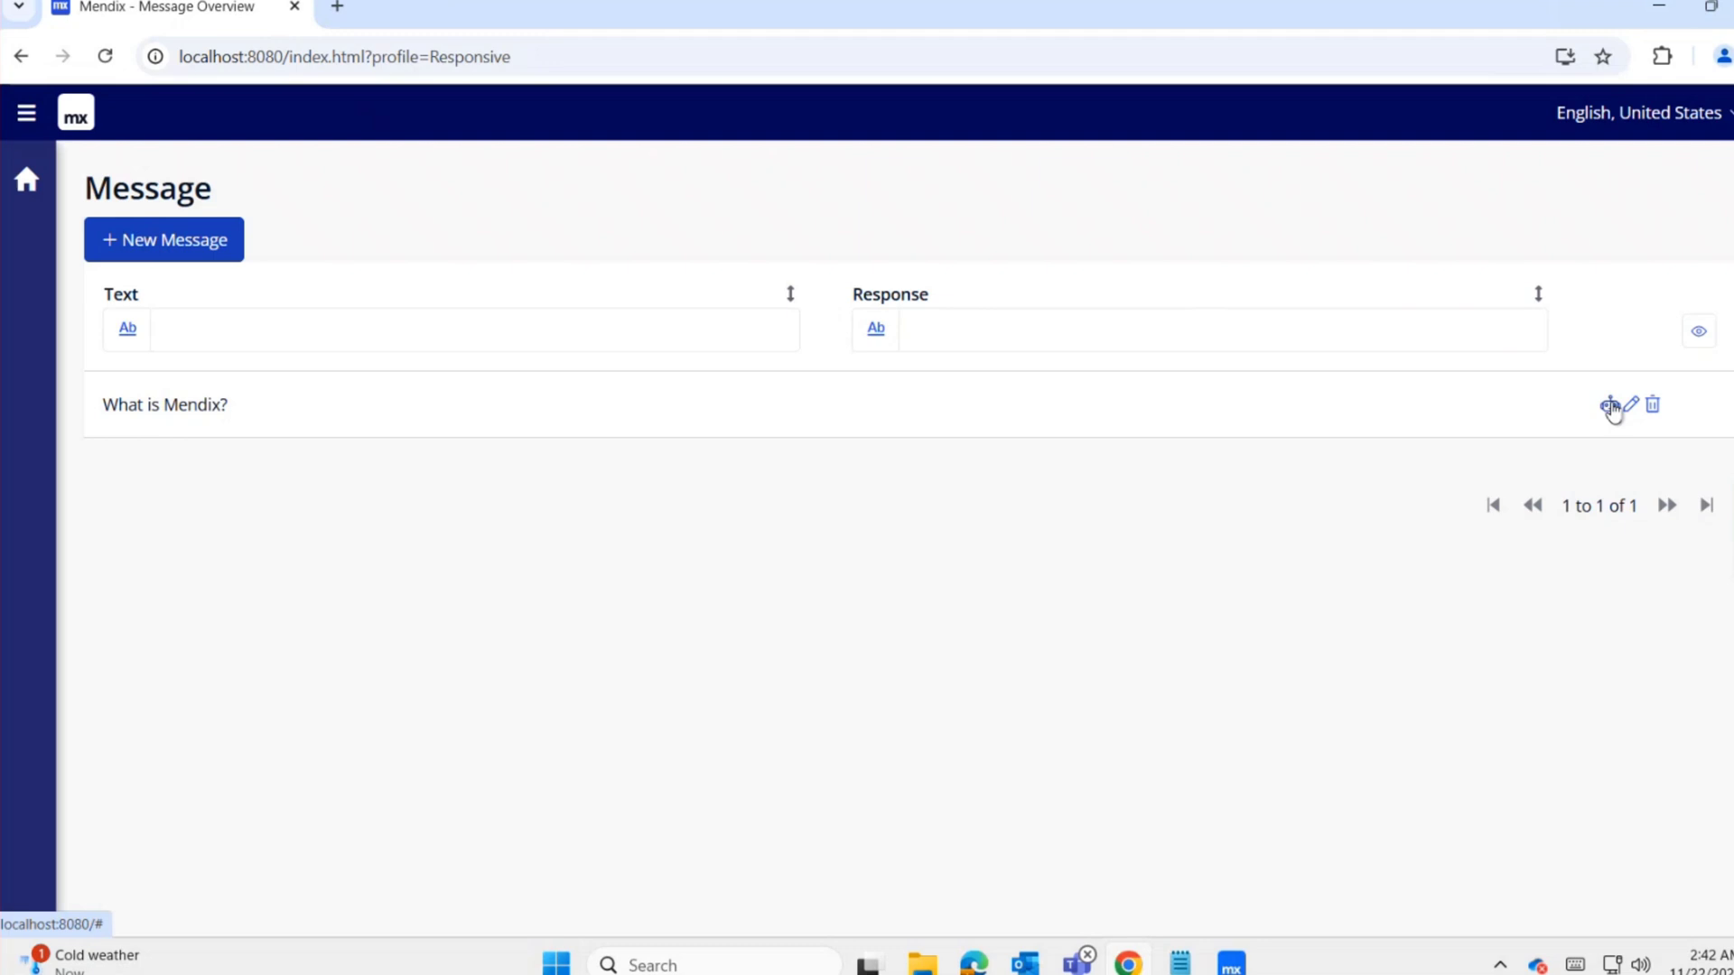
left_click(1629, 405)
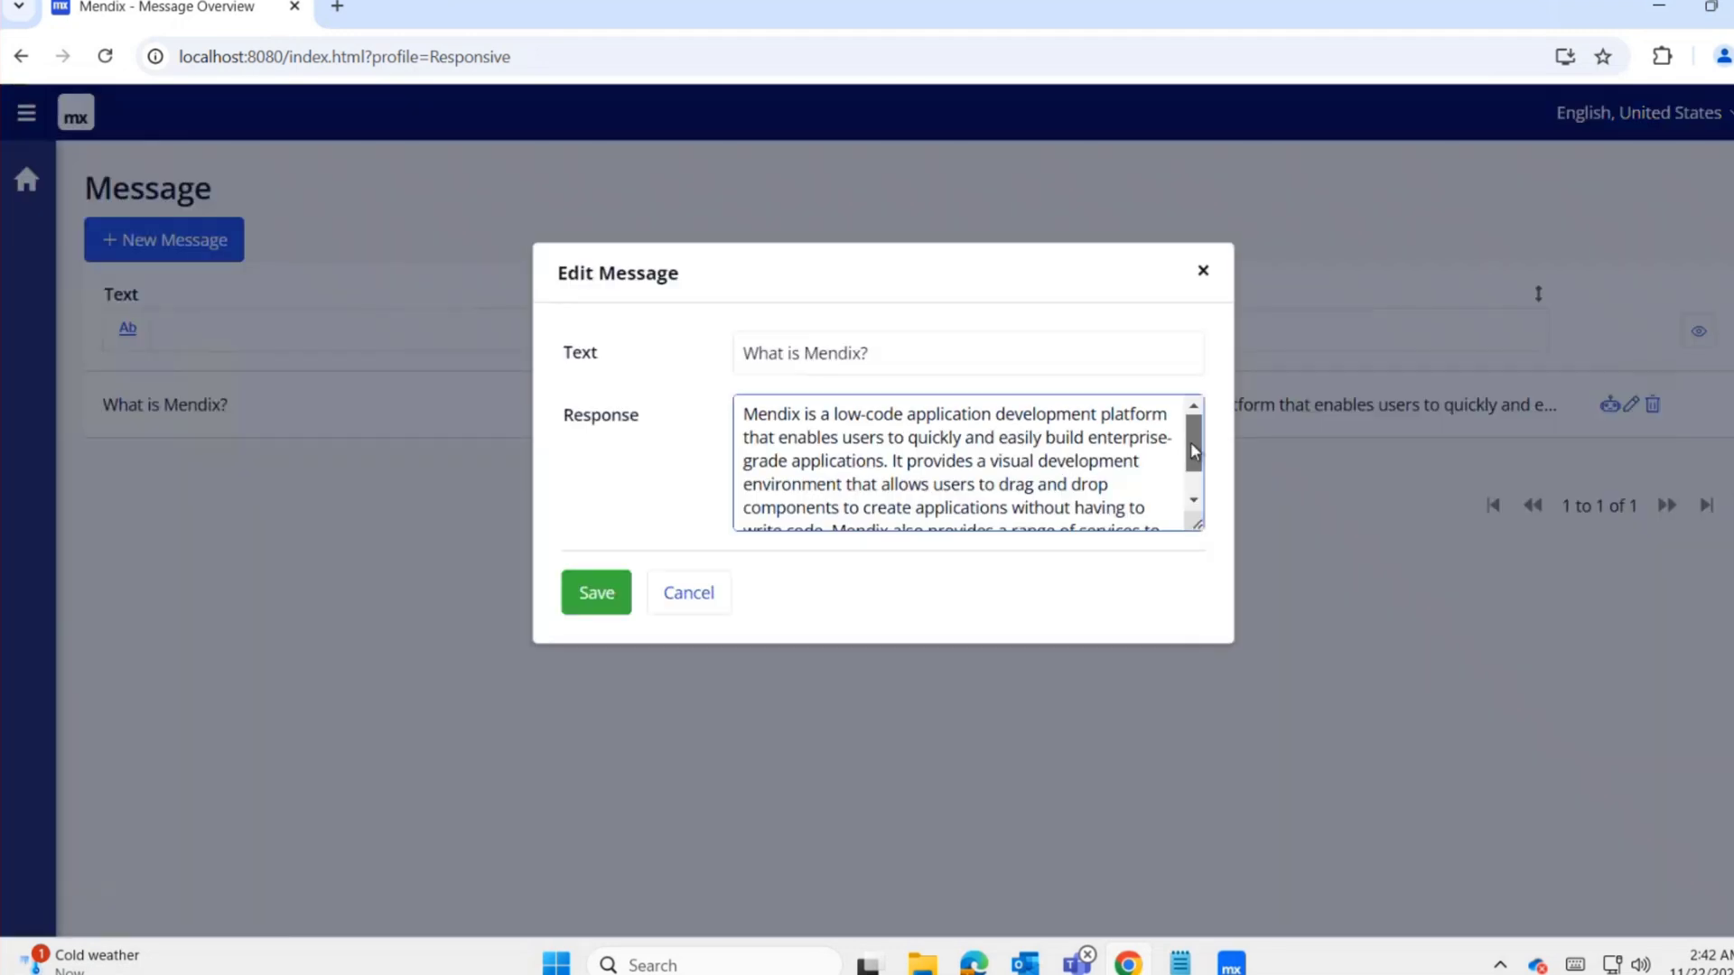
left_click(687, 592)
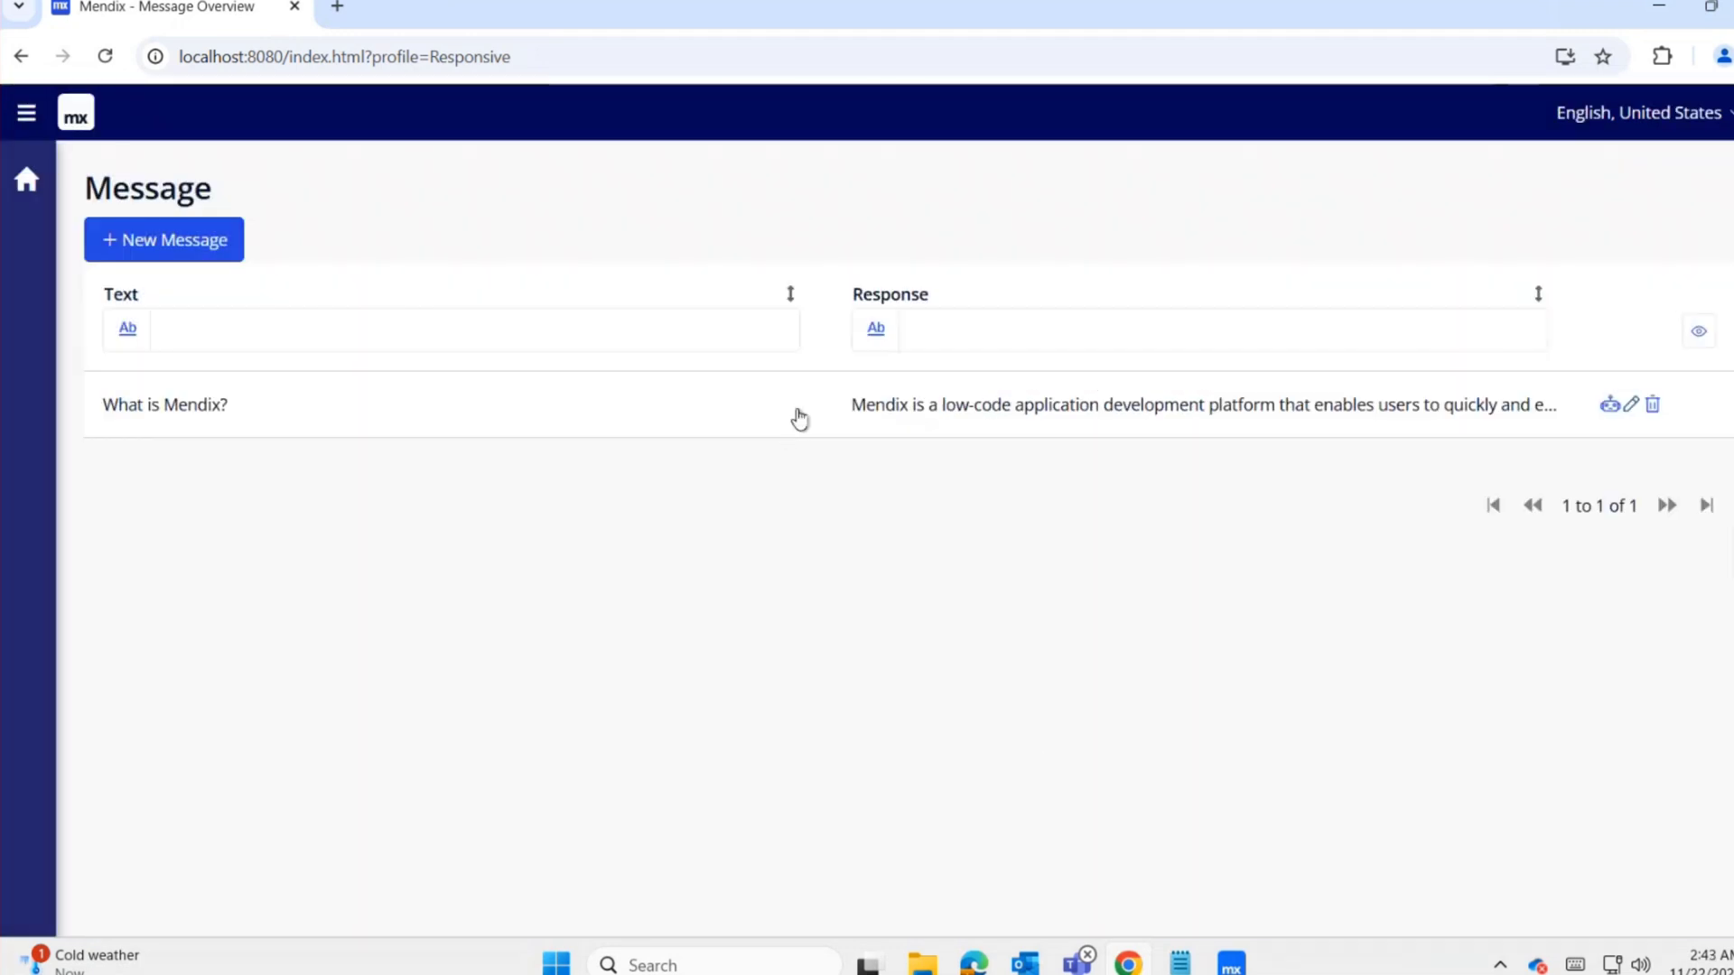